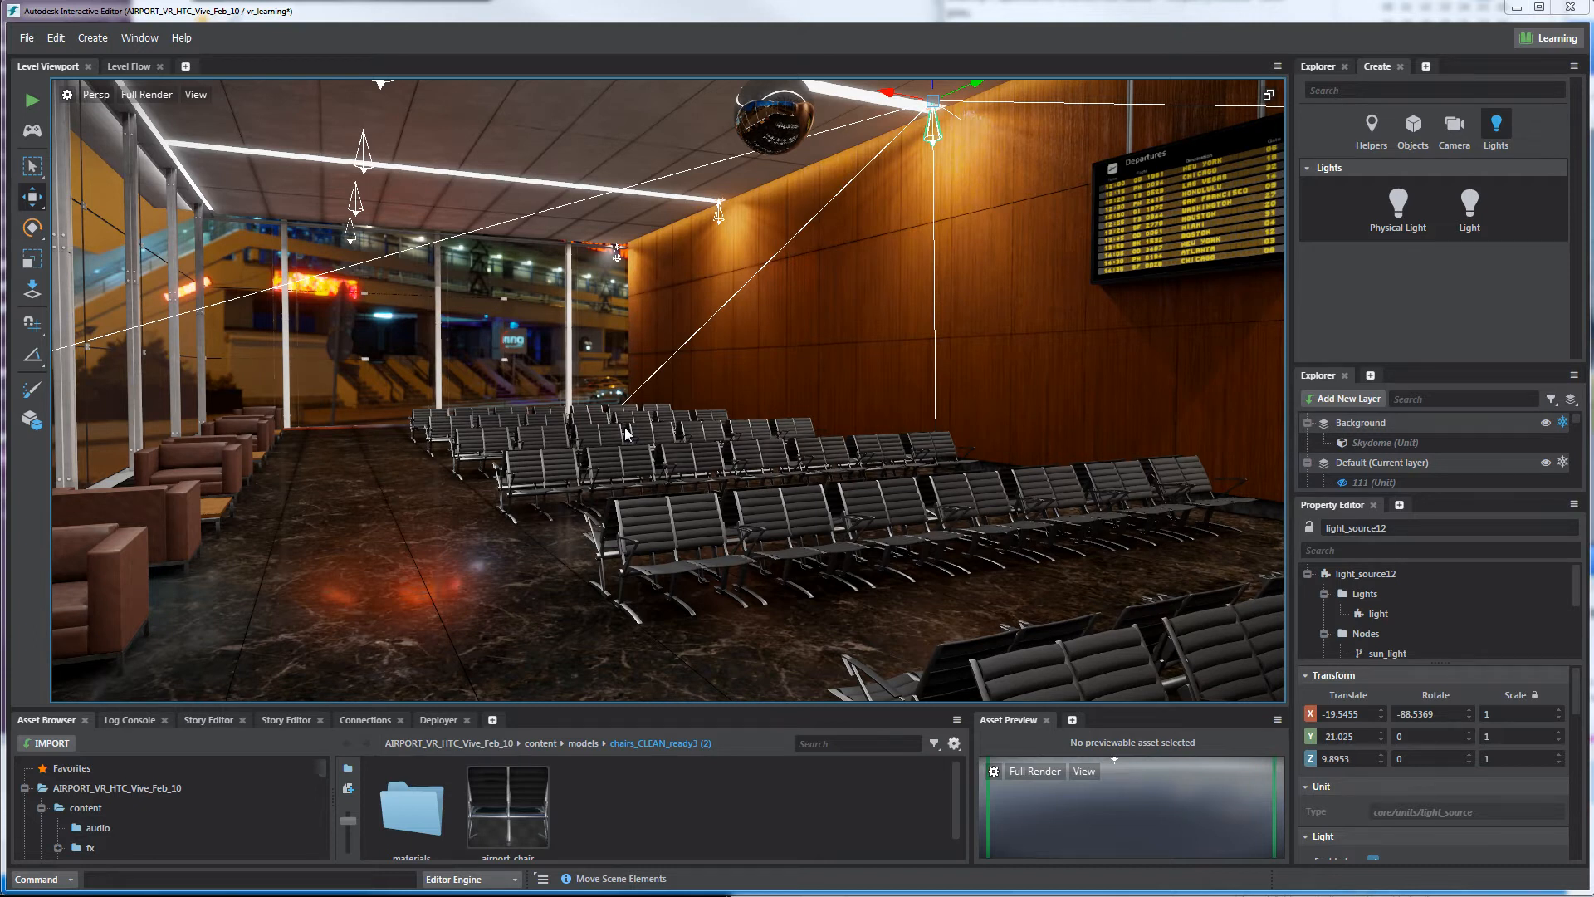
mouse_move(646, 498)
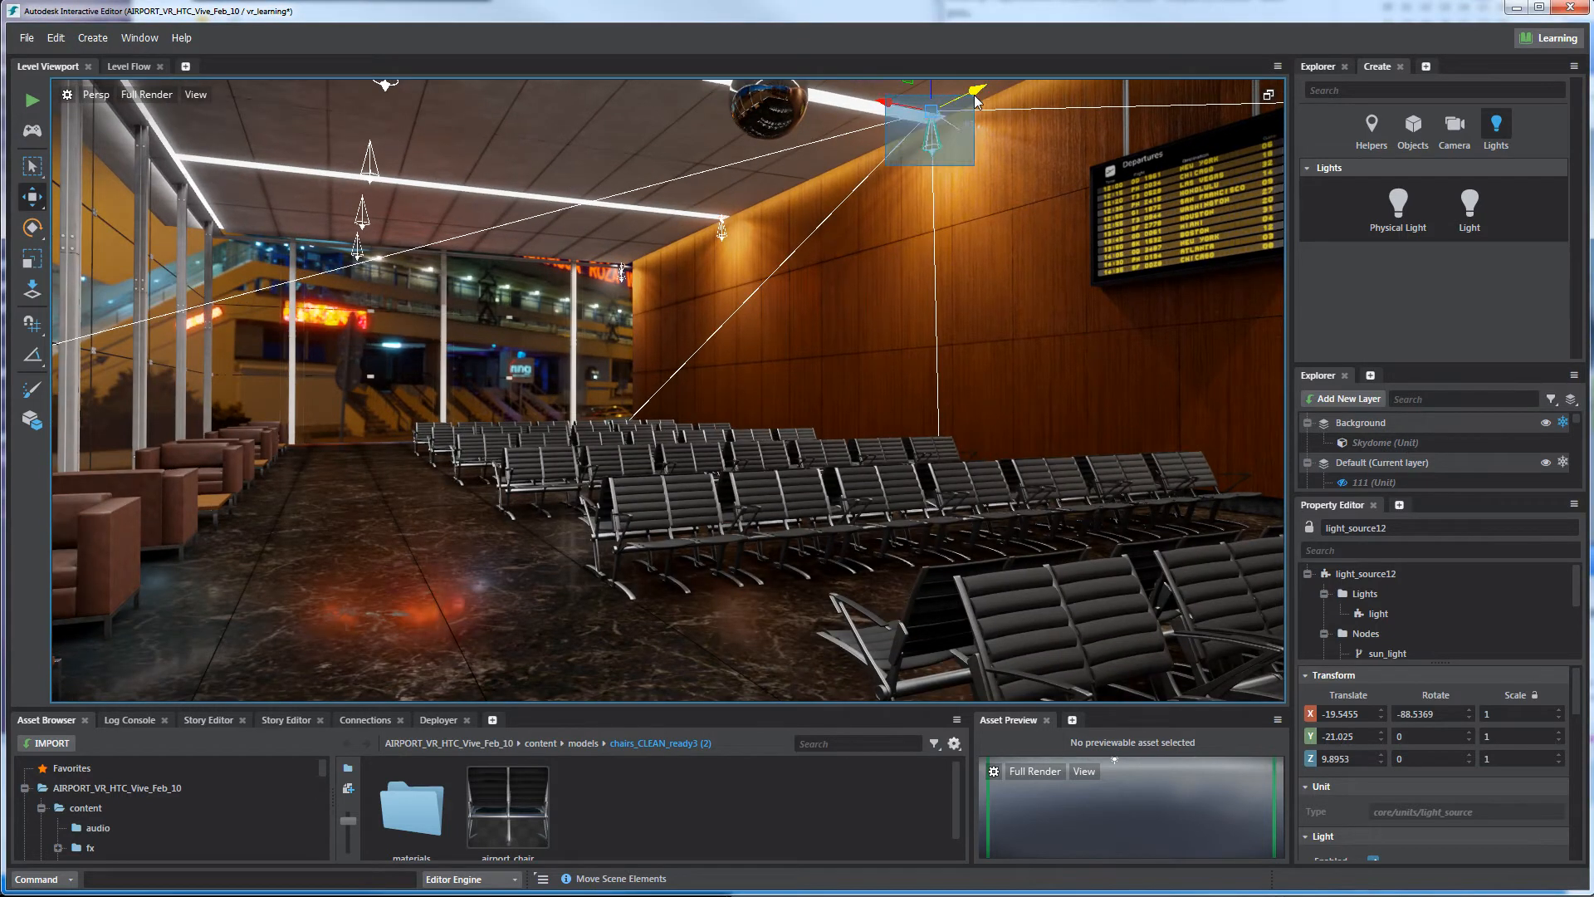
Clear the ceiling light selection by clicking empty space in the viewport
click(679, 466)
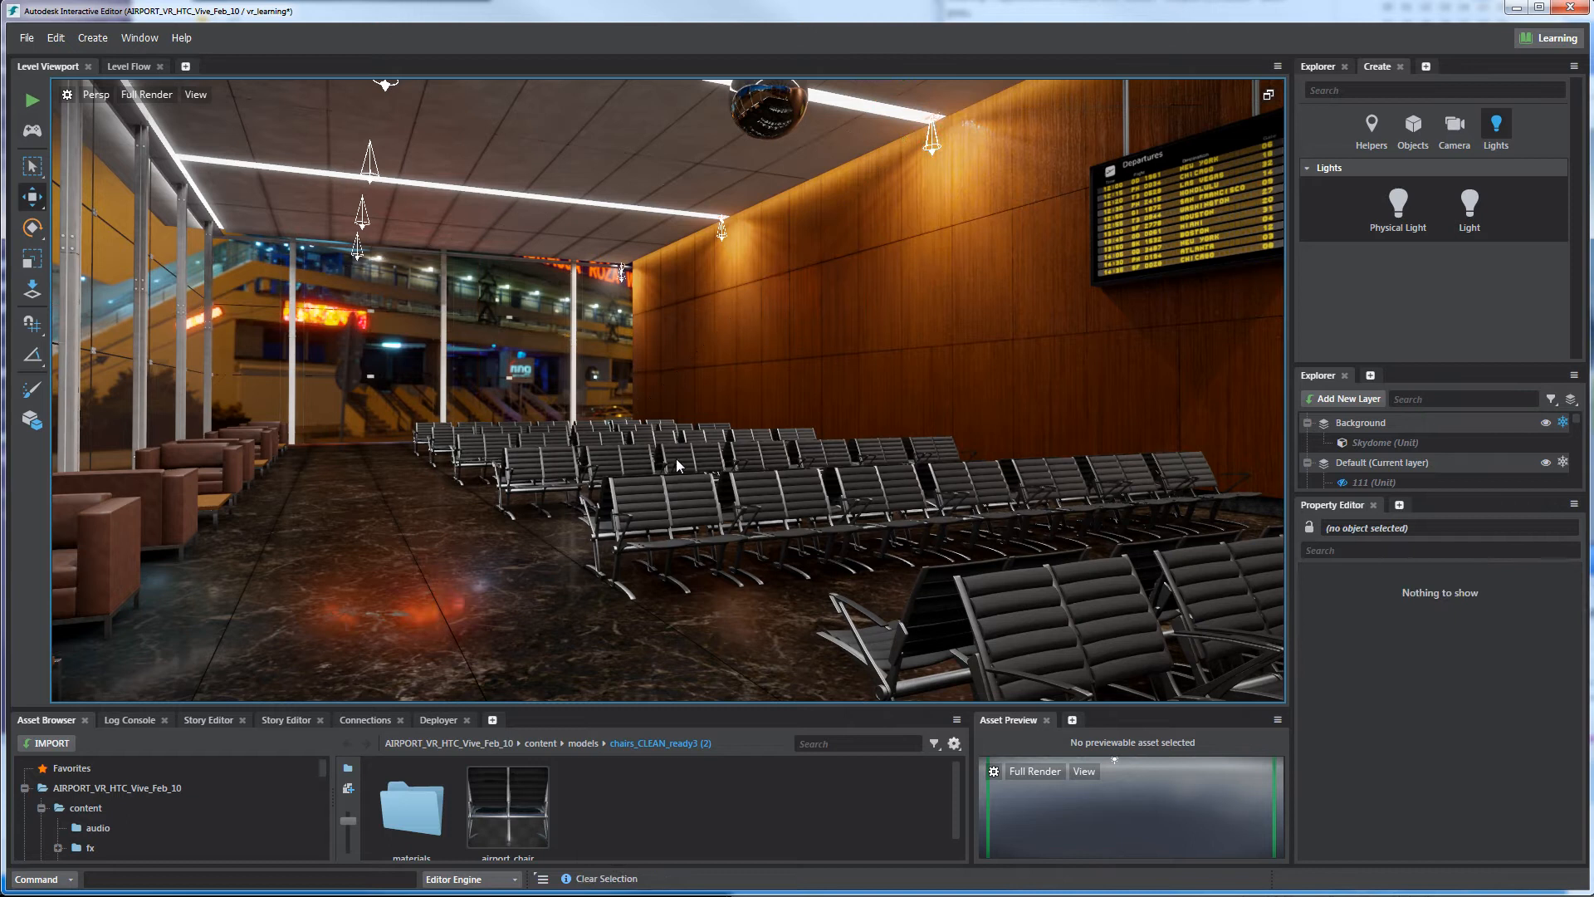
mouse_move(698, 444)
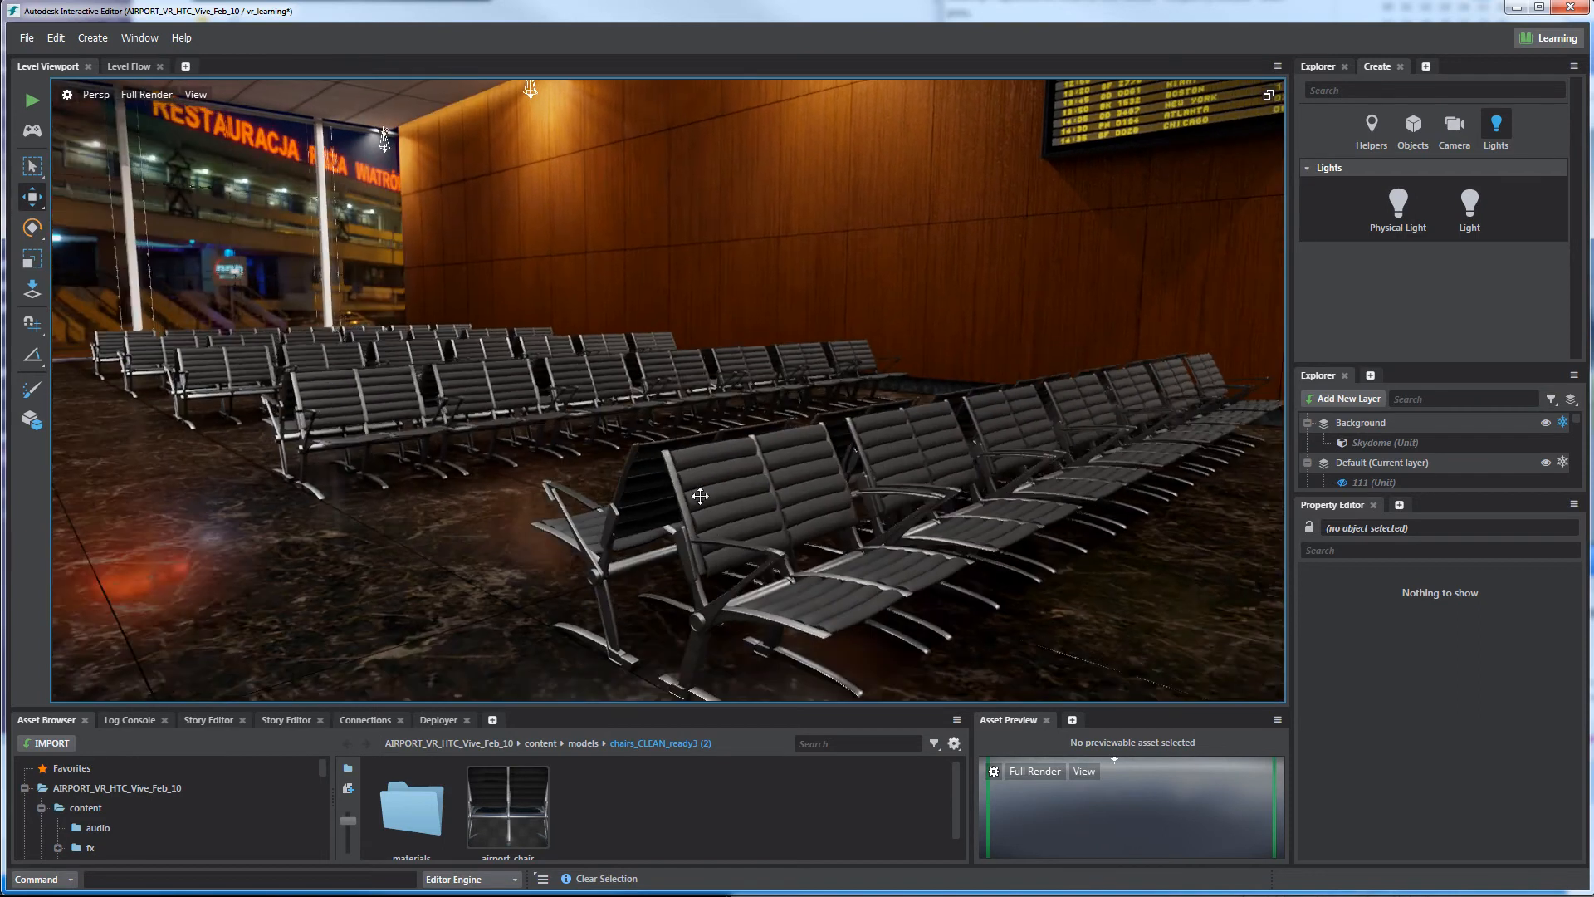
Fly in to a waiting chair, back out, then look up at the probe sphere wall
drag(699, 496, 688, 448)
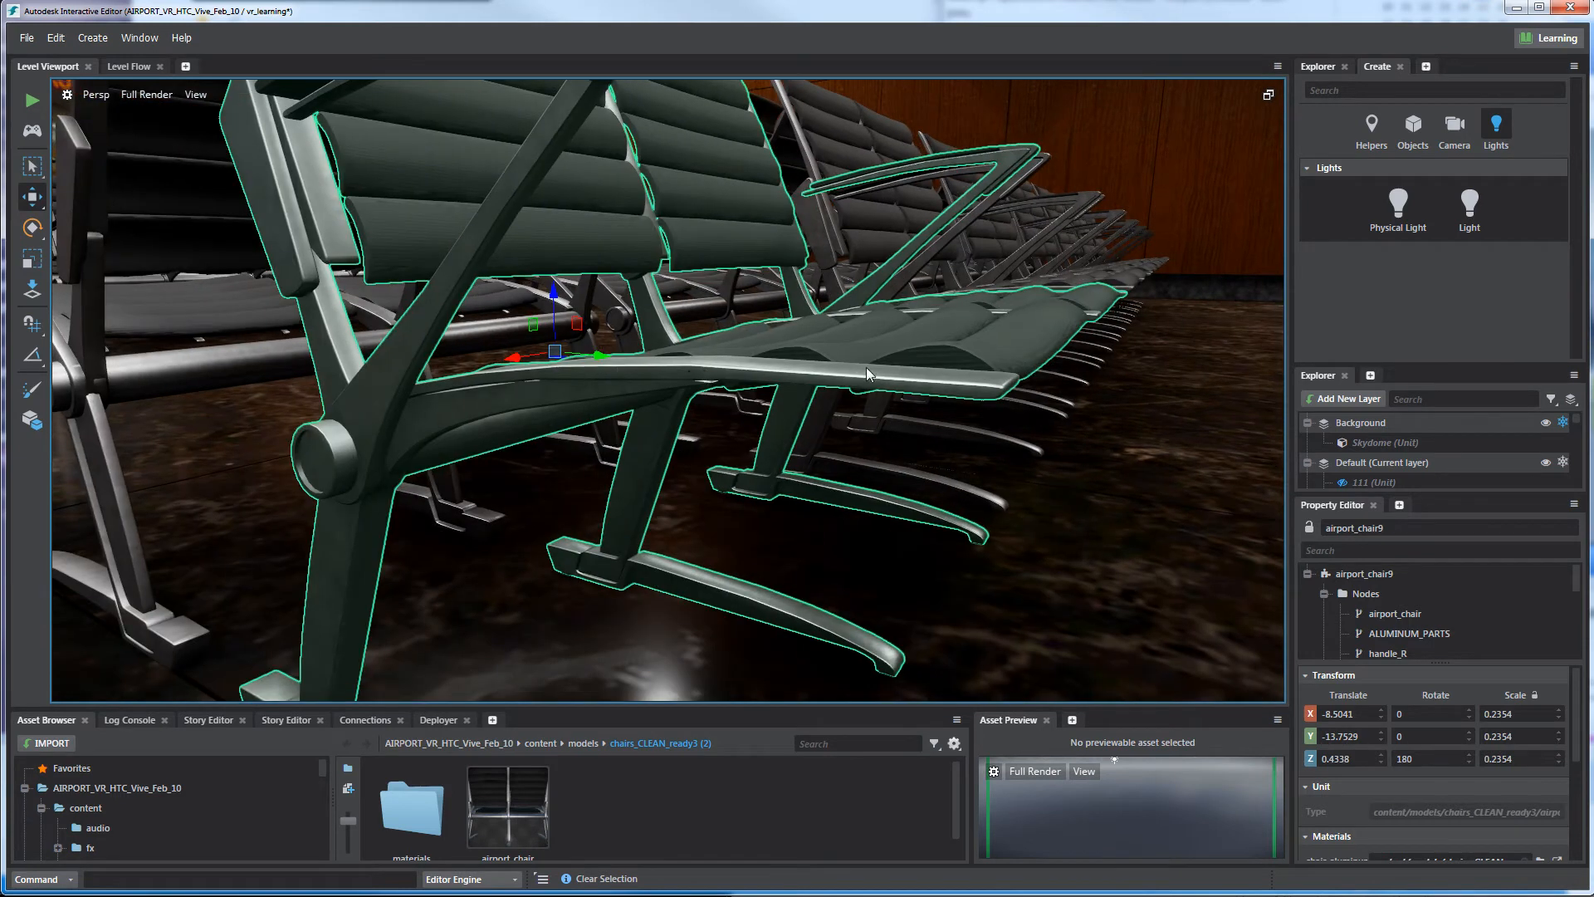
drag(870, 371, 814, 478)
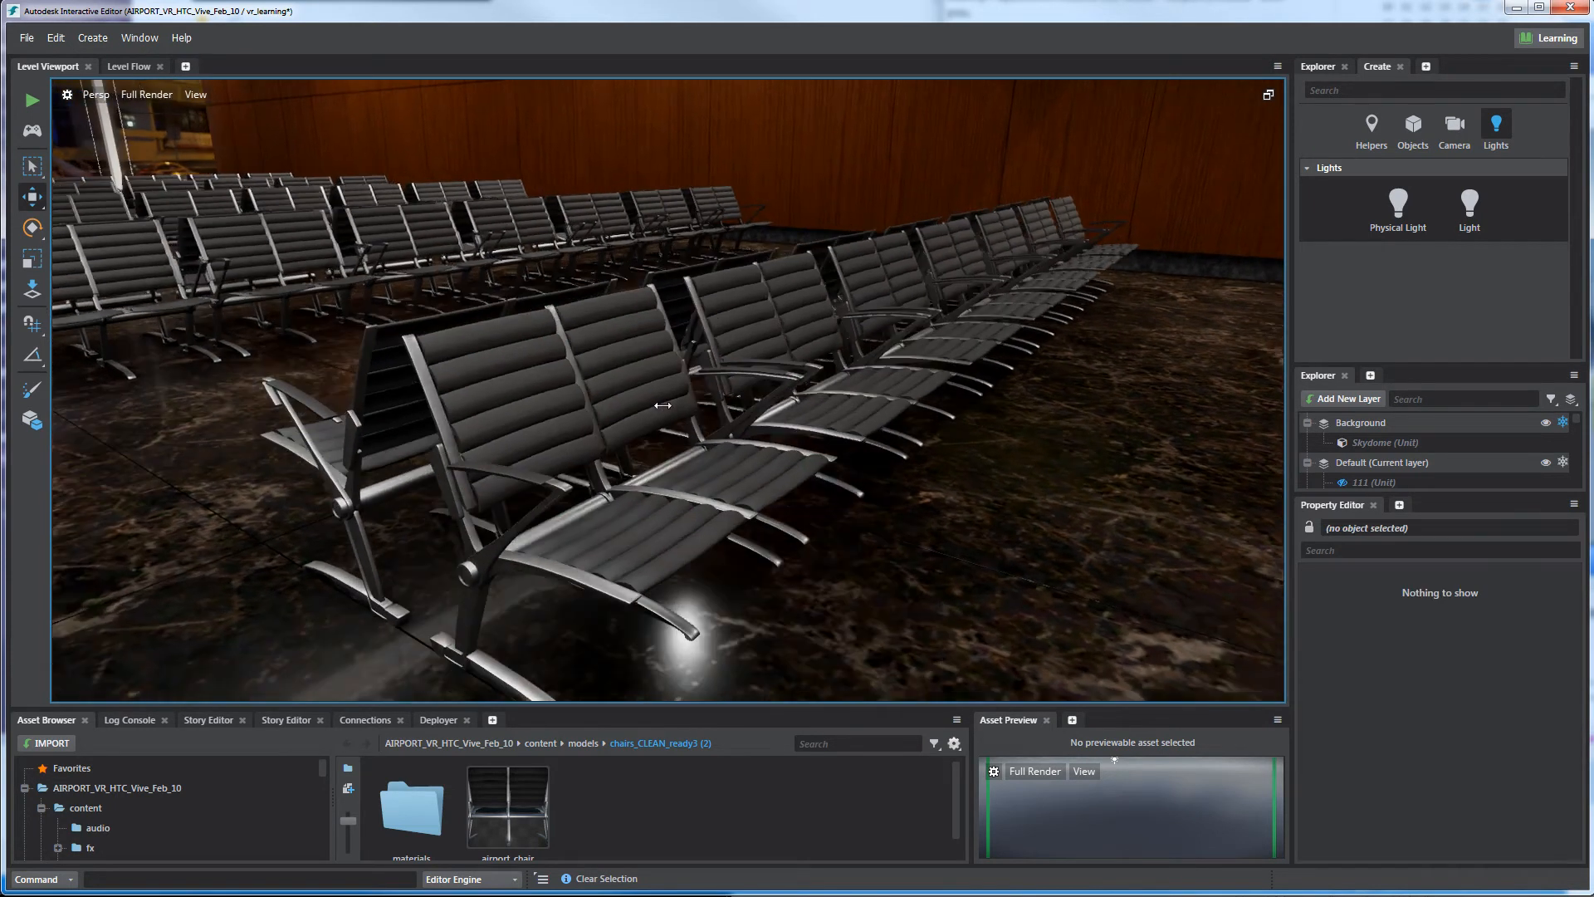
drag(661, 407, 651, 335)
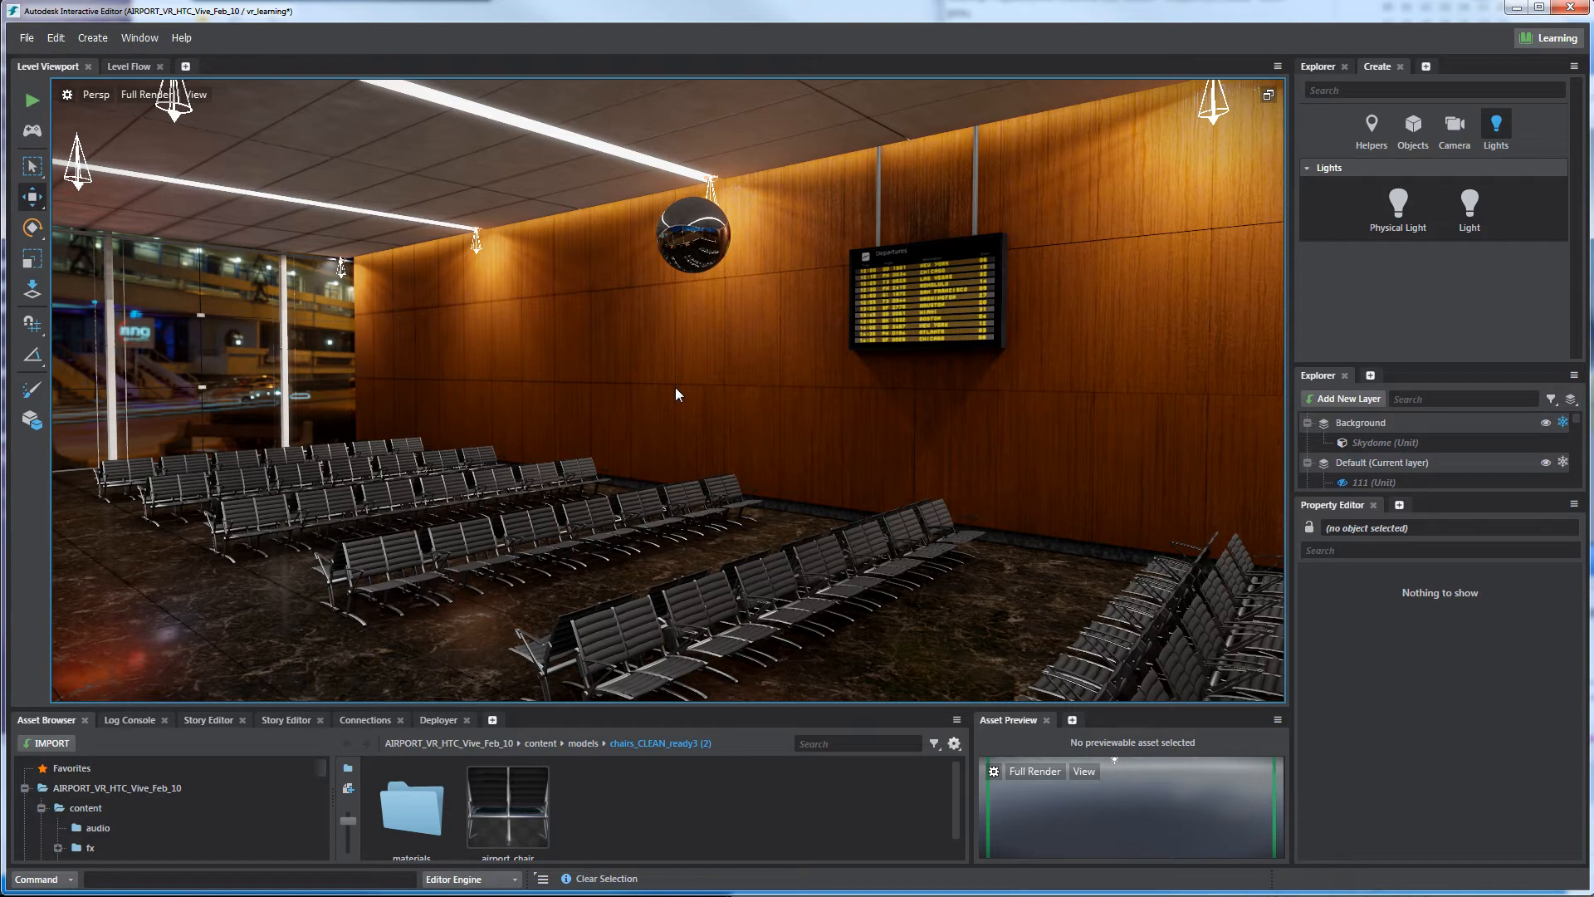
Select the chrome reflection probe sphere to show its probe settings and transform
click(693, 232)
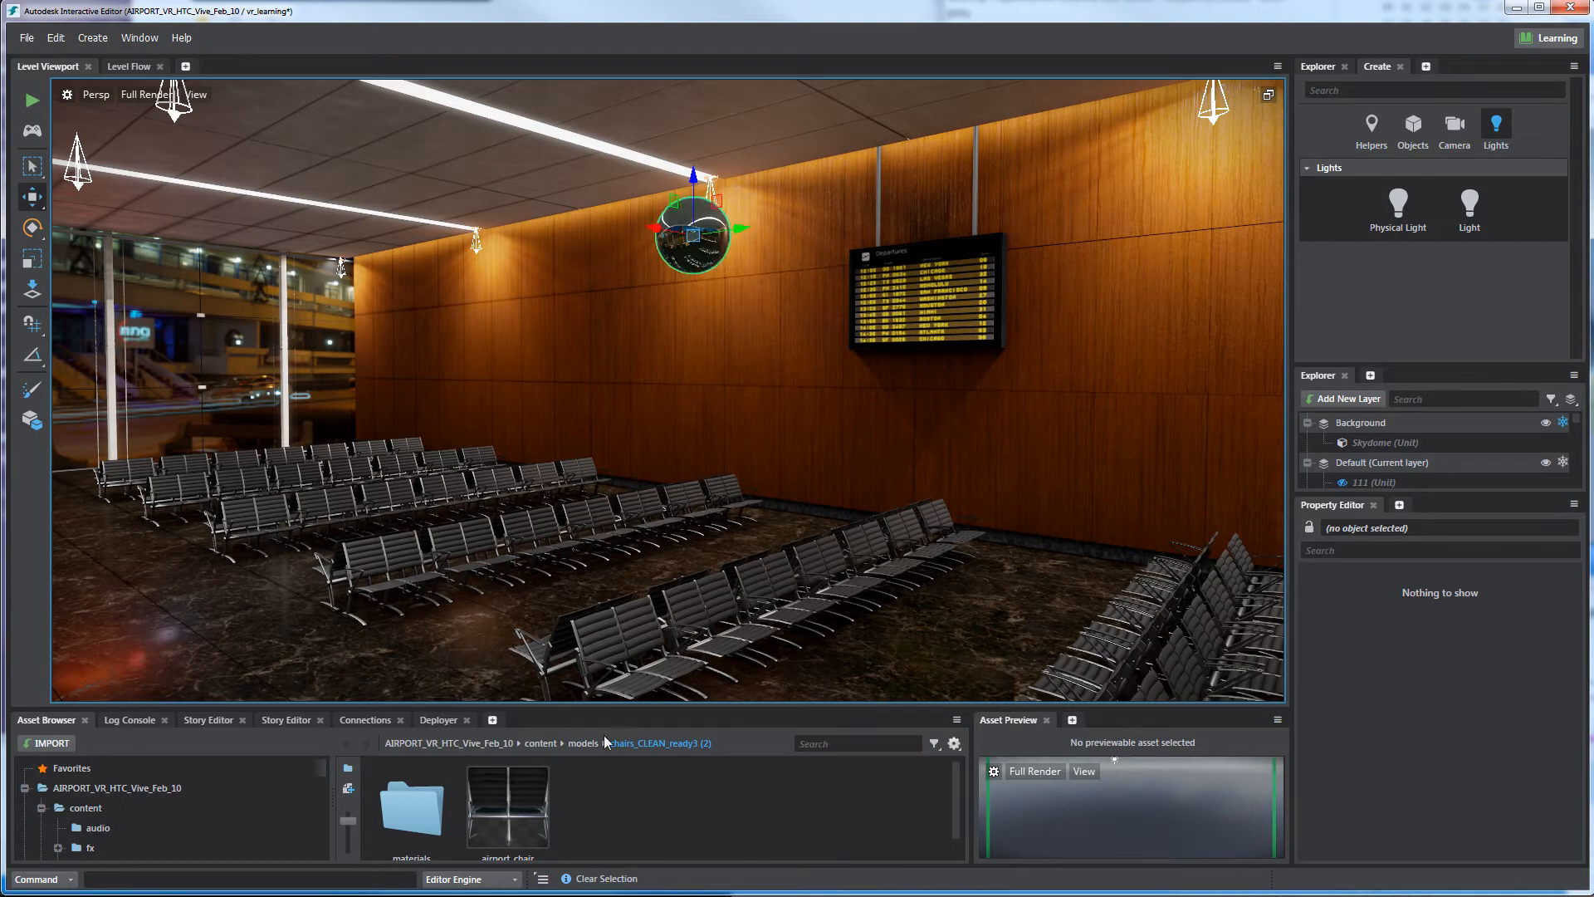
click(693, 229)
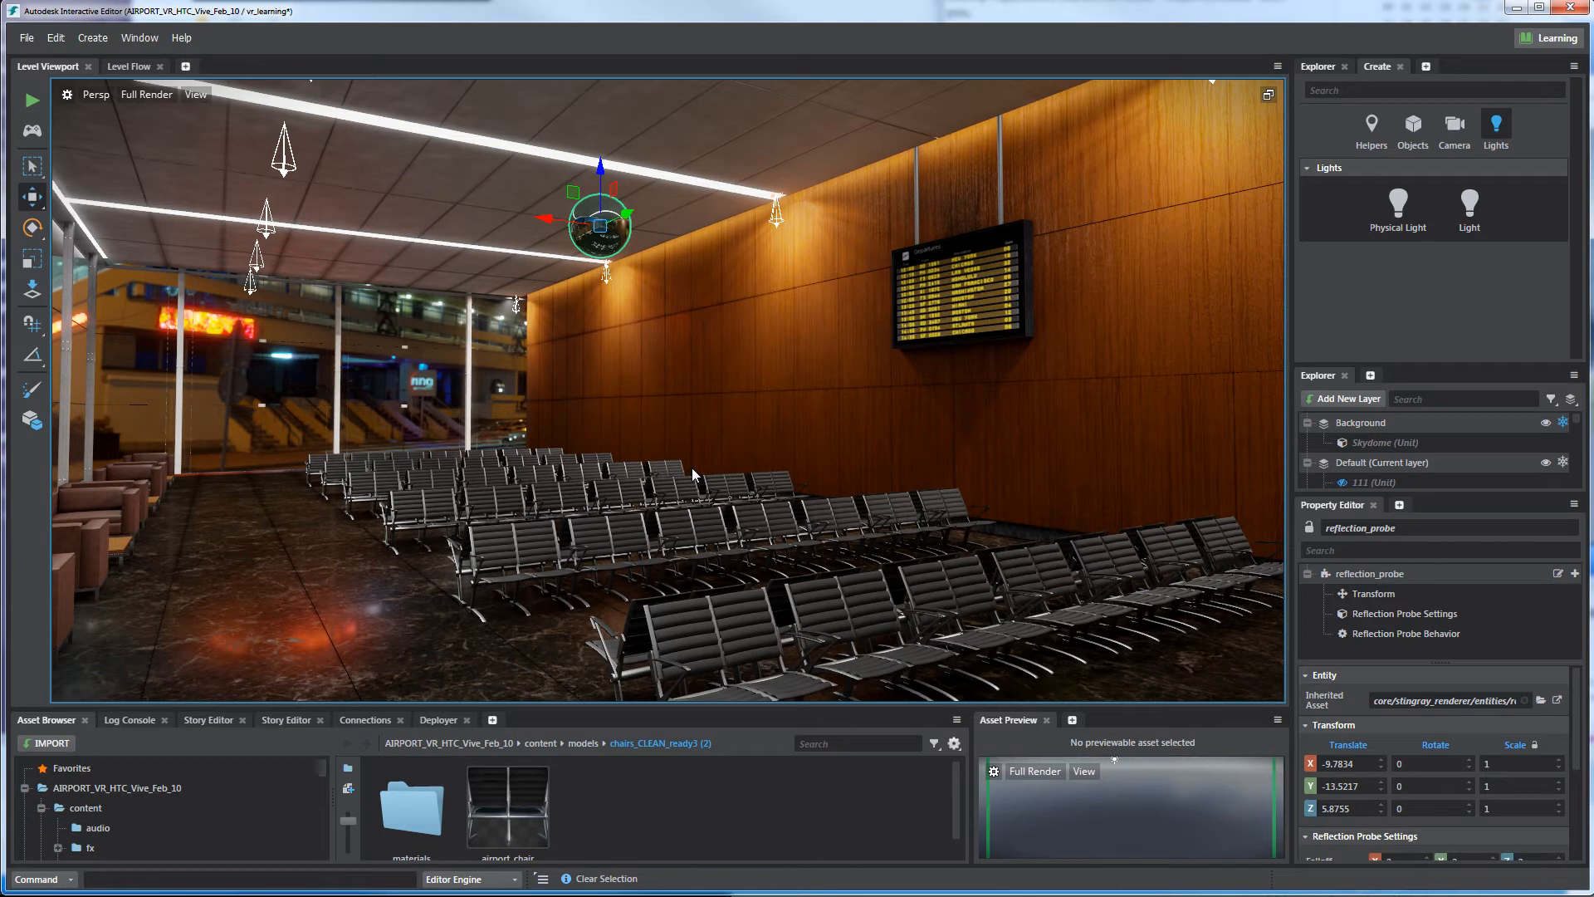
mouse_move(687, 358)
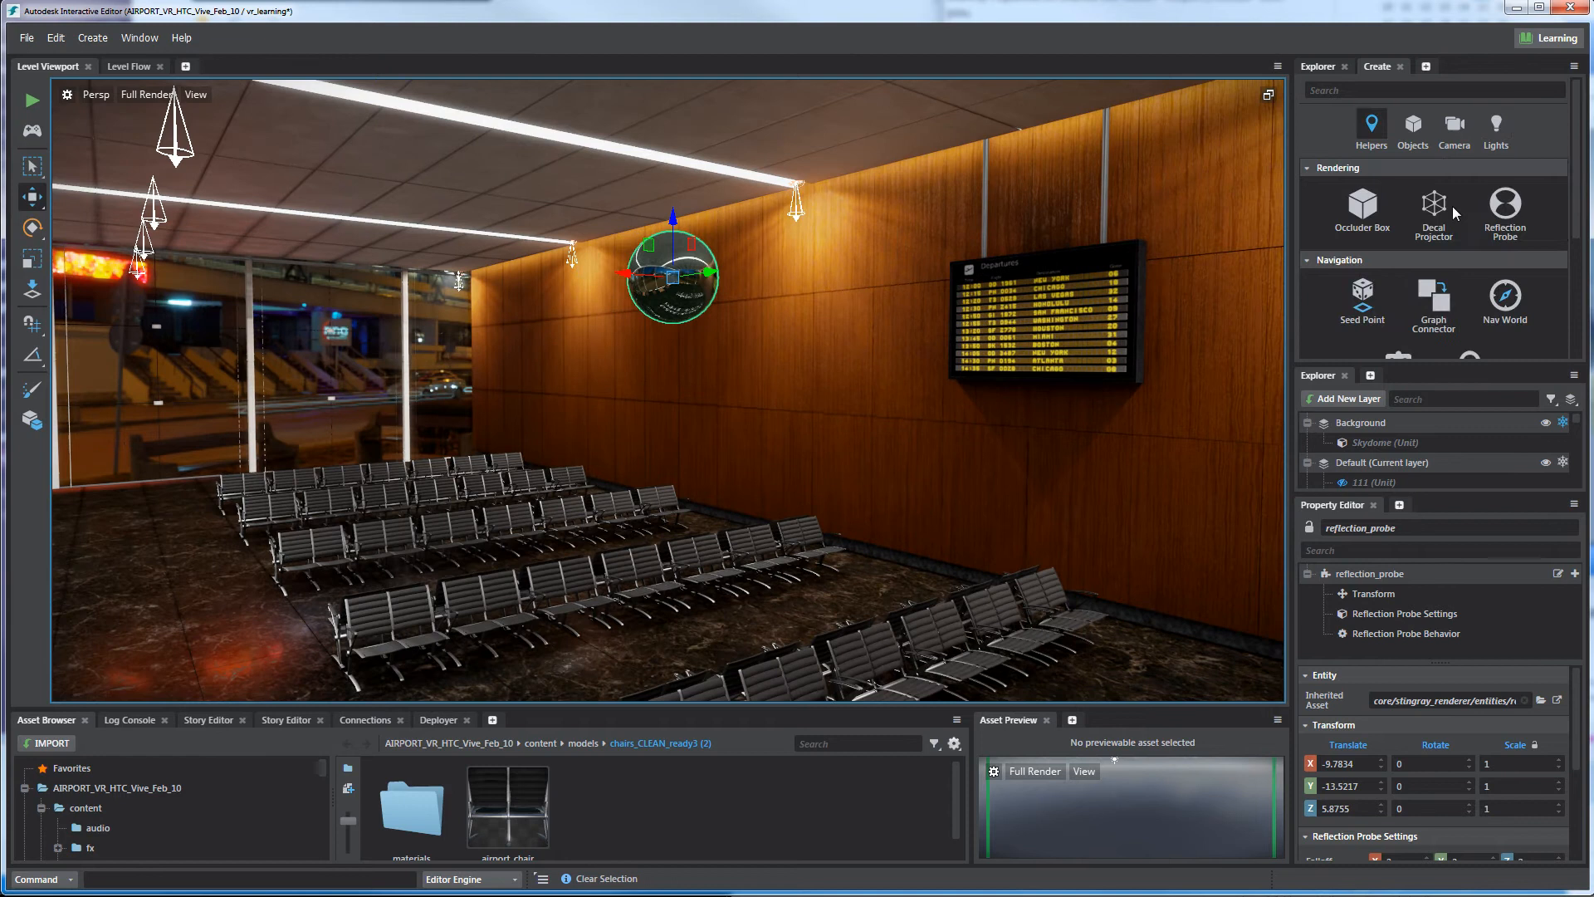
click(1505, 209)
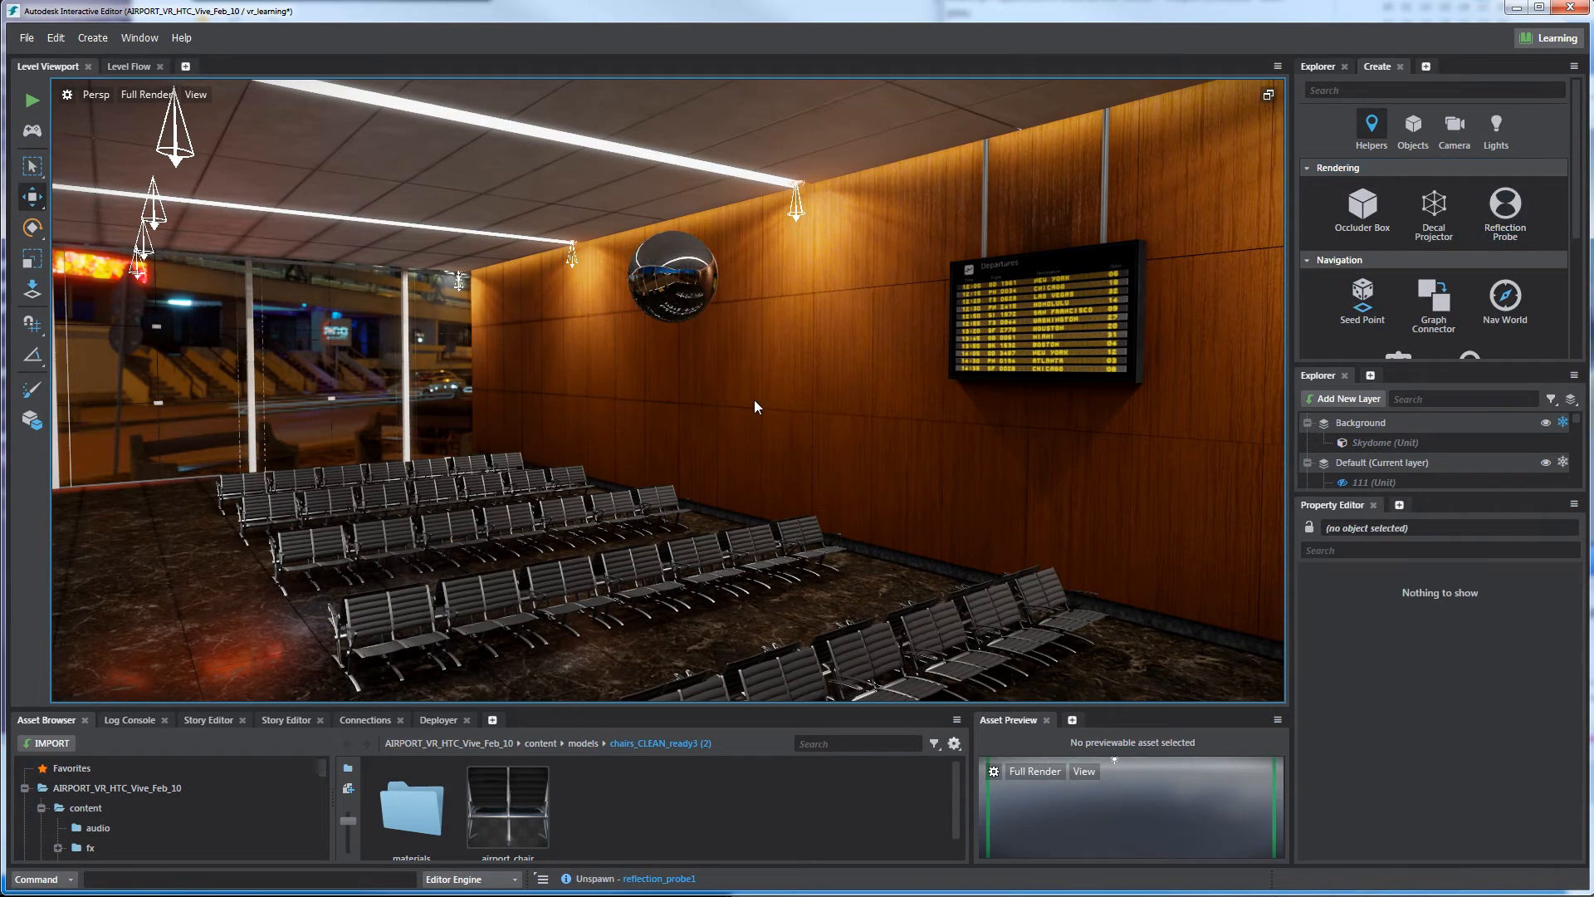
drag(757, 407, 815, 467)
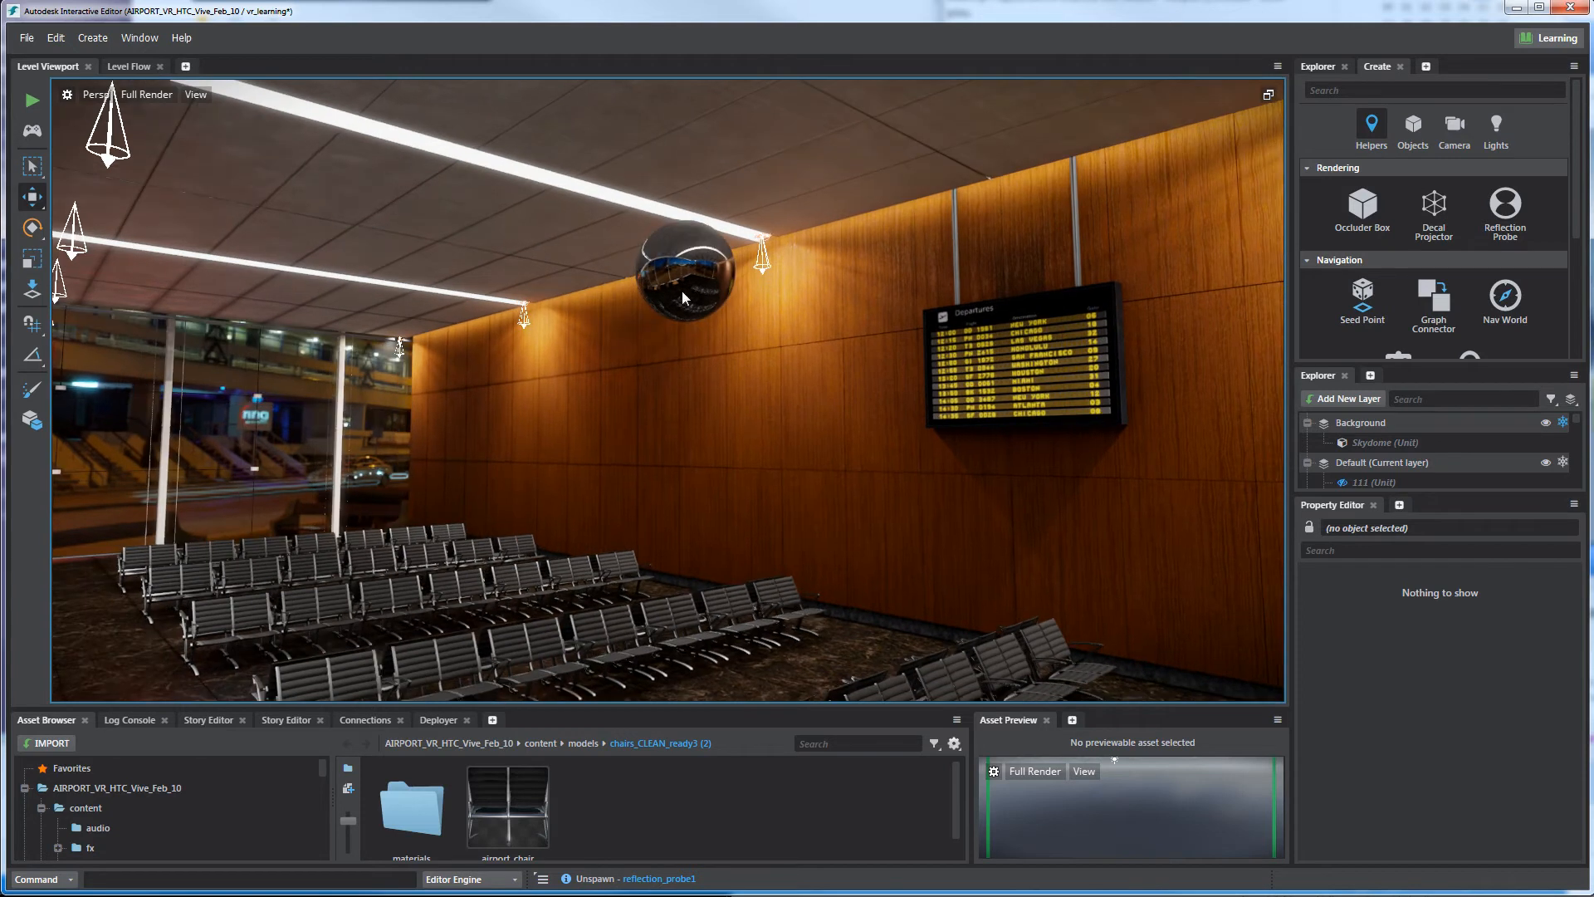
click(687, 269)
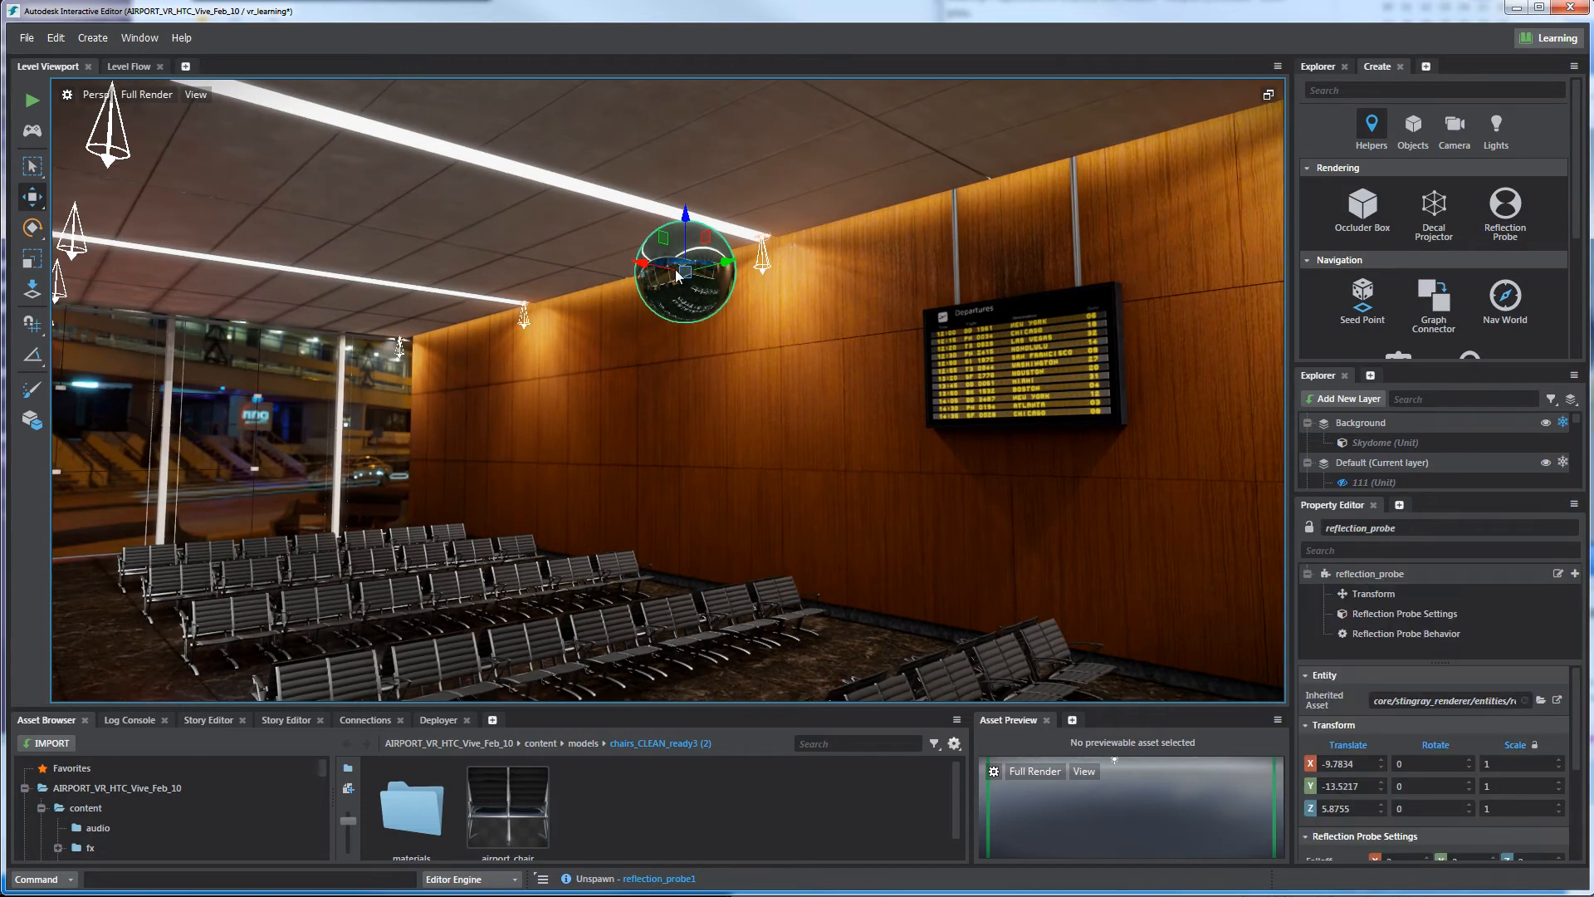
mouse_move(603, 267)
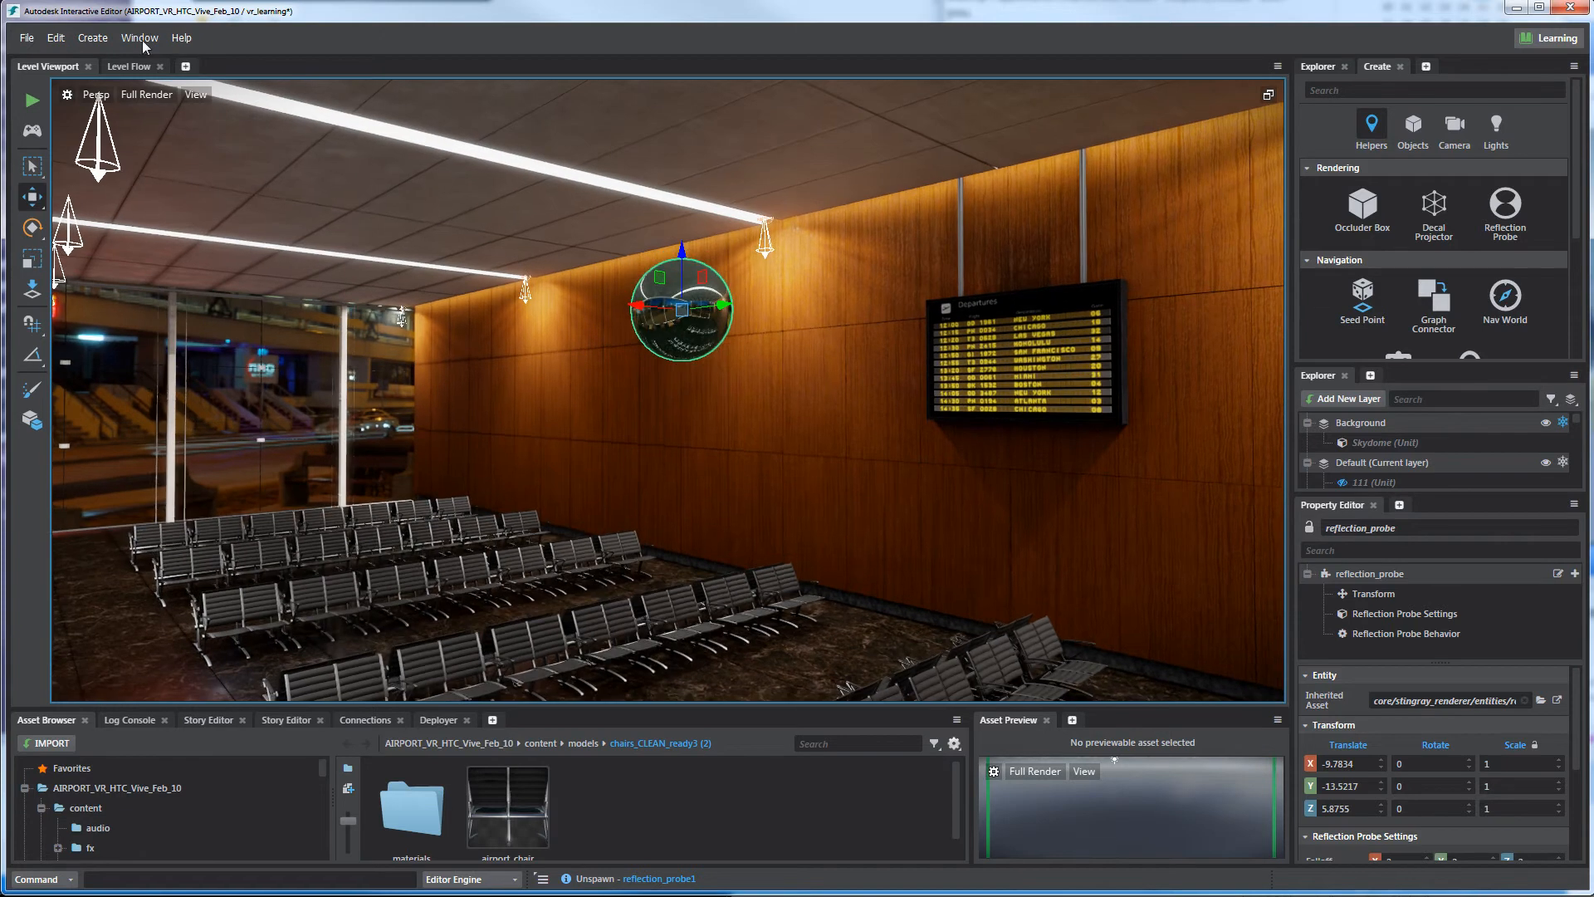
Run Bake Reflection Probes from the Window > Lighting menu
click(139, 37)
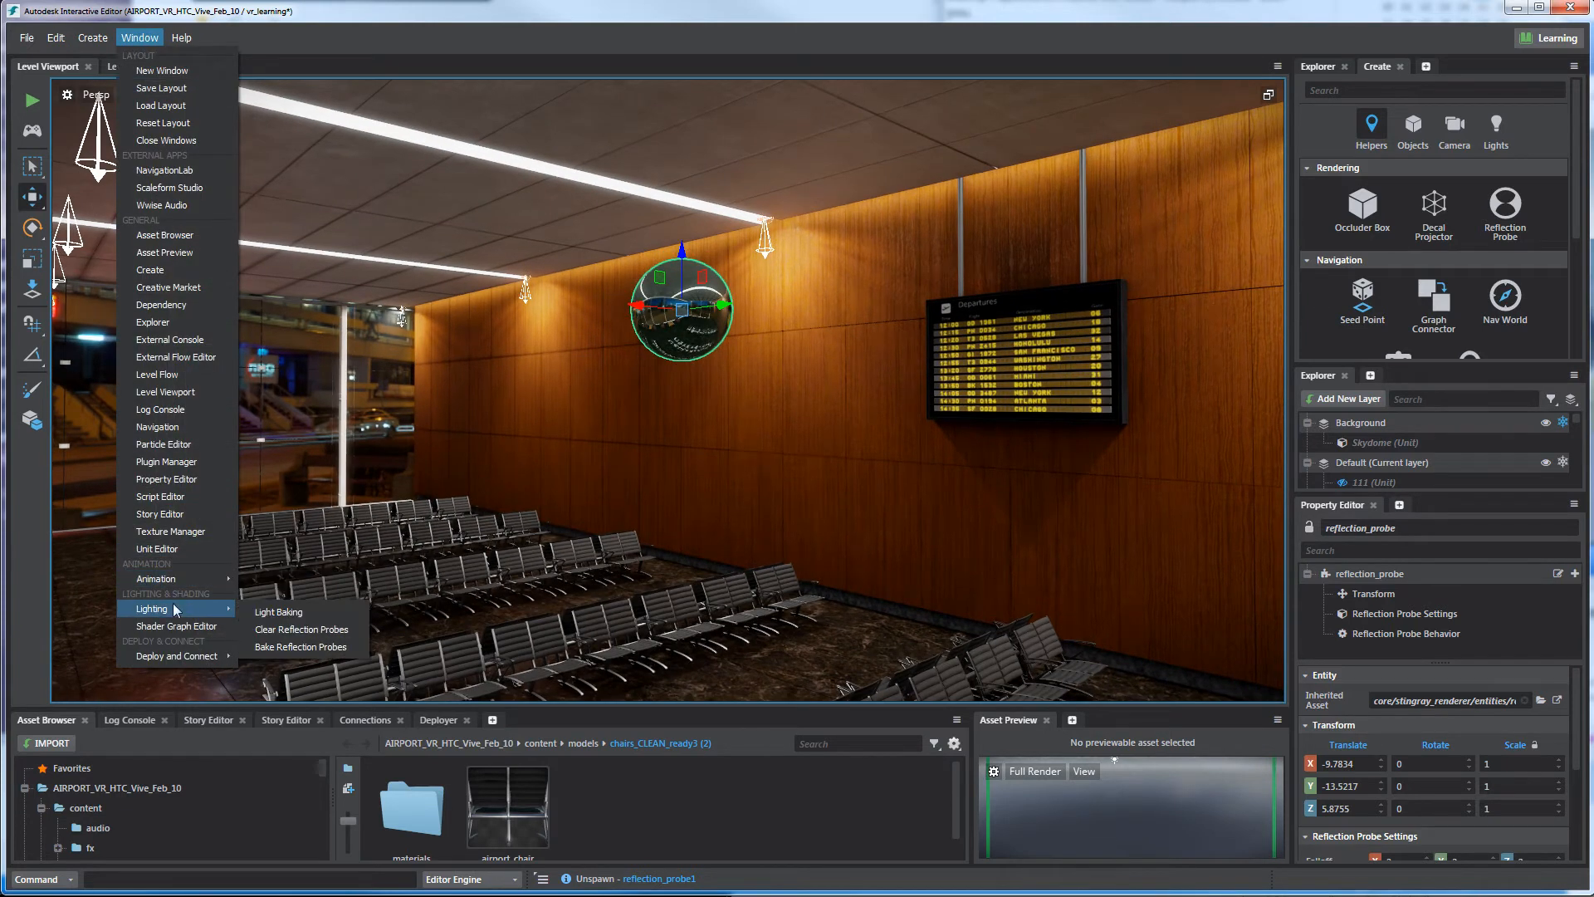
mouse_move(303, 646)
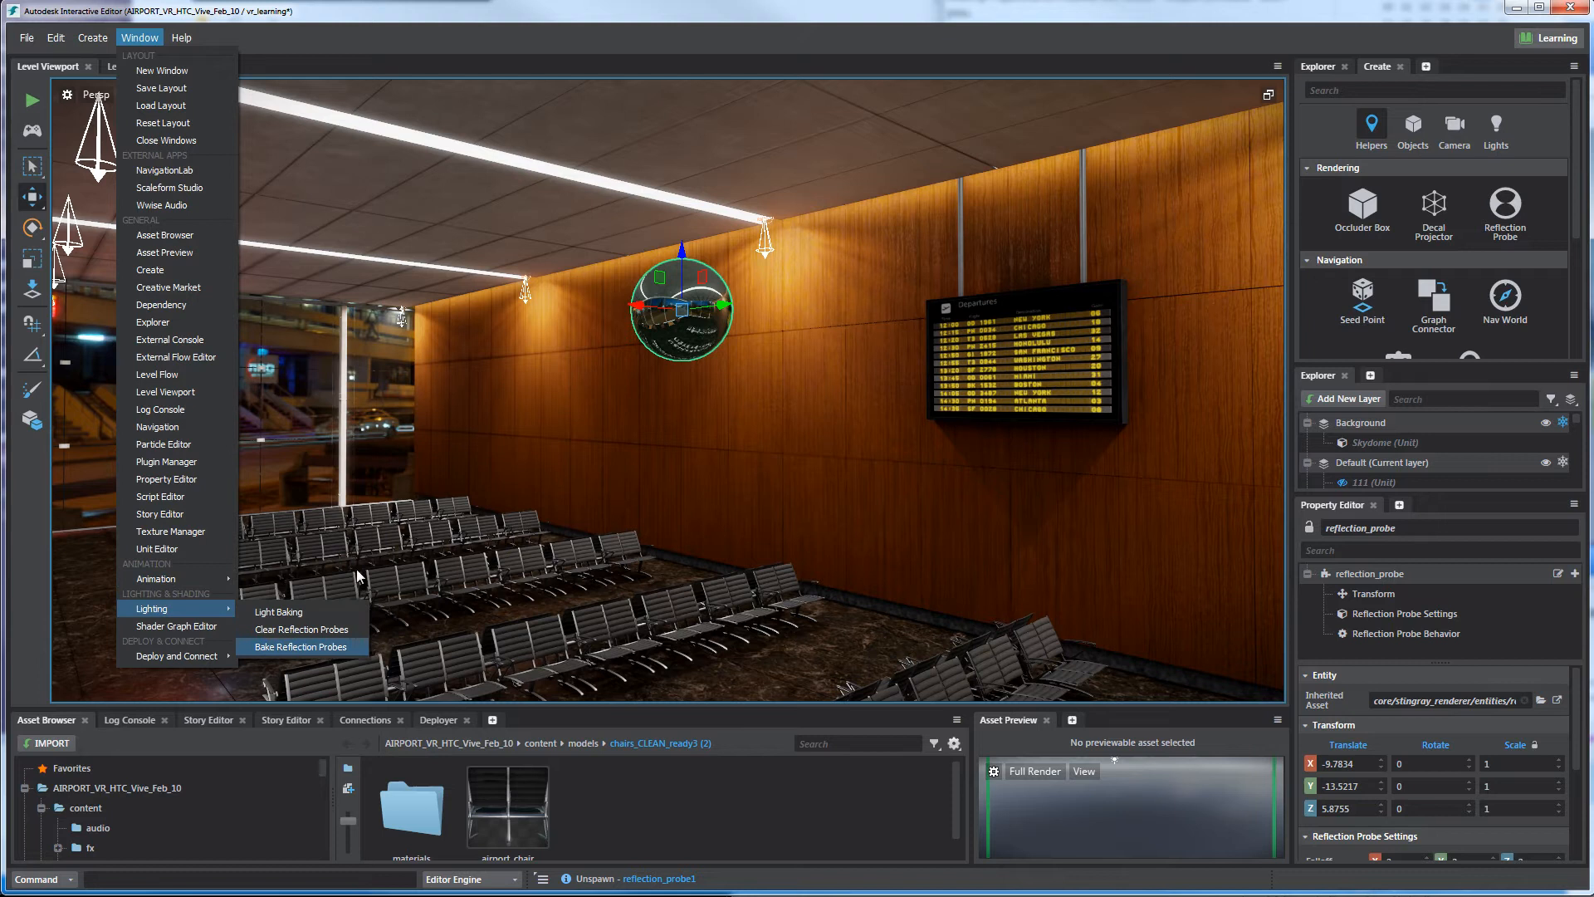
click(300, 647)
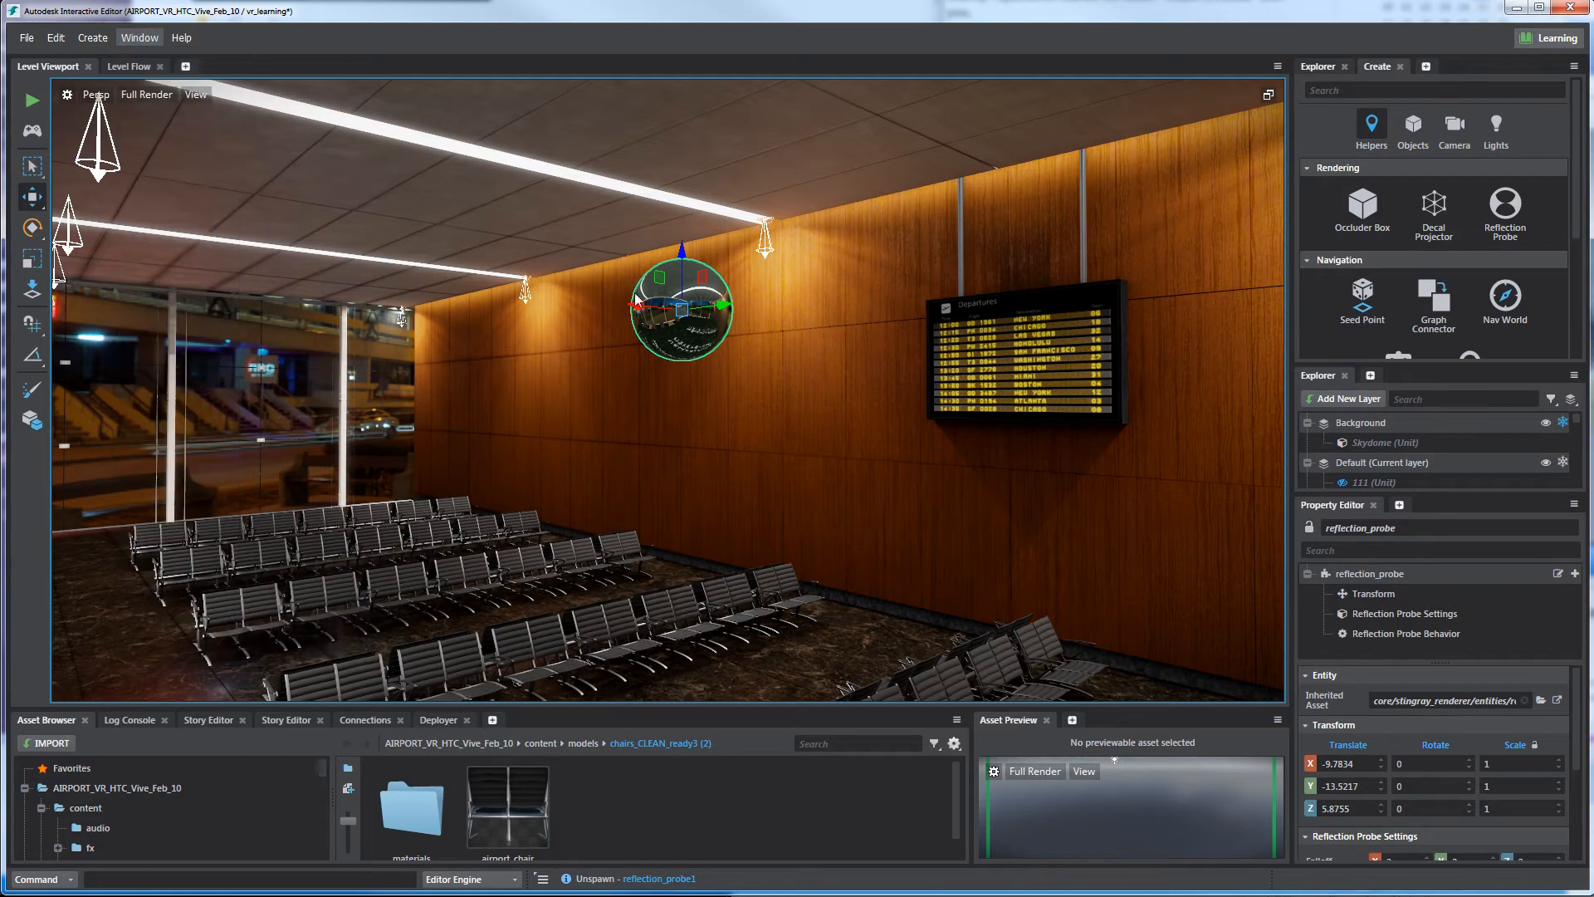
mouse_move(652, 250)
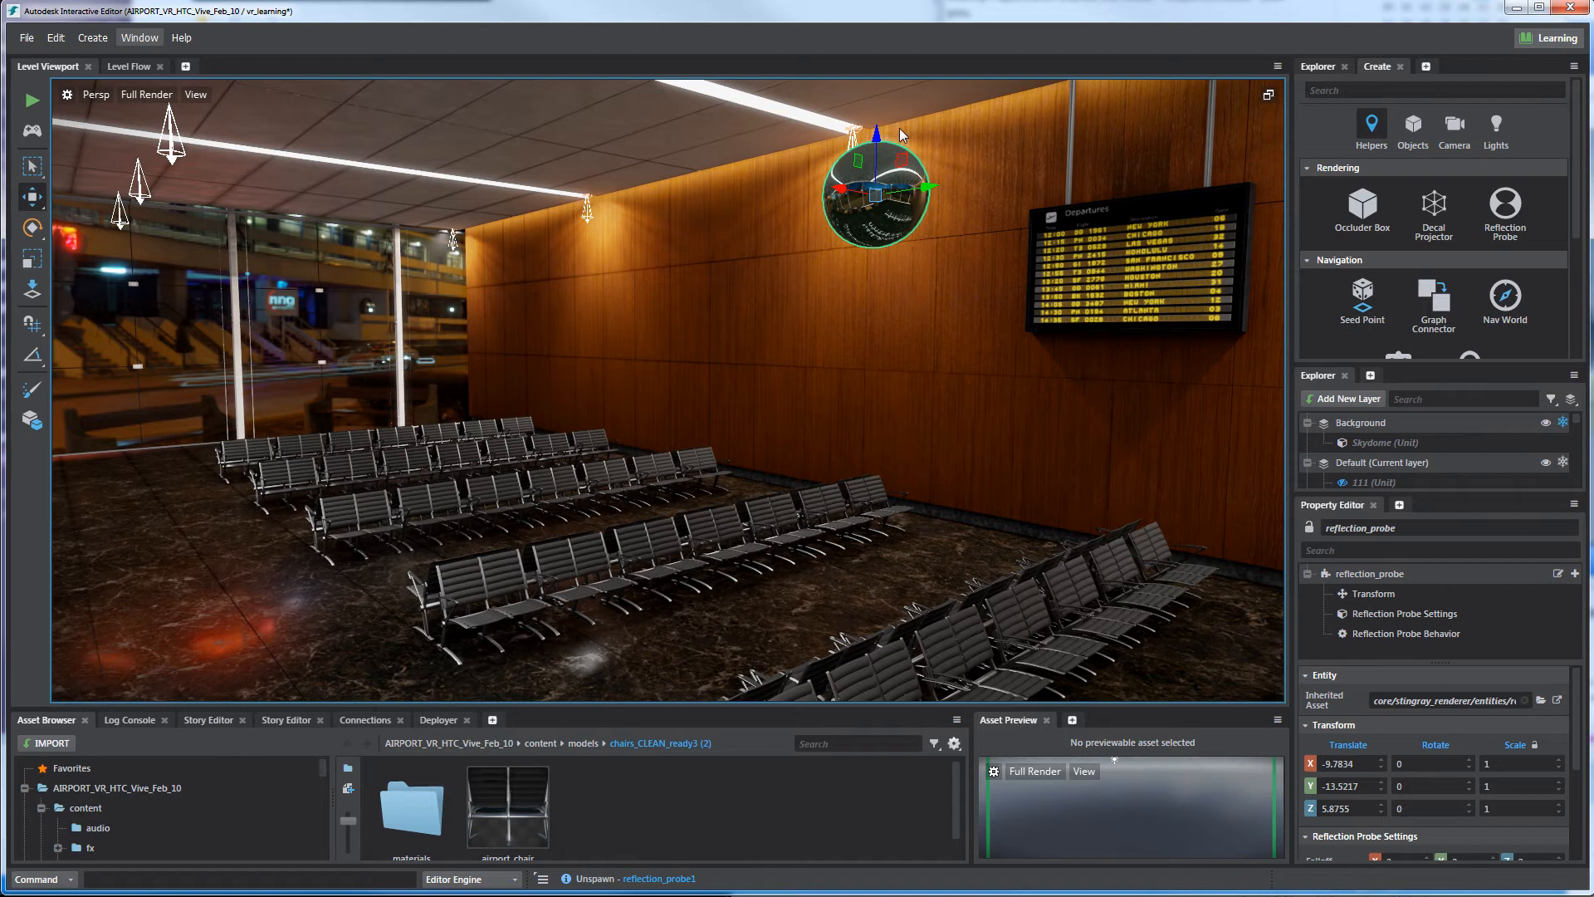
mouse_move(453, 570)
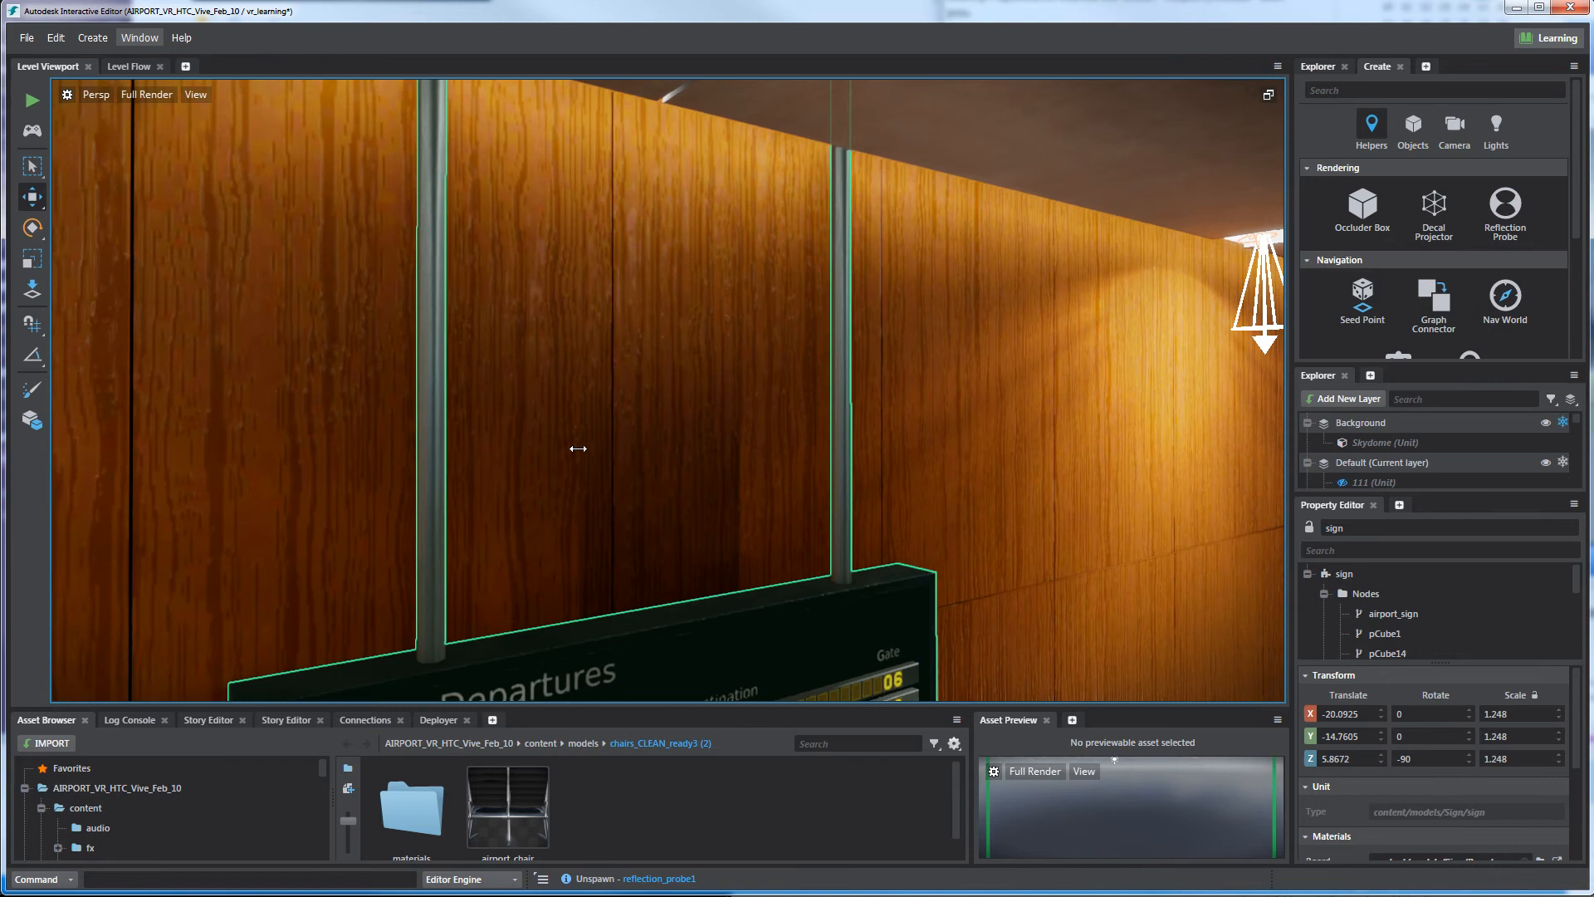
Orbit around the departures board, then select a ceiling spotlight
drag(578, 449, 1005, 212)
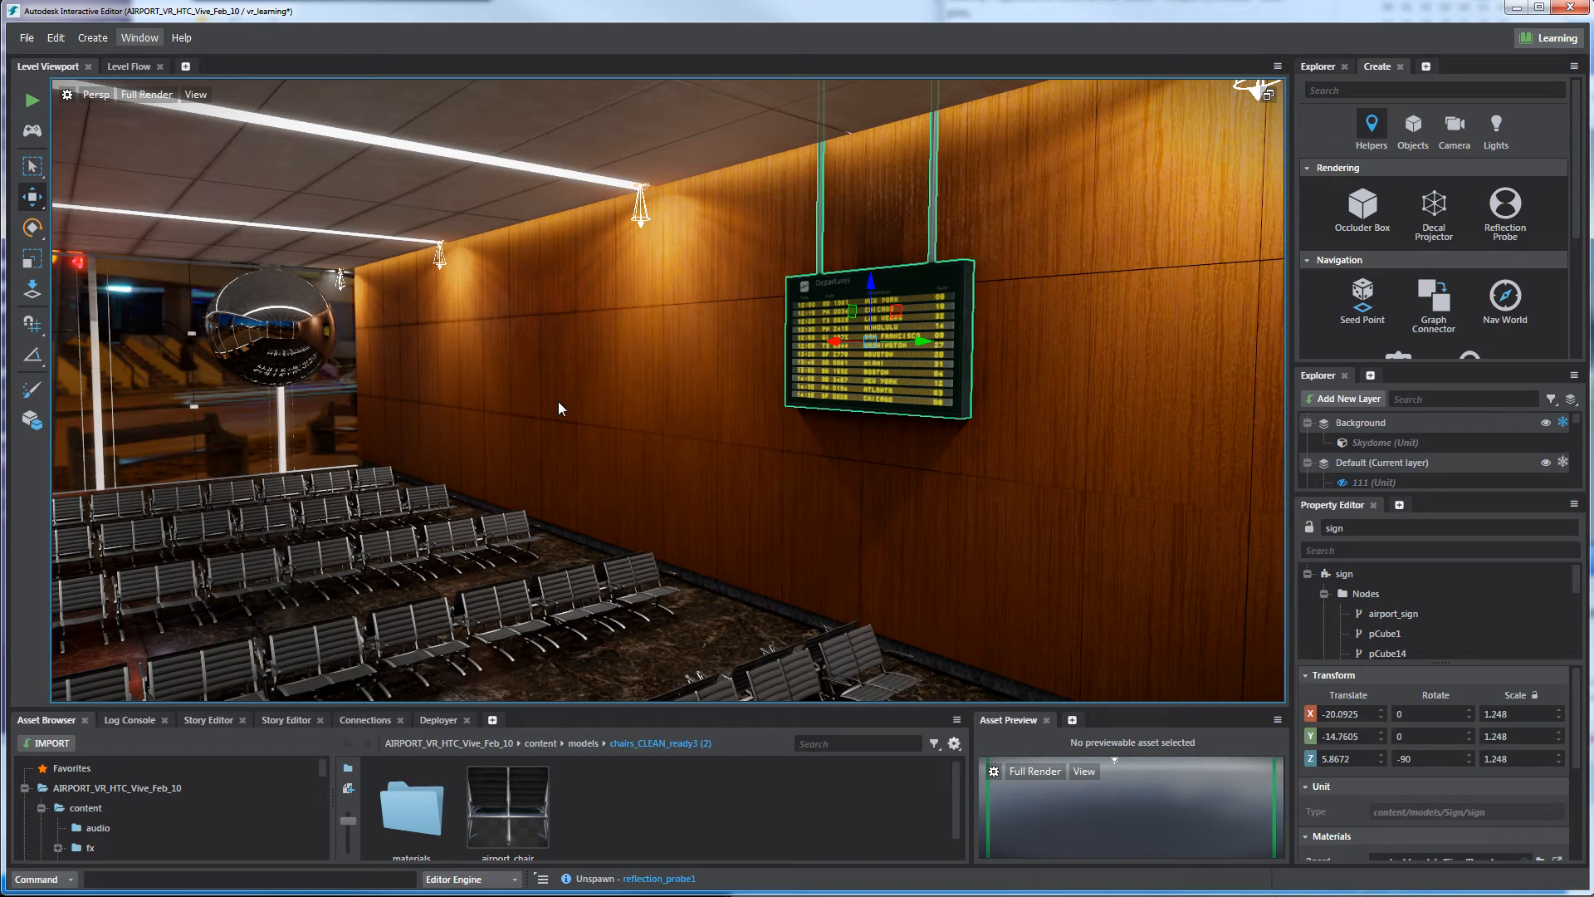
drag(557, 407, 747, 483)
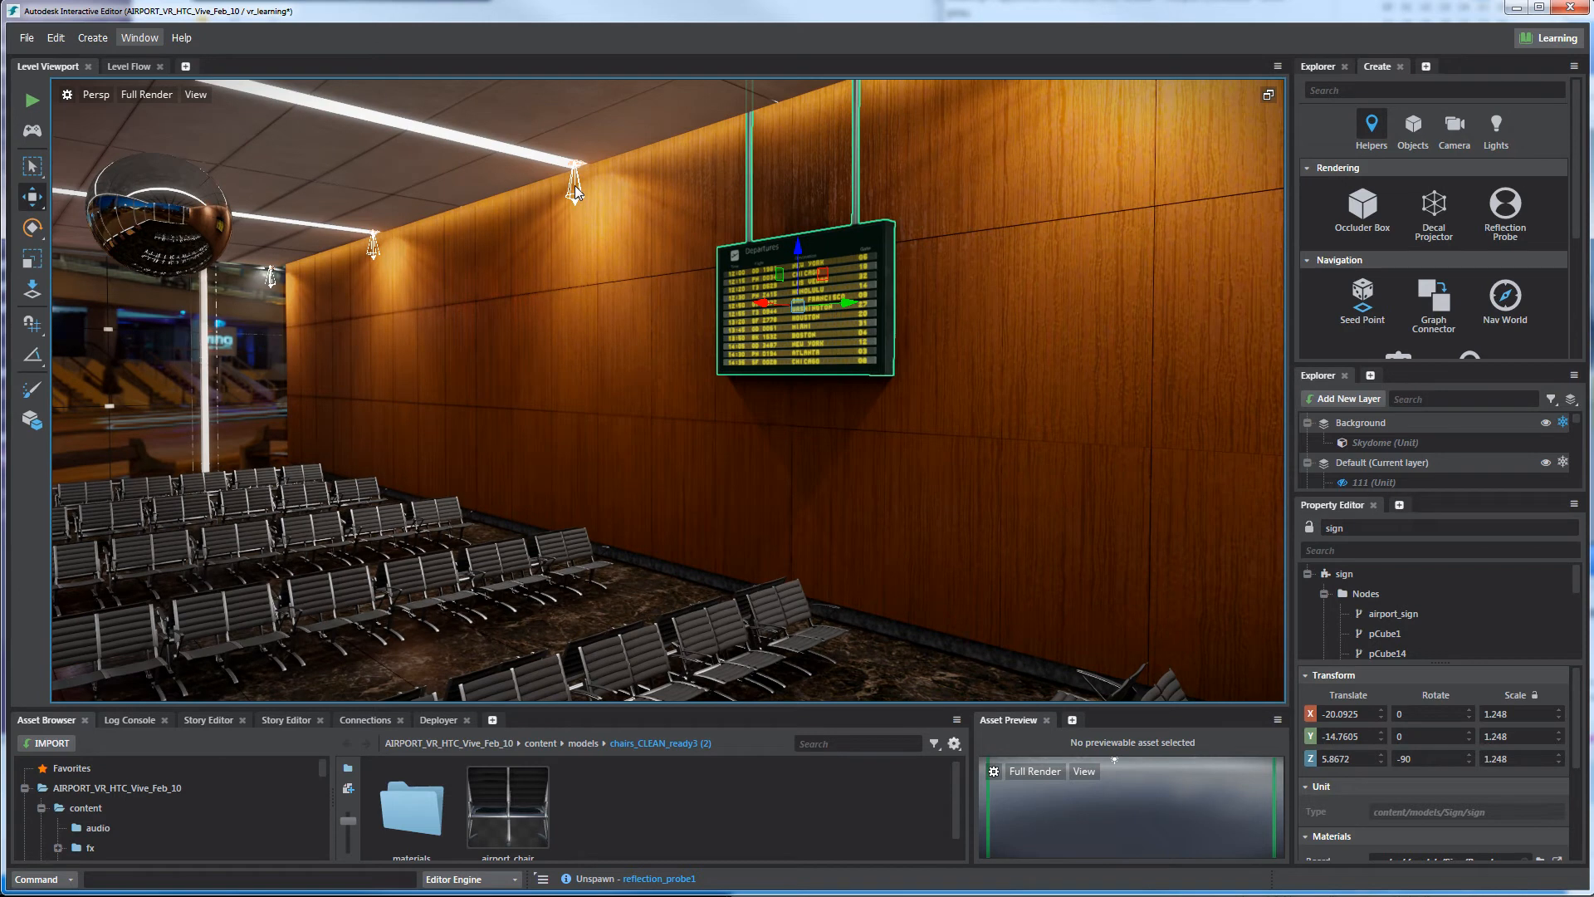
click(575, 189)
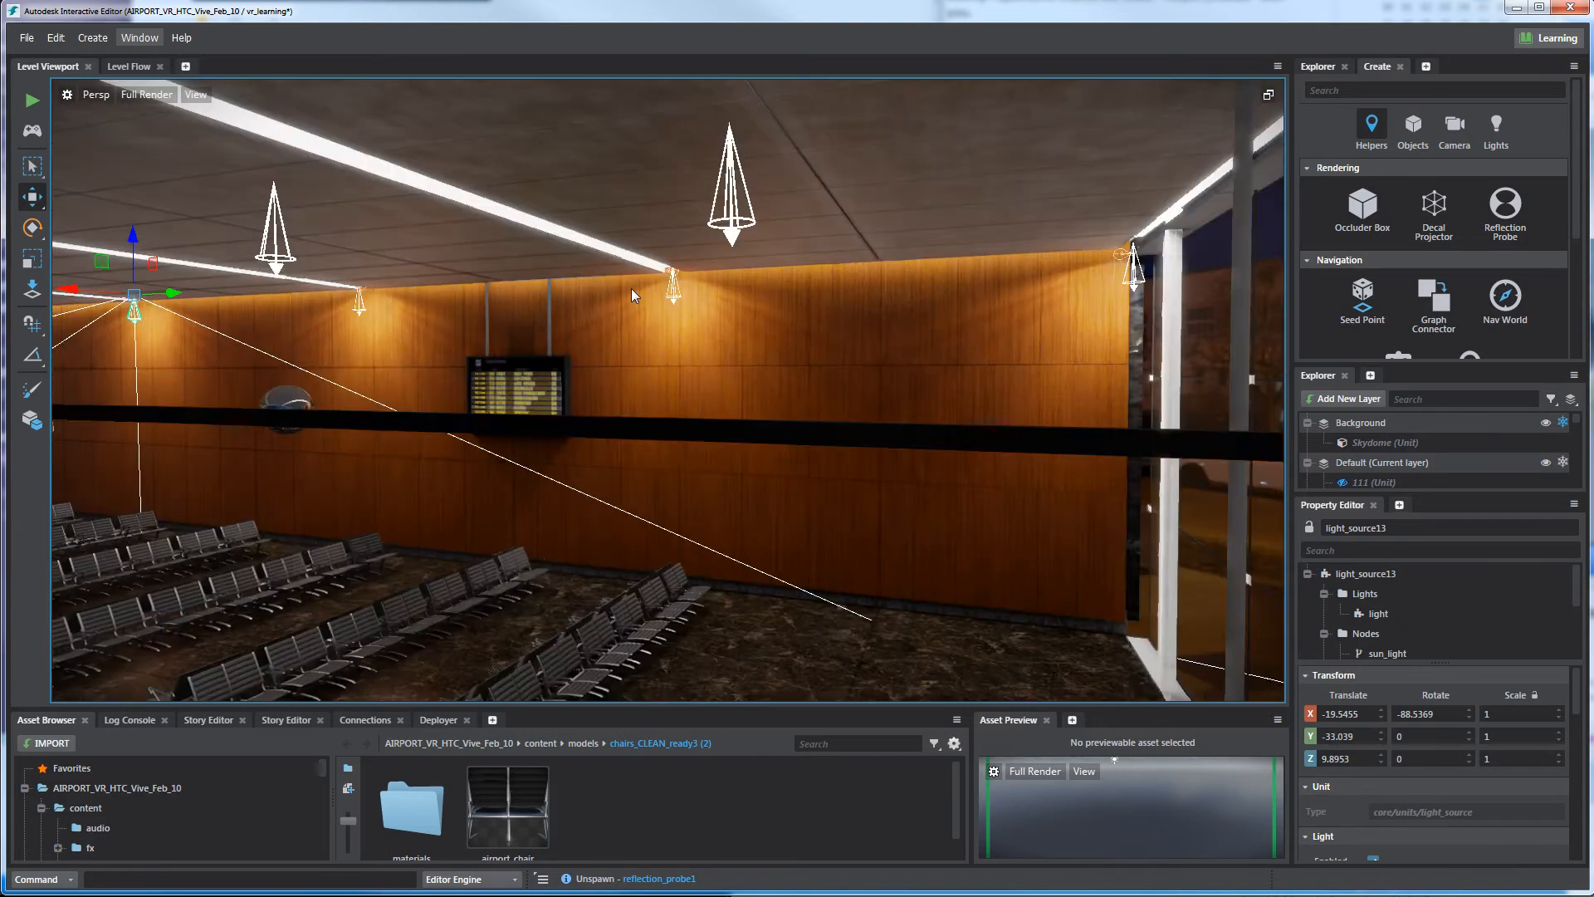
Show the Lights creation tab and place a new physical light below the ceiling strip
click(1495, 127)
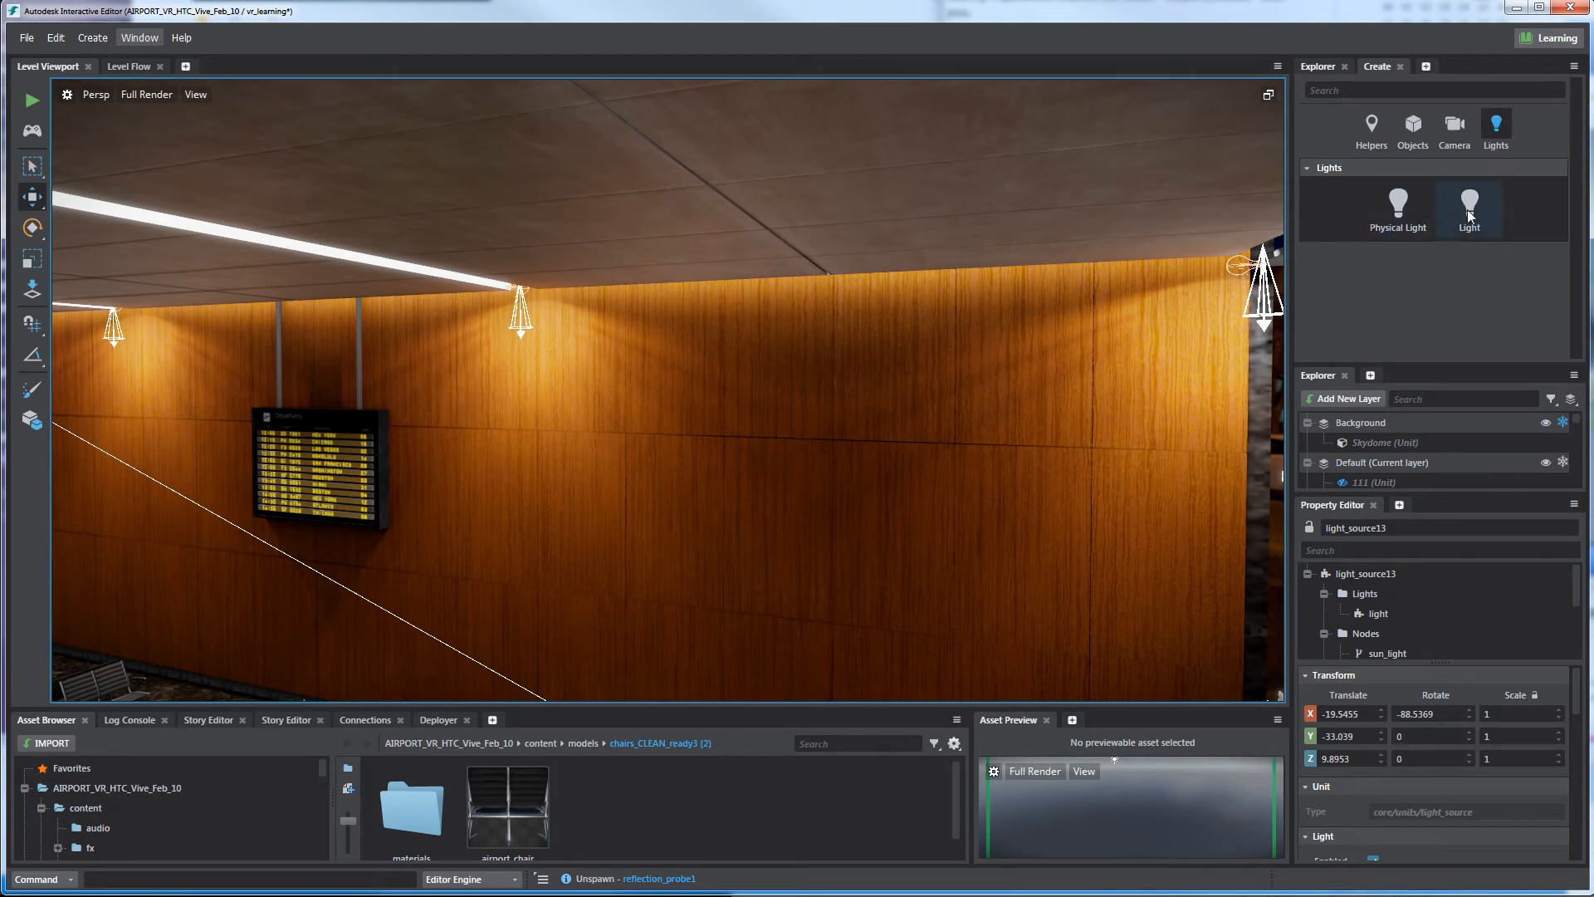
mouse_move(1483, 197)
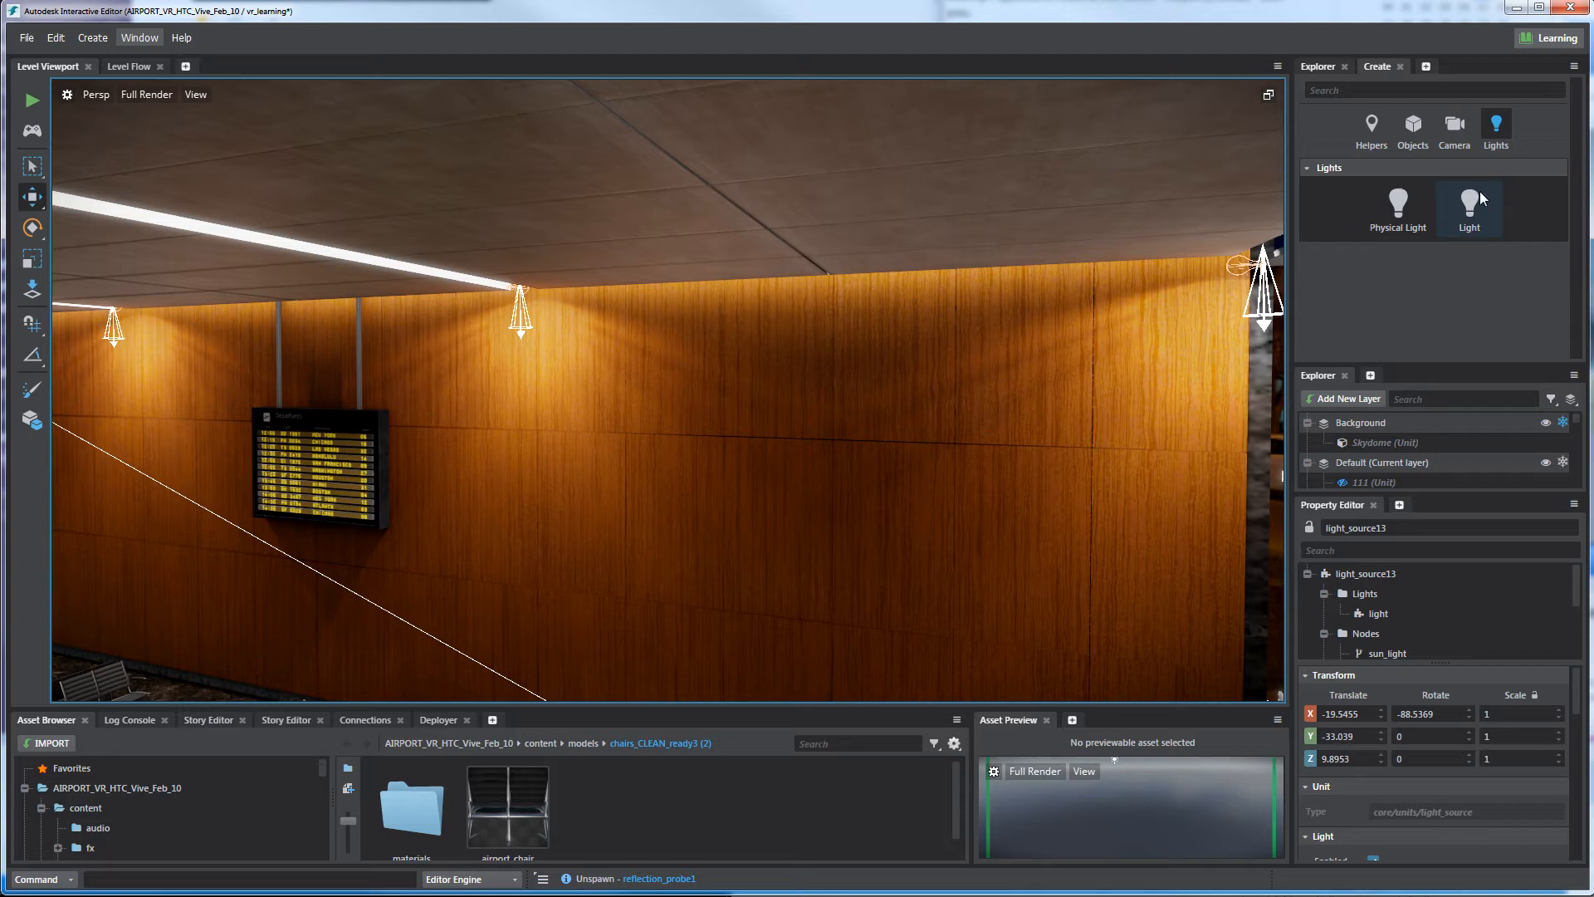
mouse_move(1469, 236)
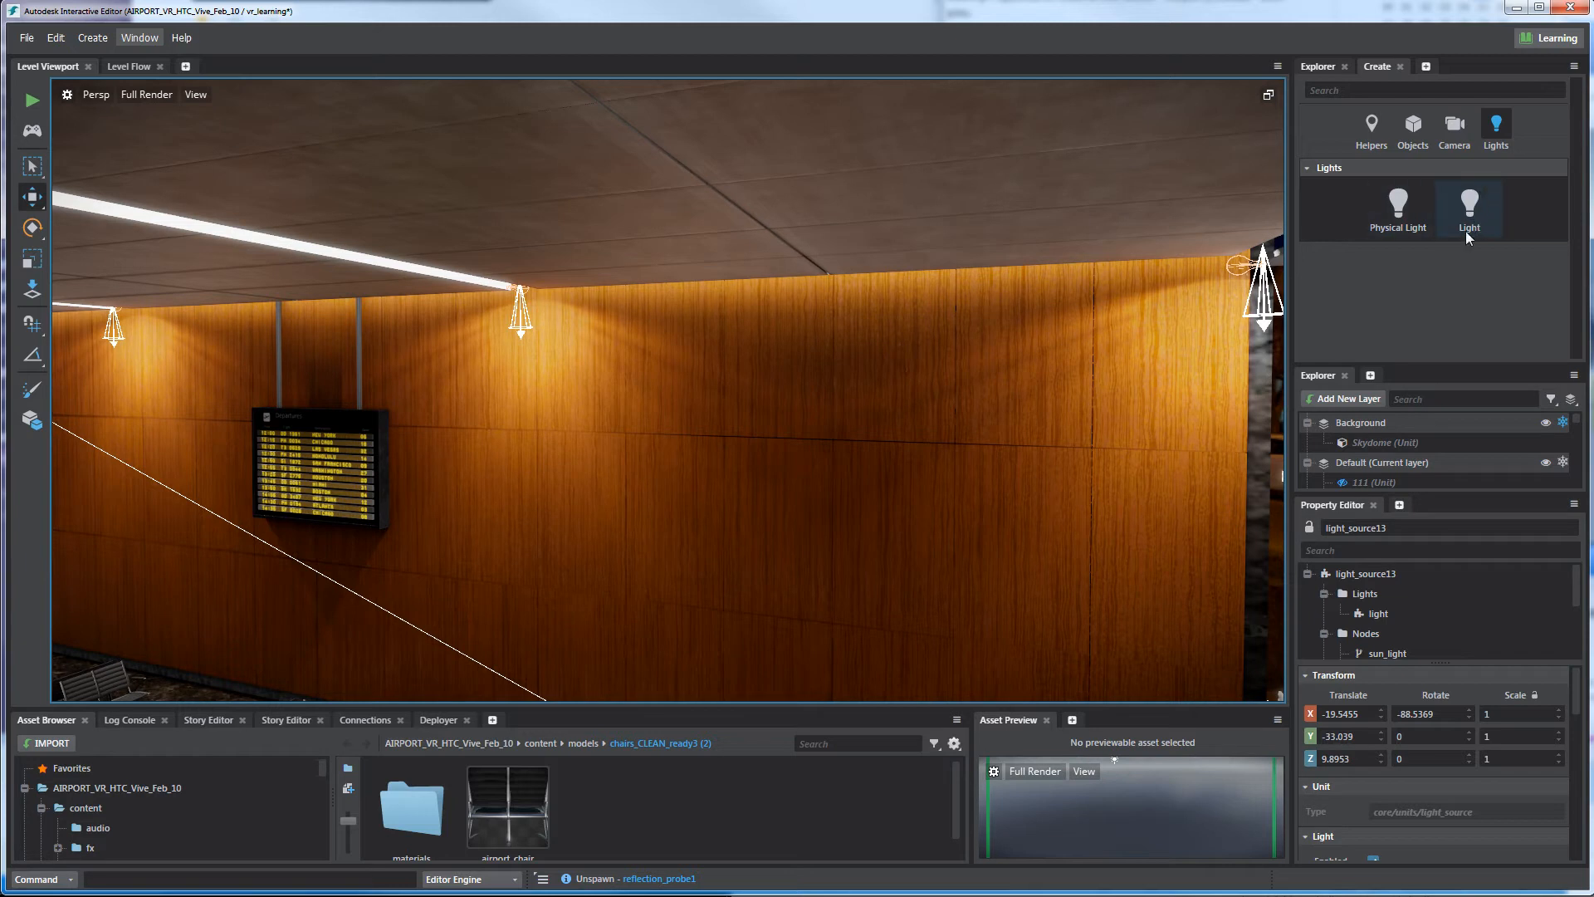
mouse_move(1468, 210)
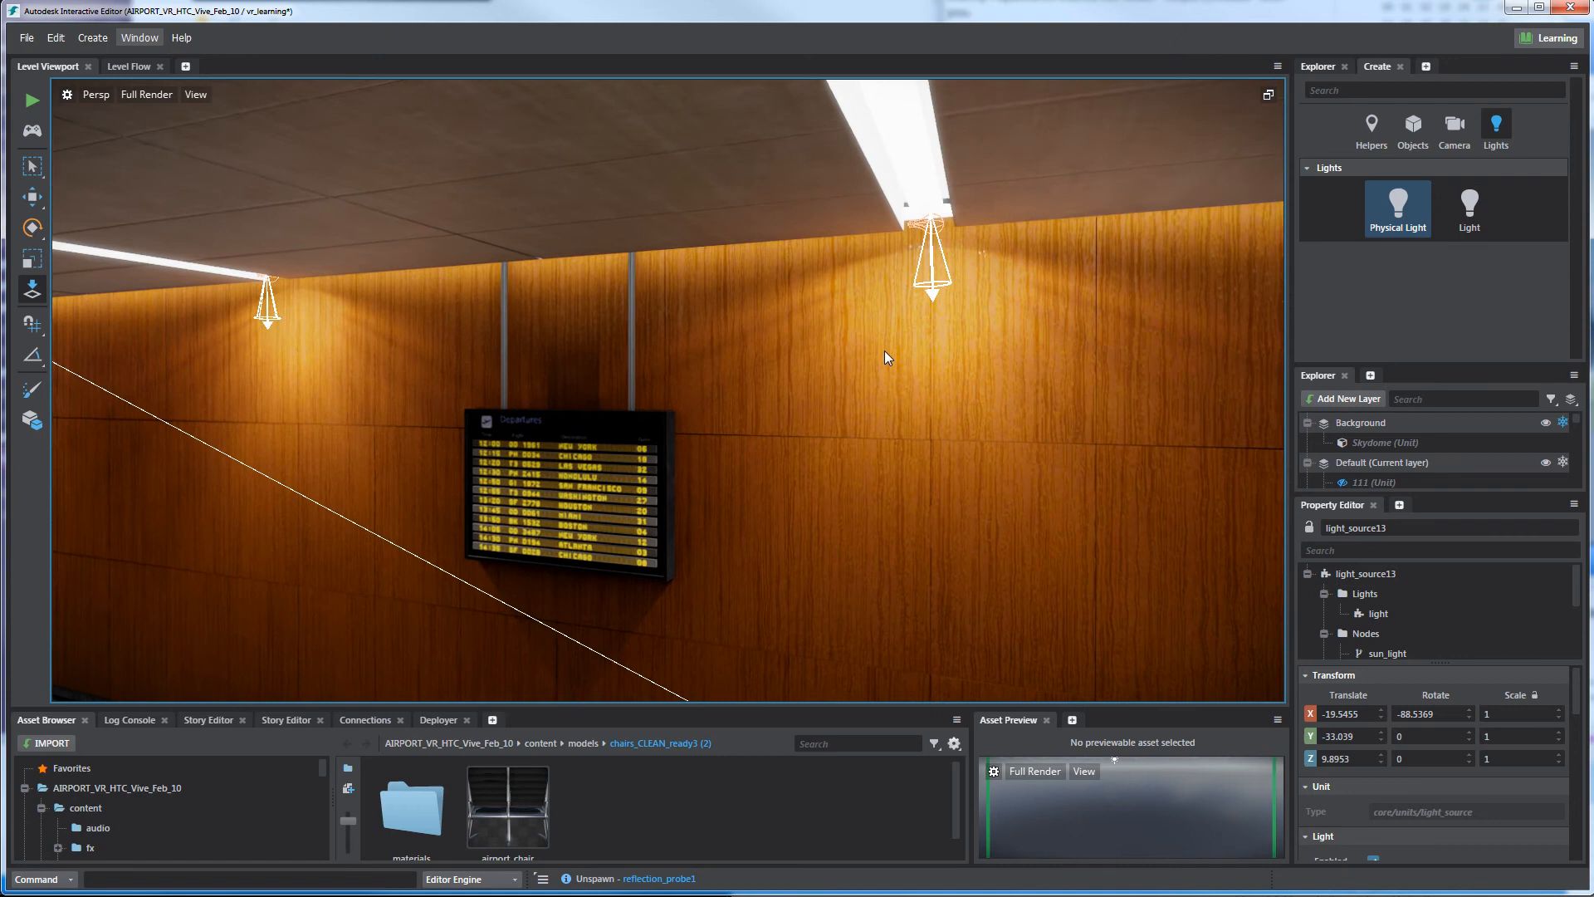
drag(884, 357, 556, 420)
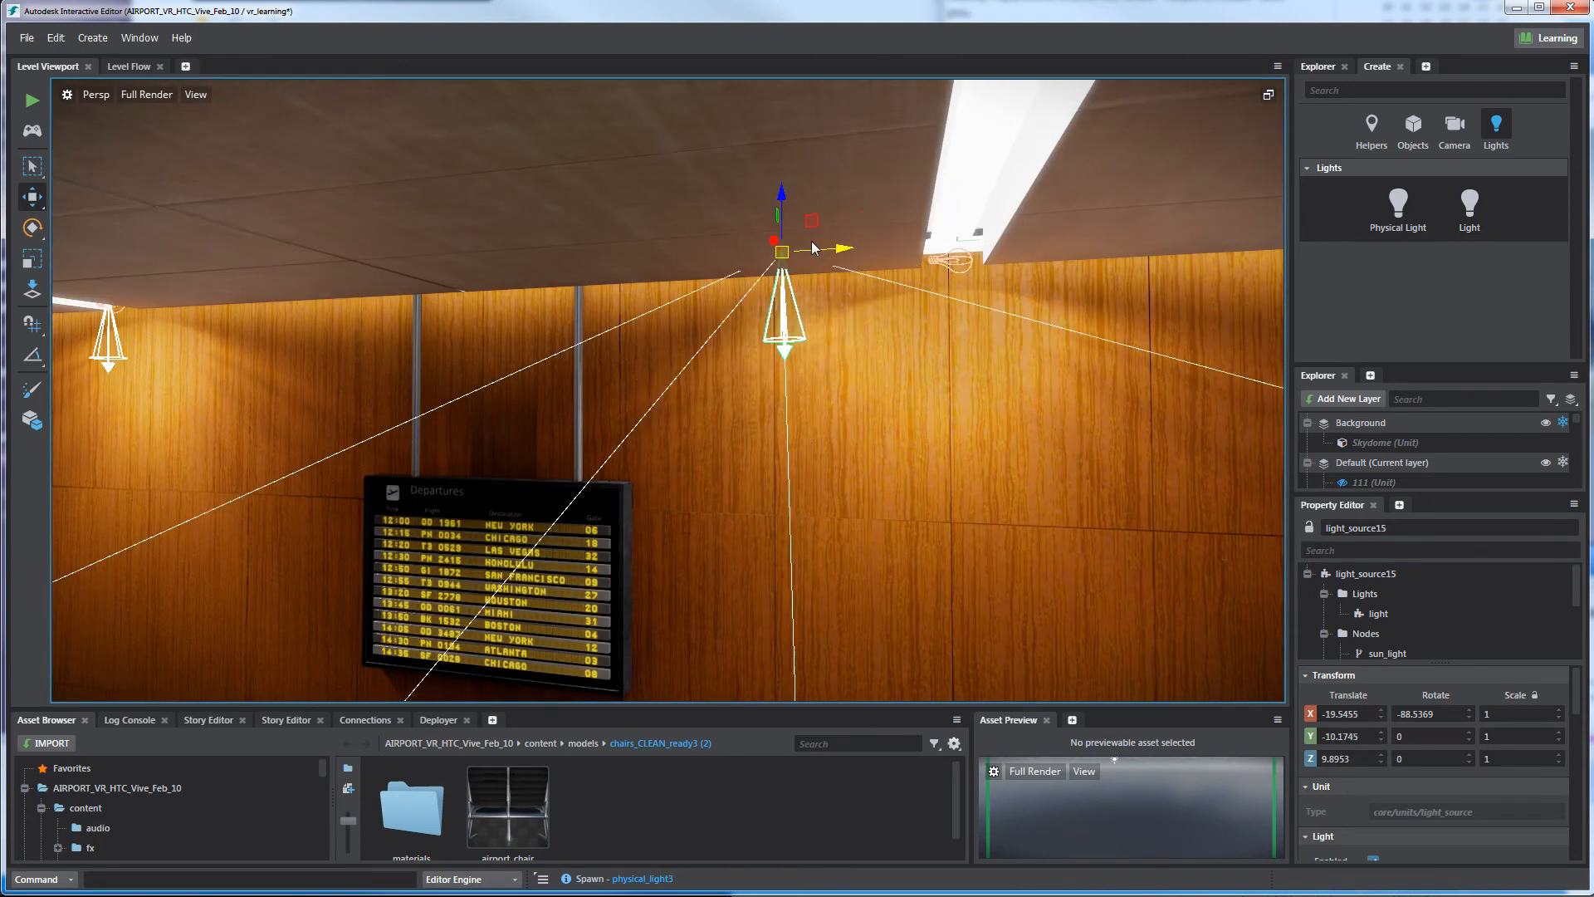
Move the indirect-baked spotlight down toward the departures board, then back under the ceiling
drag(780, 250, 692, 529)
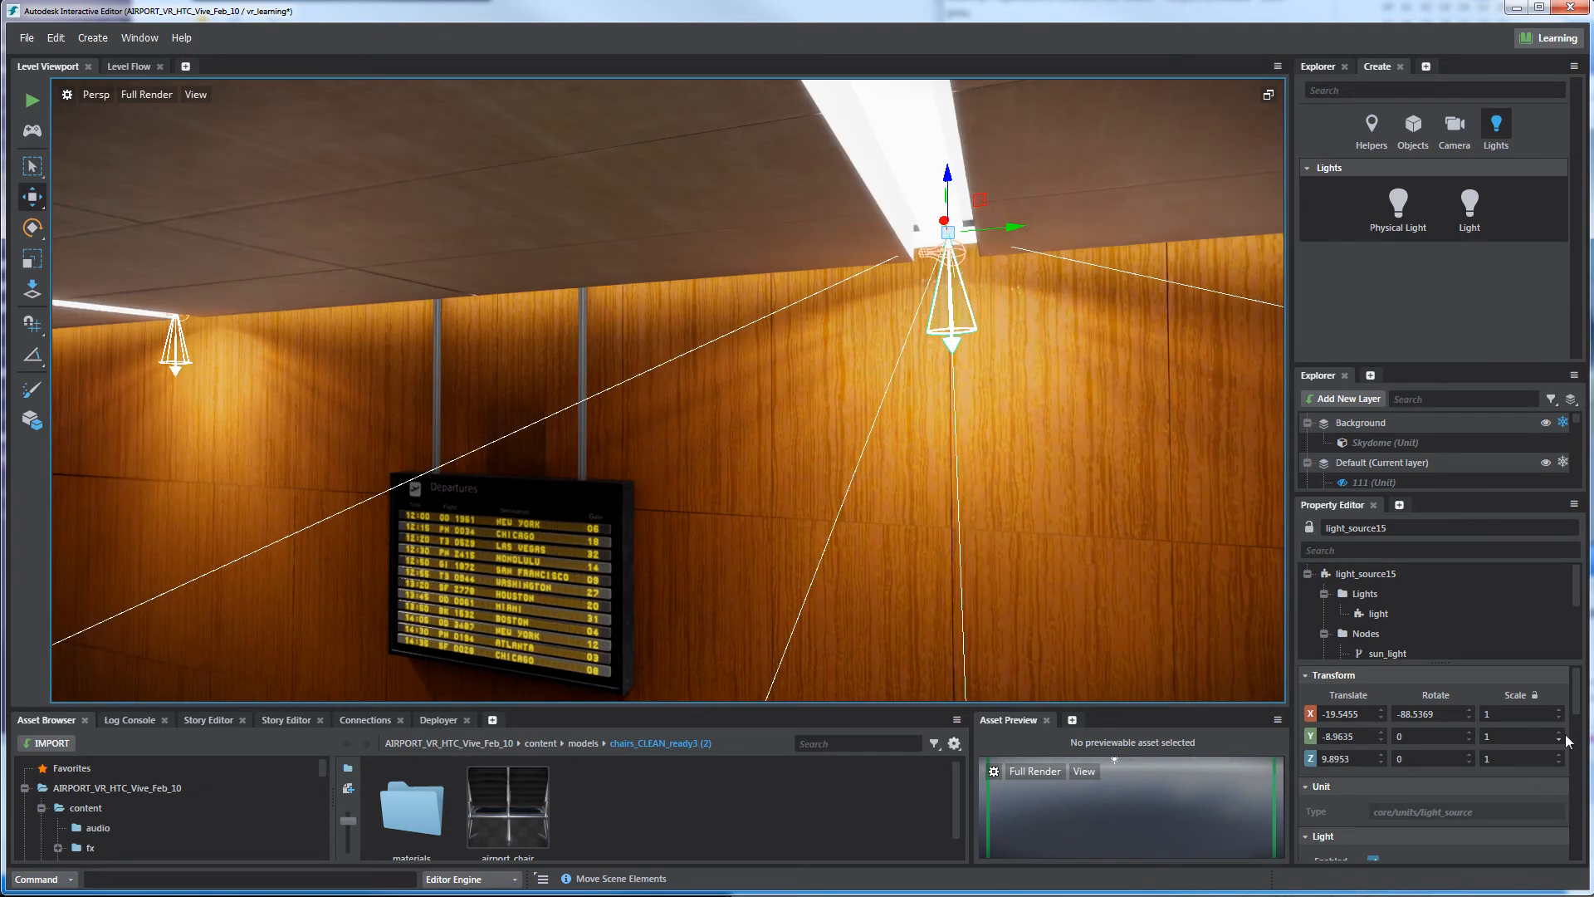
scroll(down, 3)
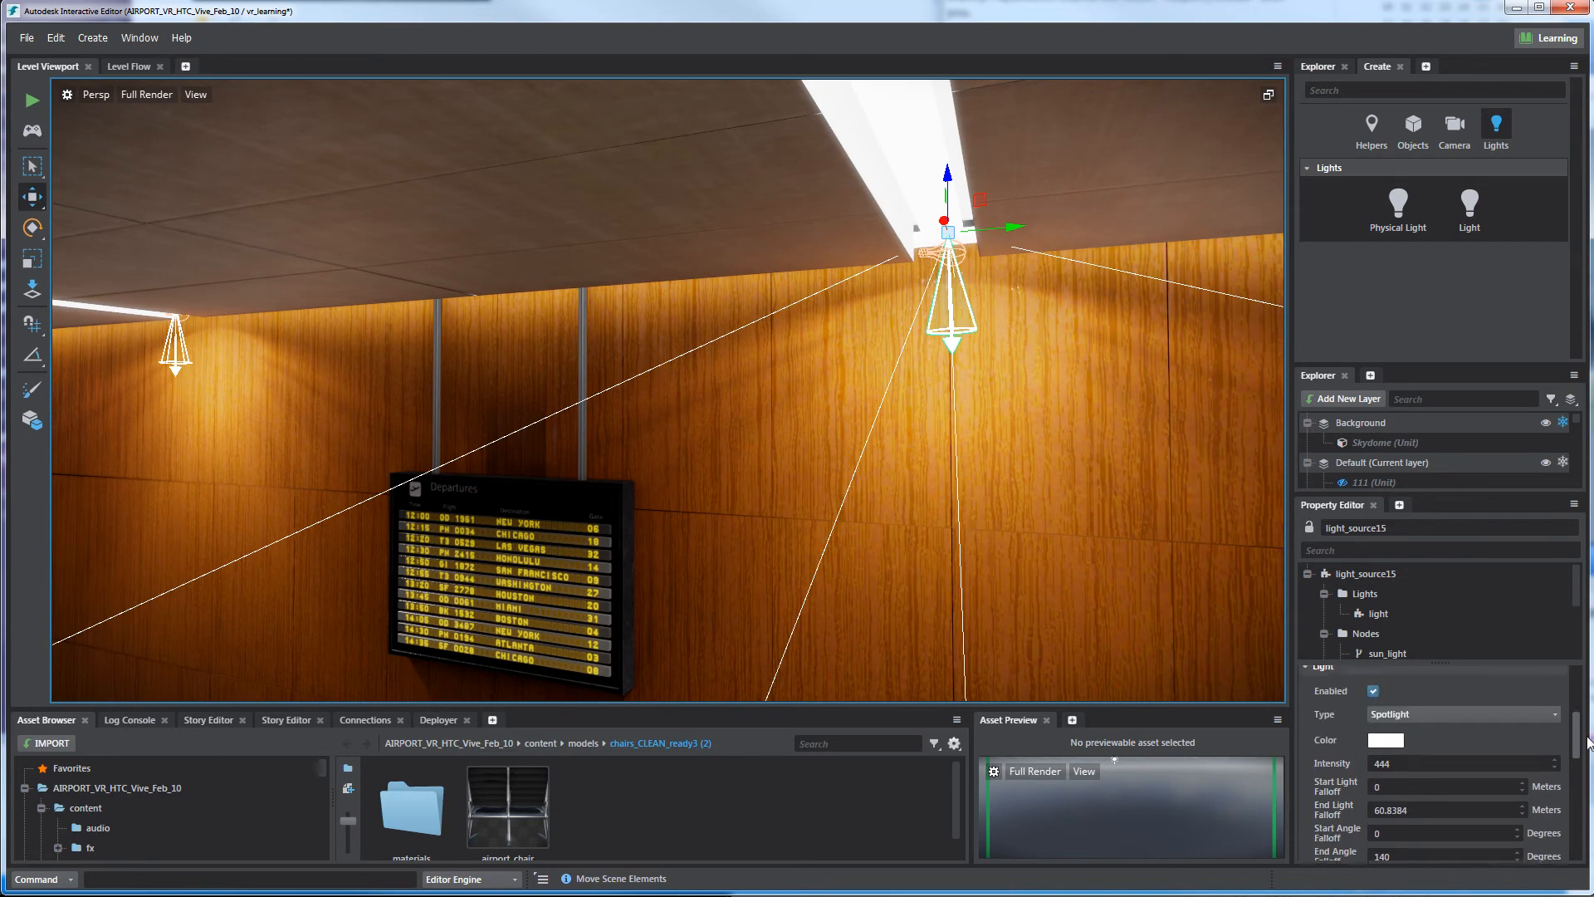
scroll(down, 3)
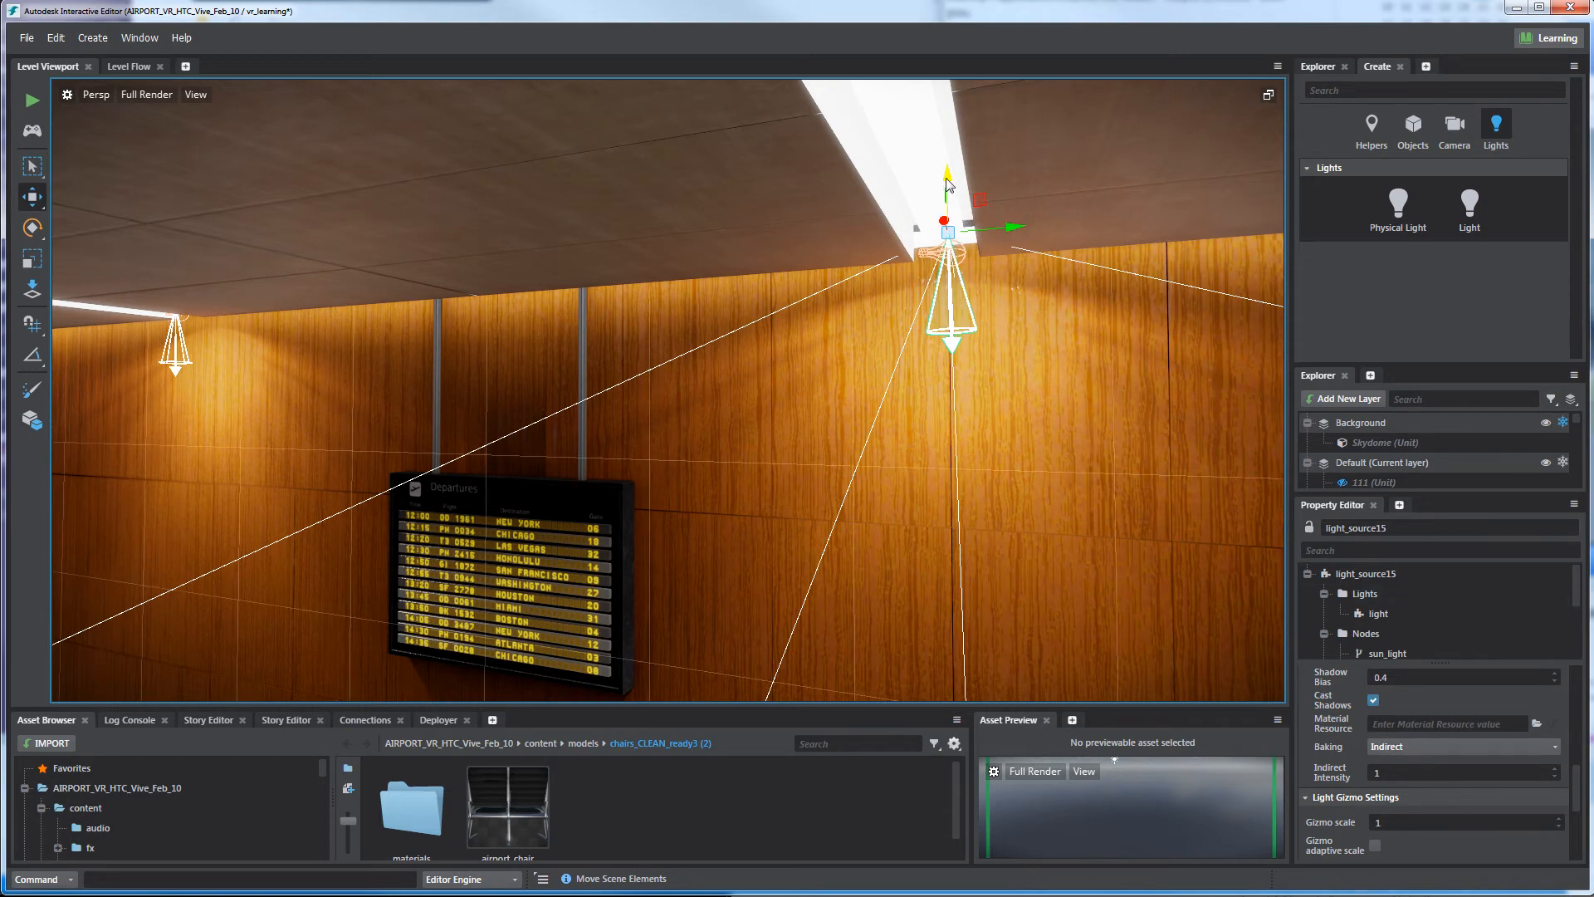
drag(945, 223, 583, 391)
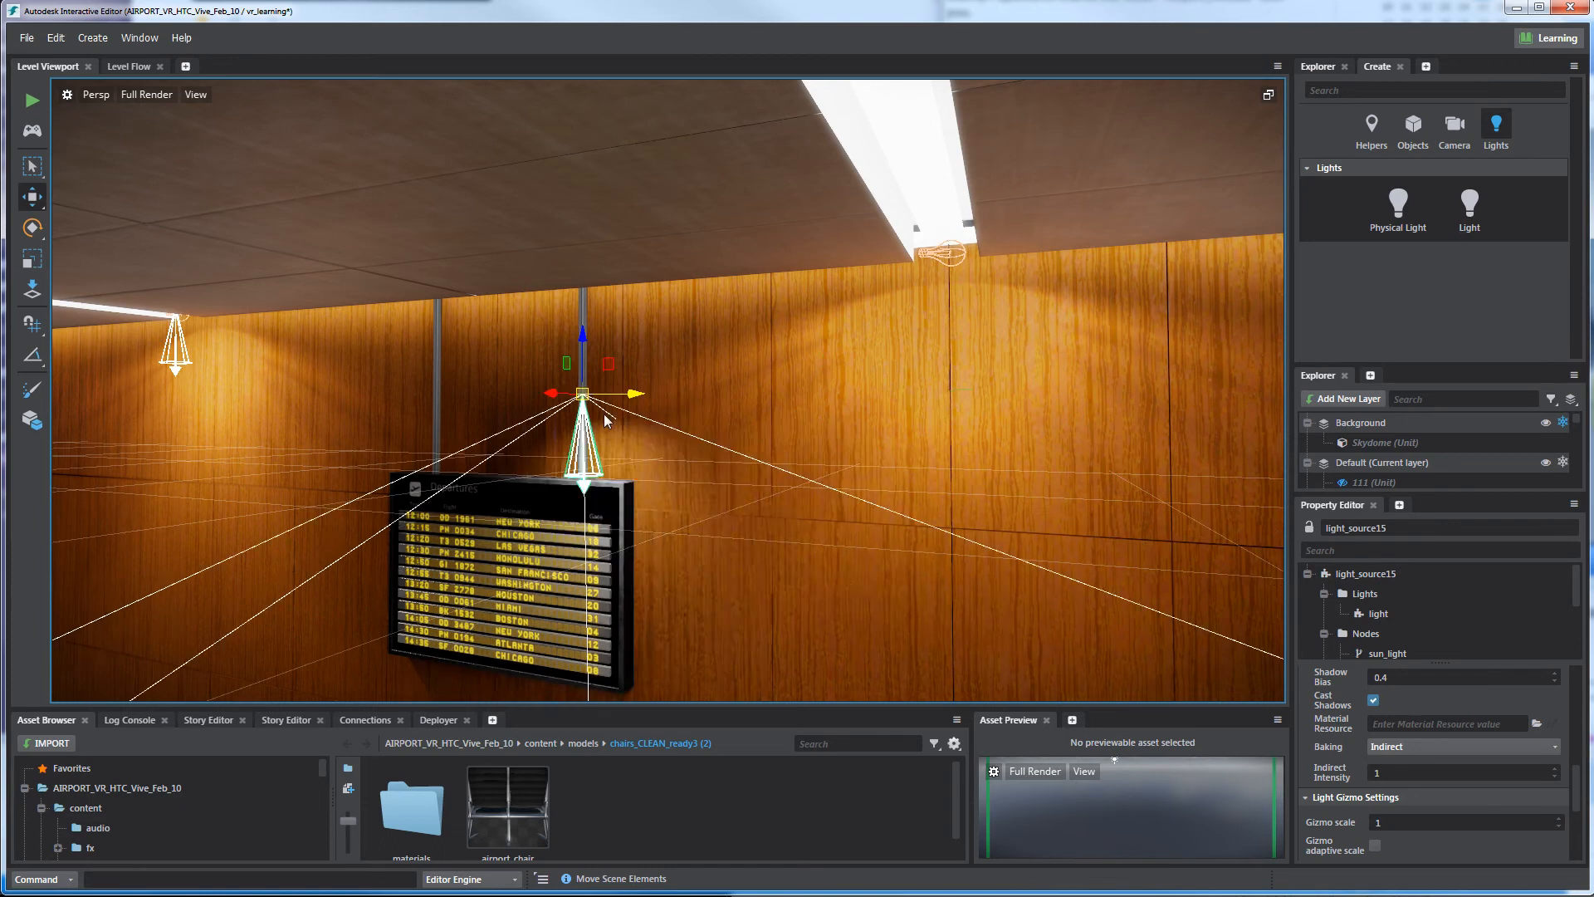
drag(581, 394, 679, 394)
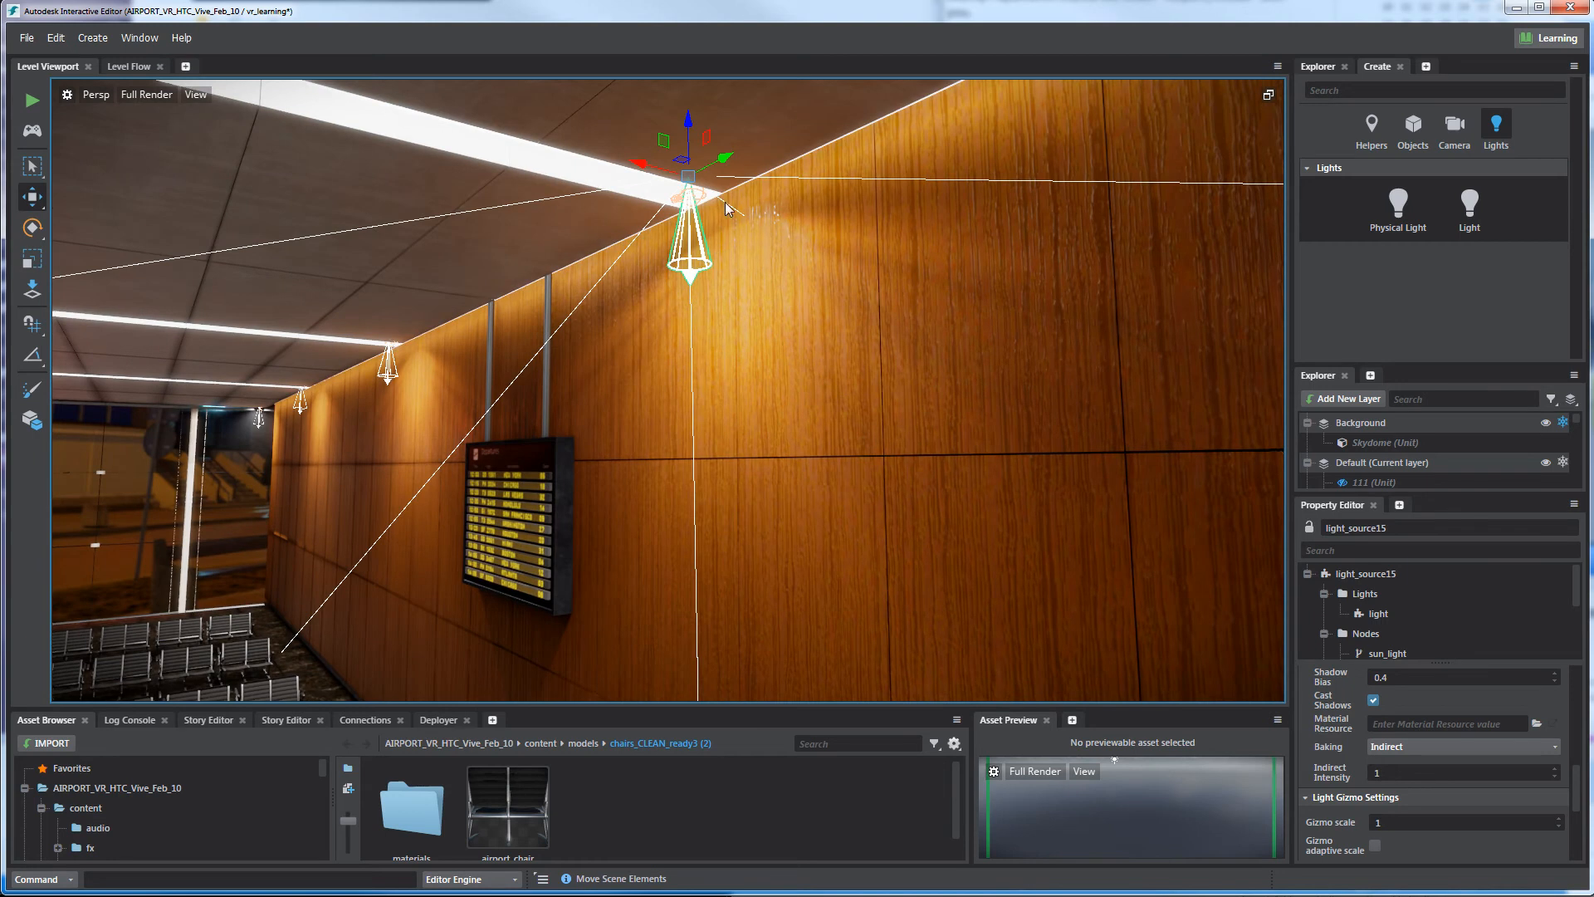
mouse_move(701, 203)
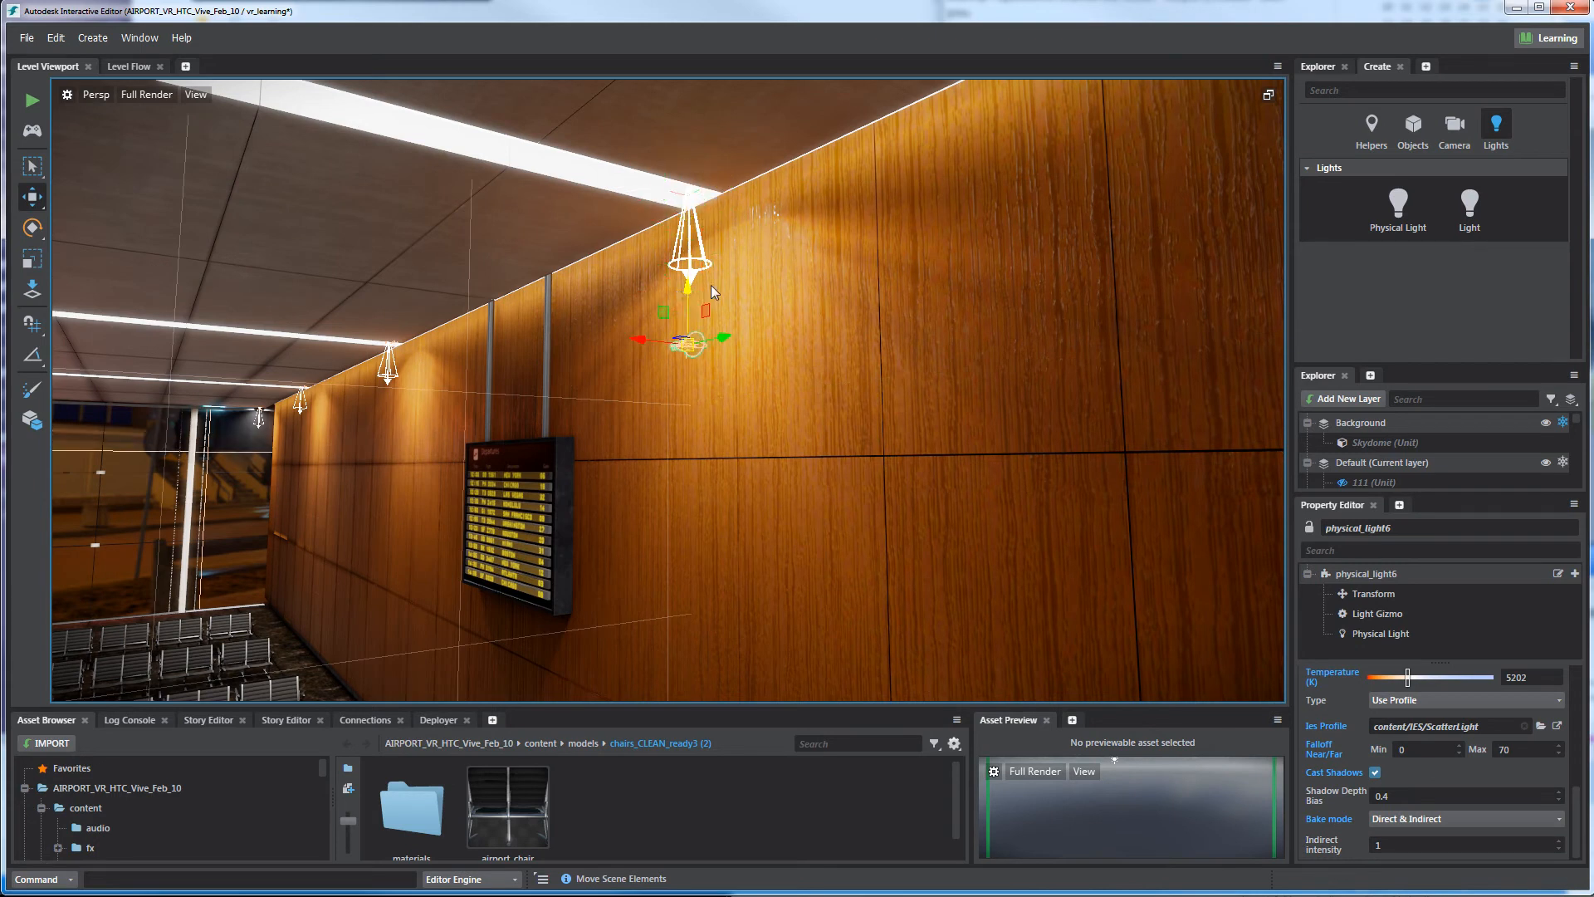
Lower the ScatterLight physical light, then raise it to the ceiling edge above the wood wall
drag(711, 290, 622, 402)
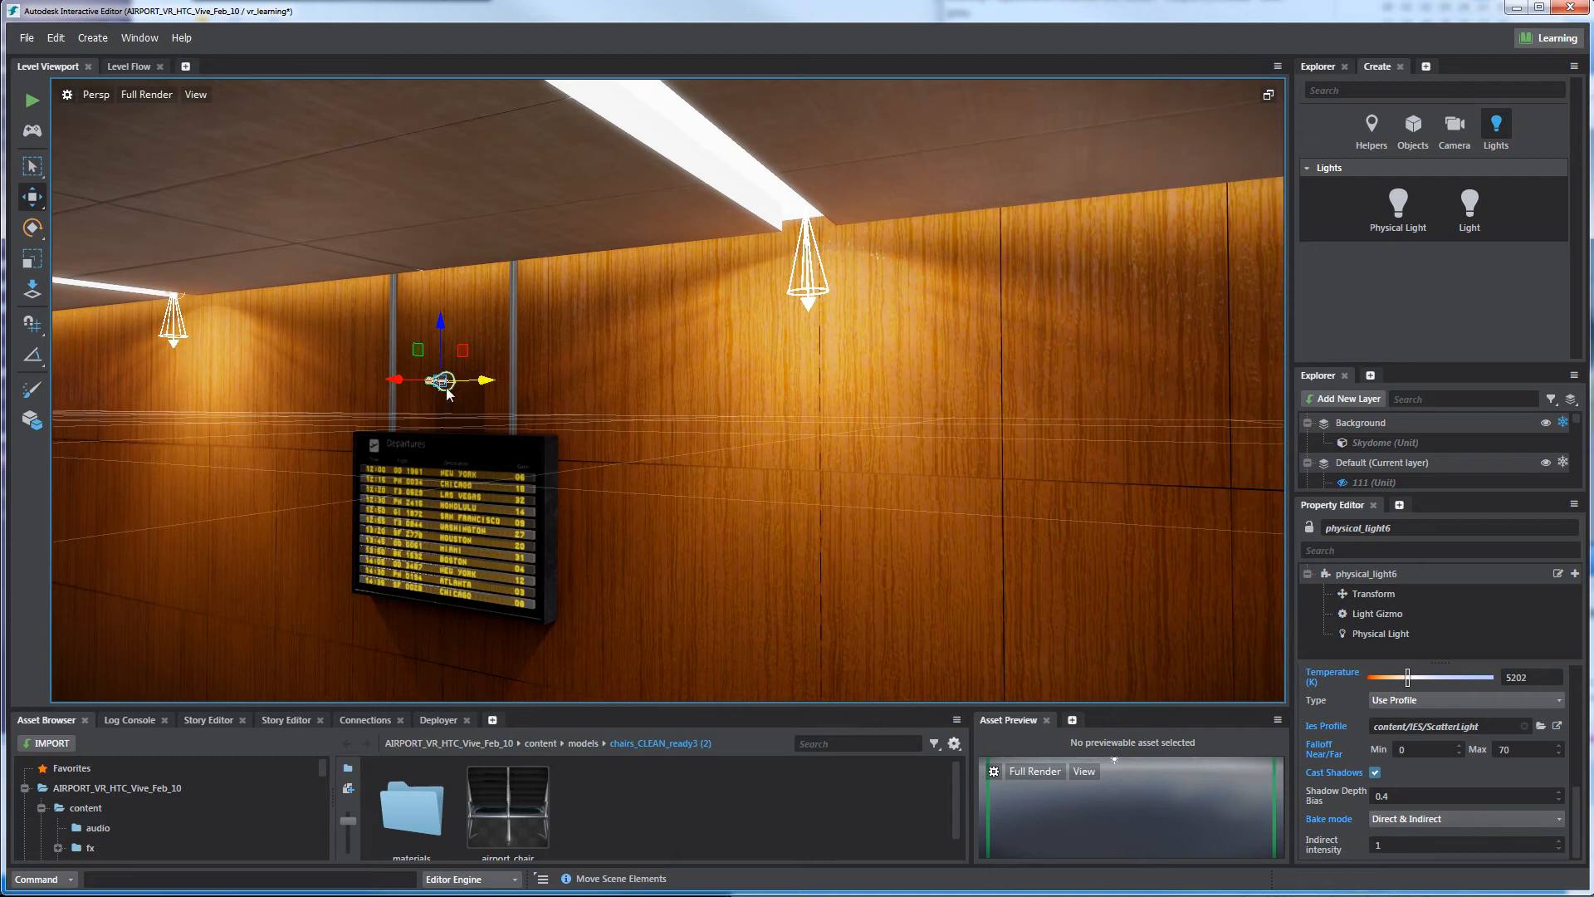
mouse_move(651, 316)
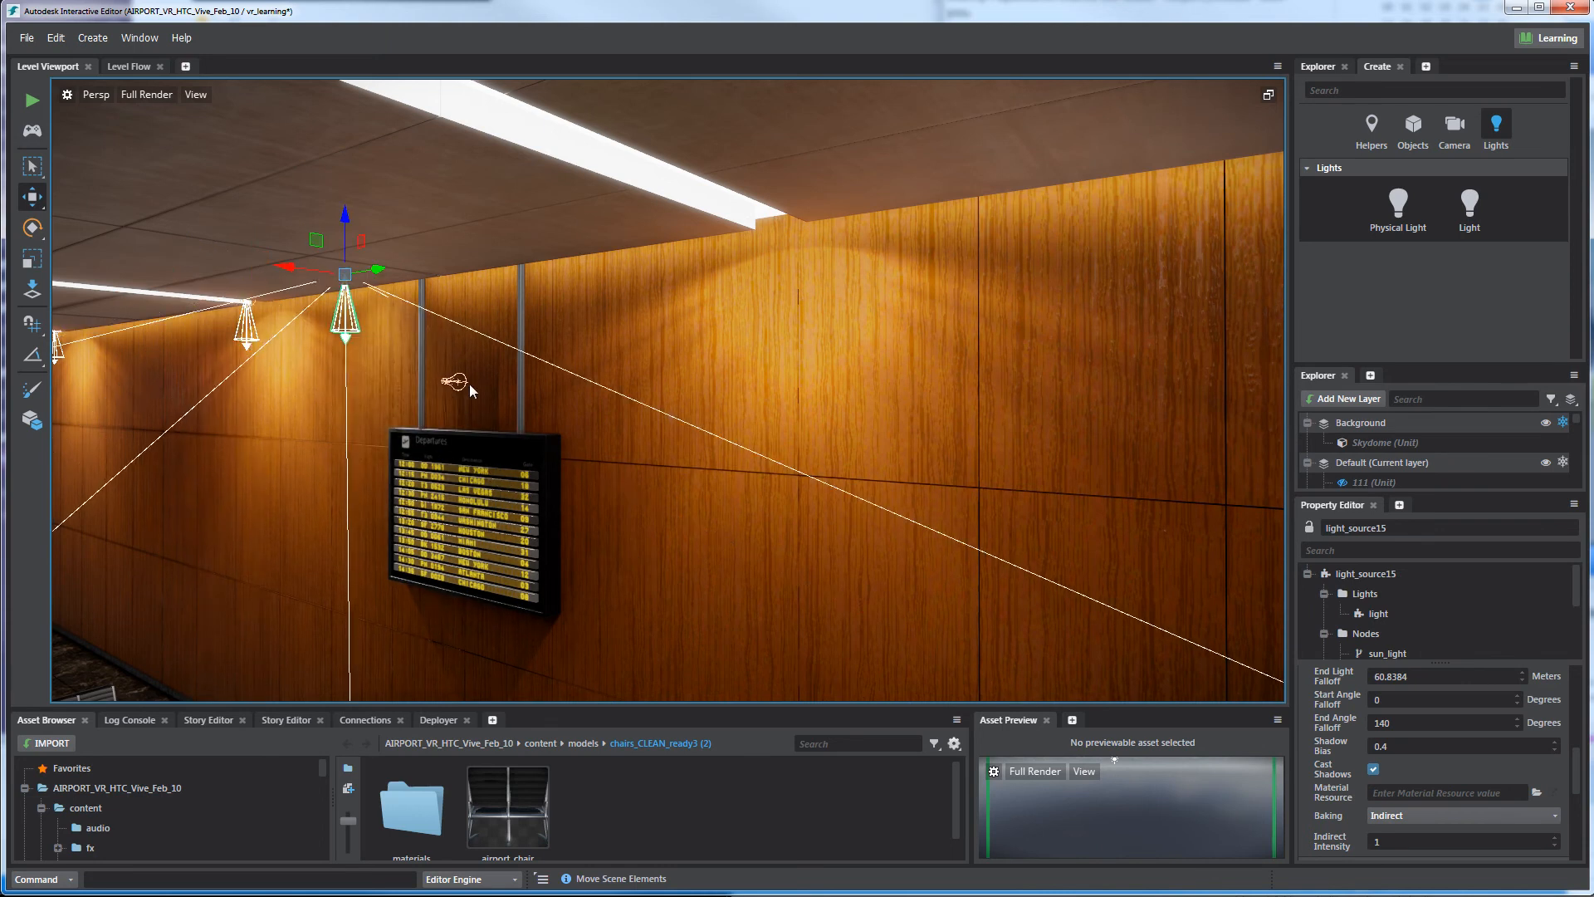
click(750, 376)
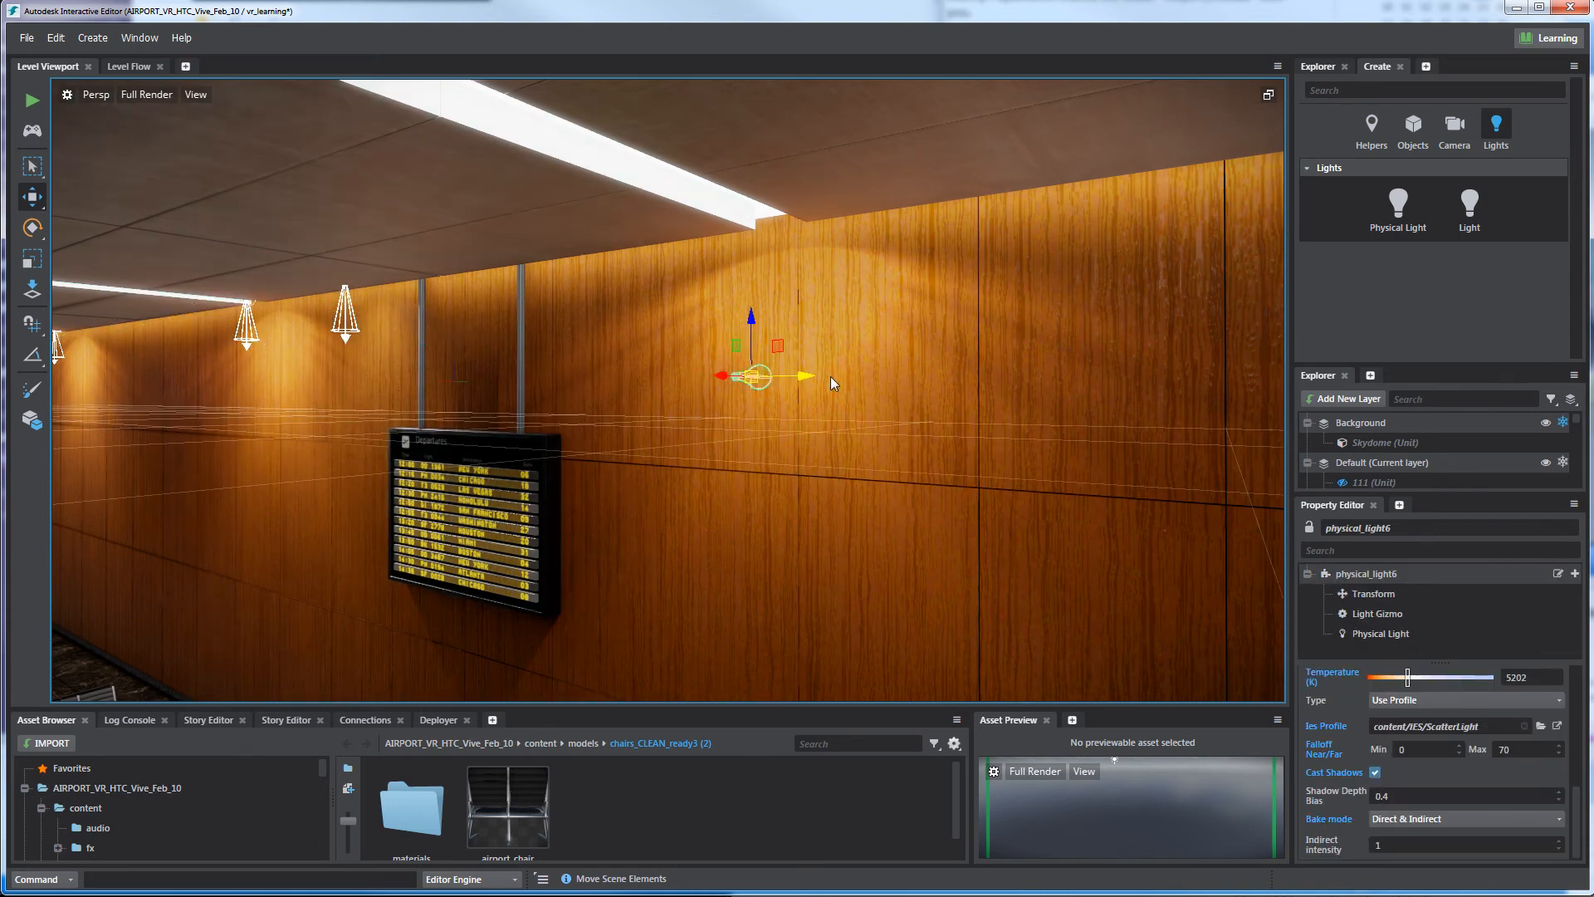
drag(751, 376, 750, 244)
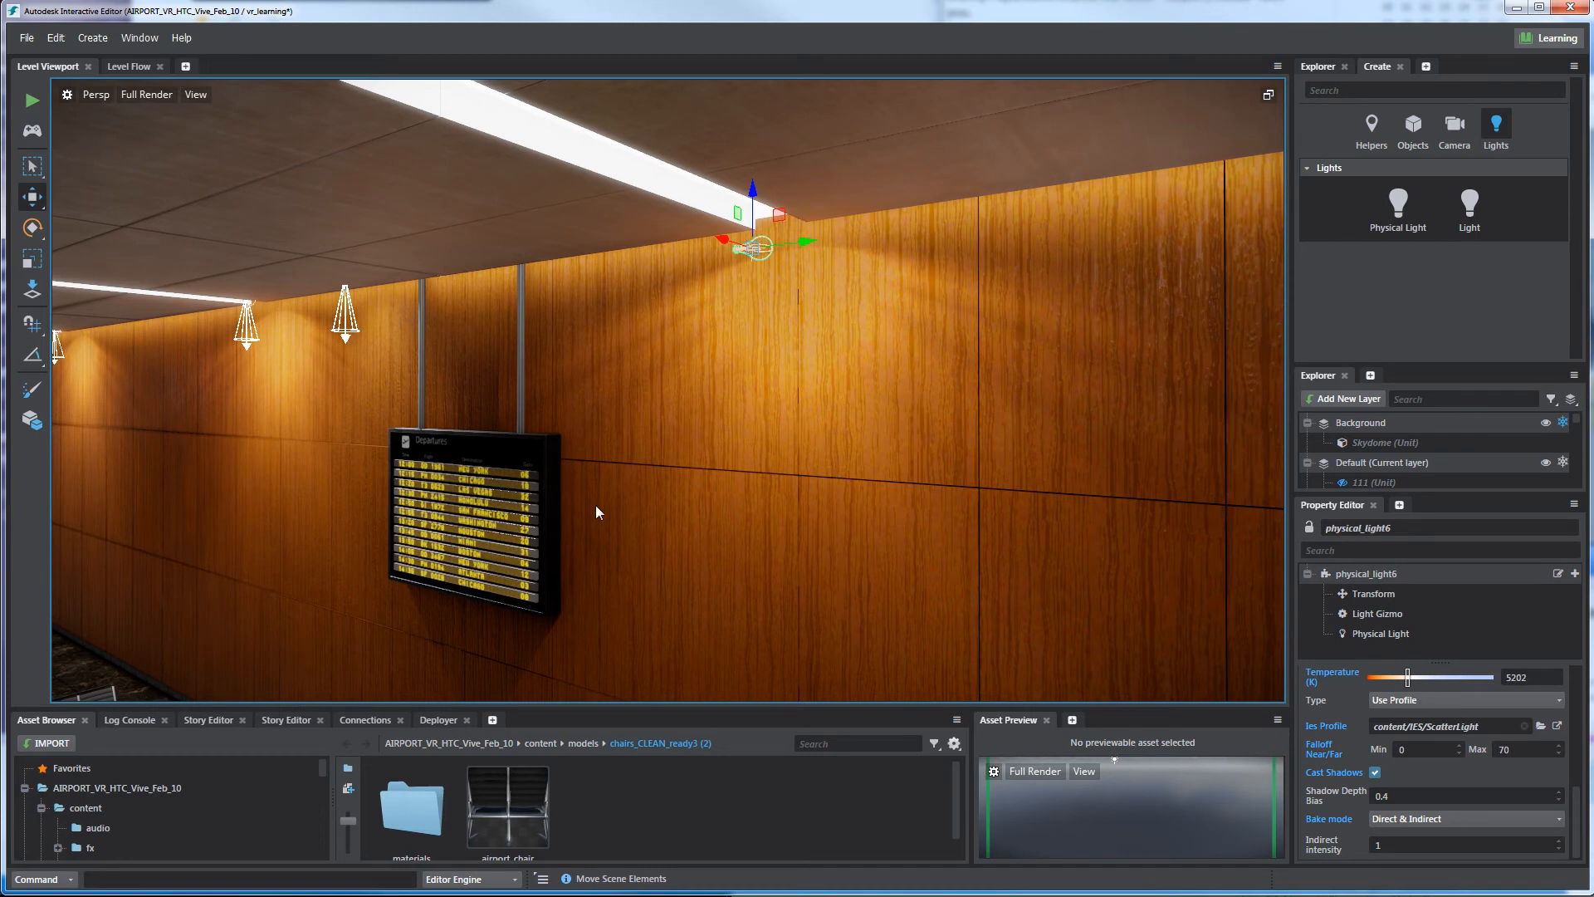
mouse_move(1088, 354)
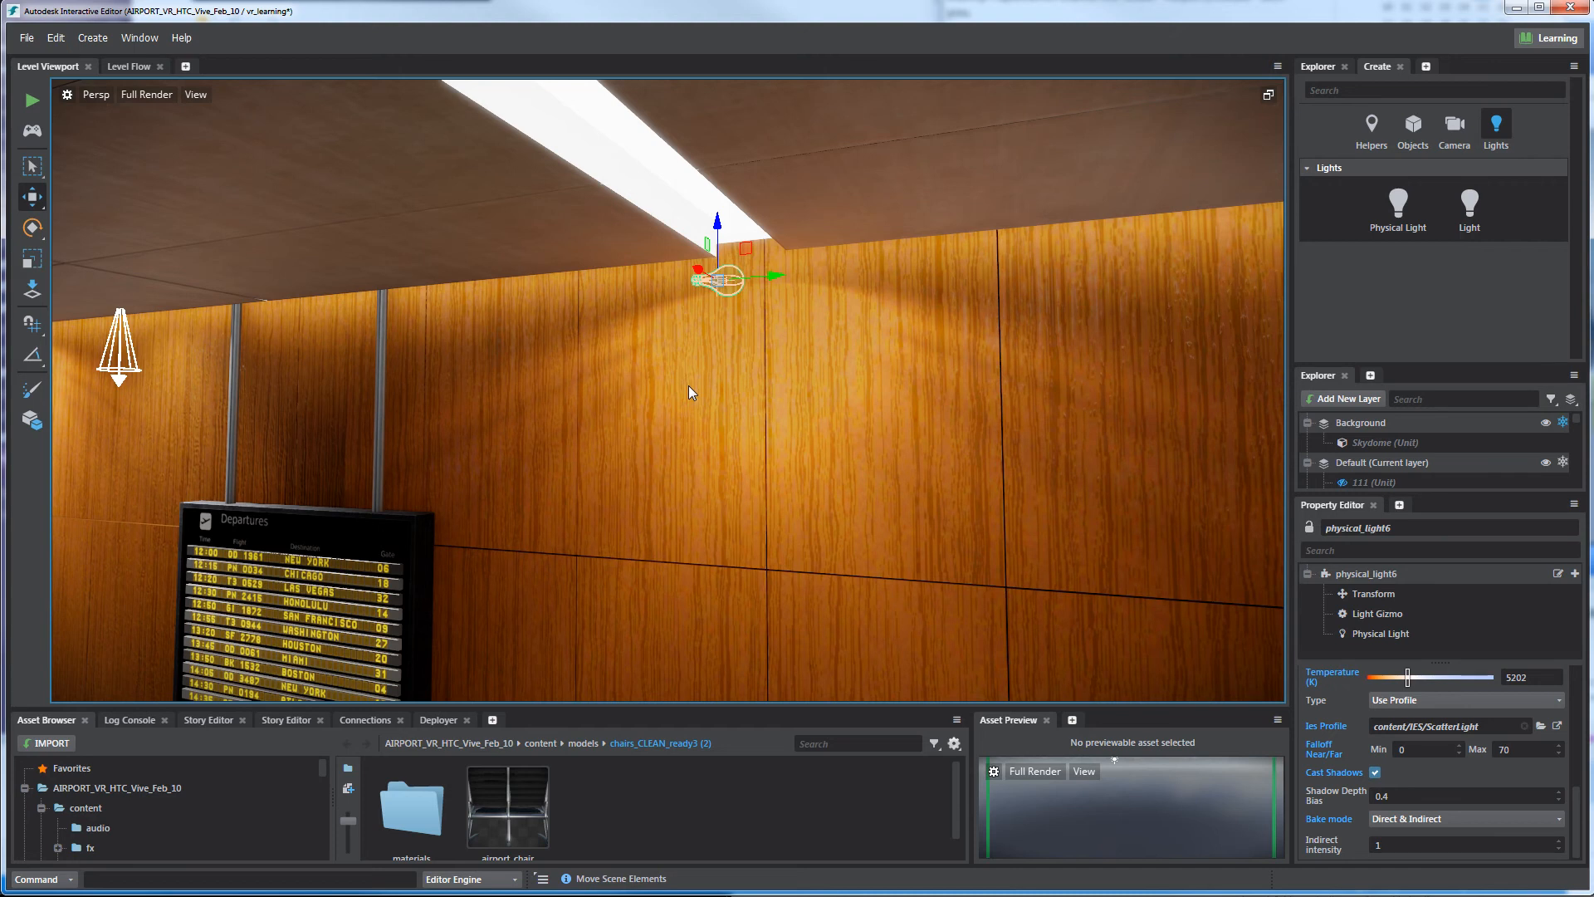
mouse_move(1028, 356)
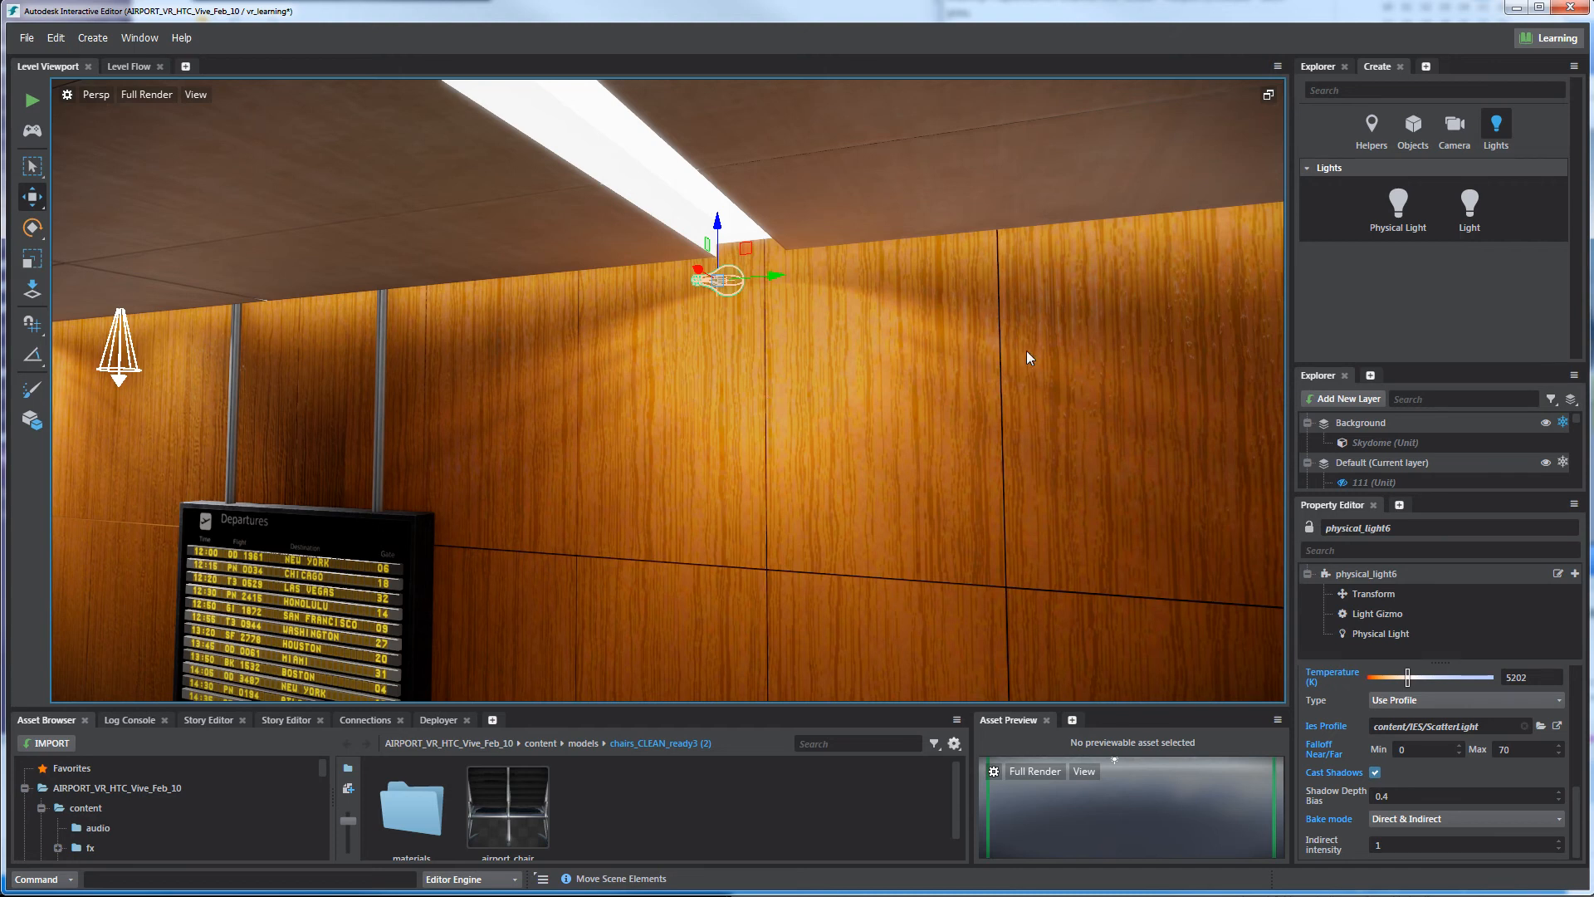
mouse_move(585, 374)
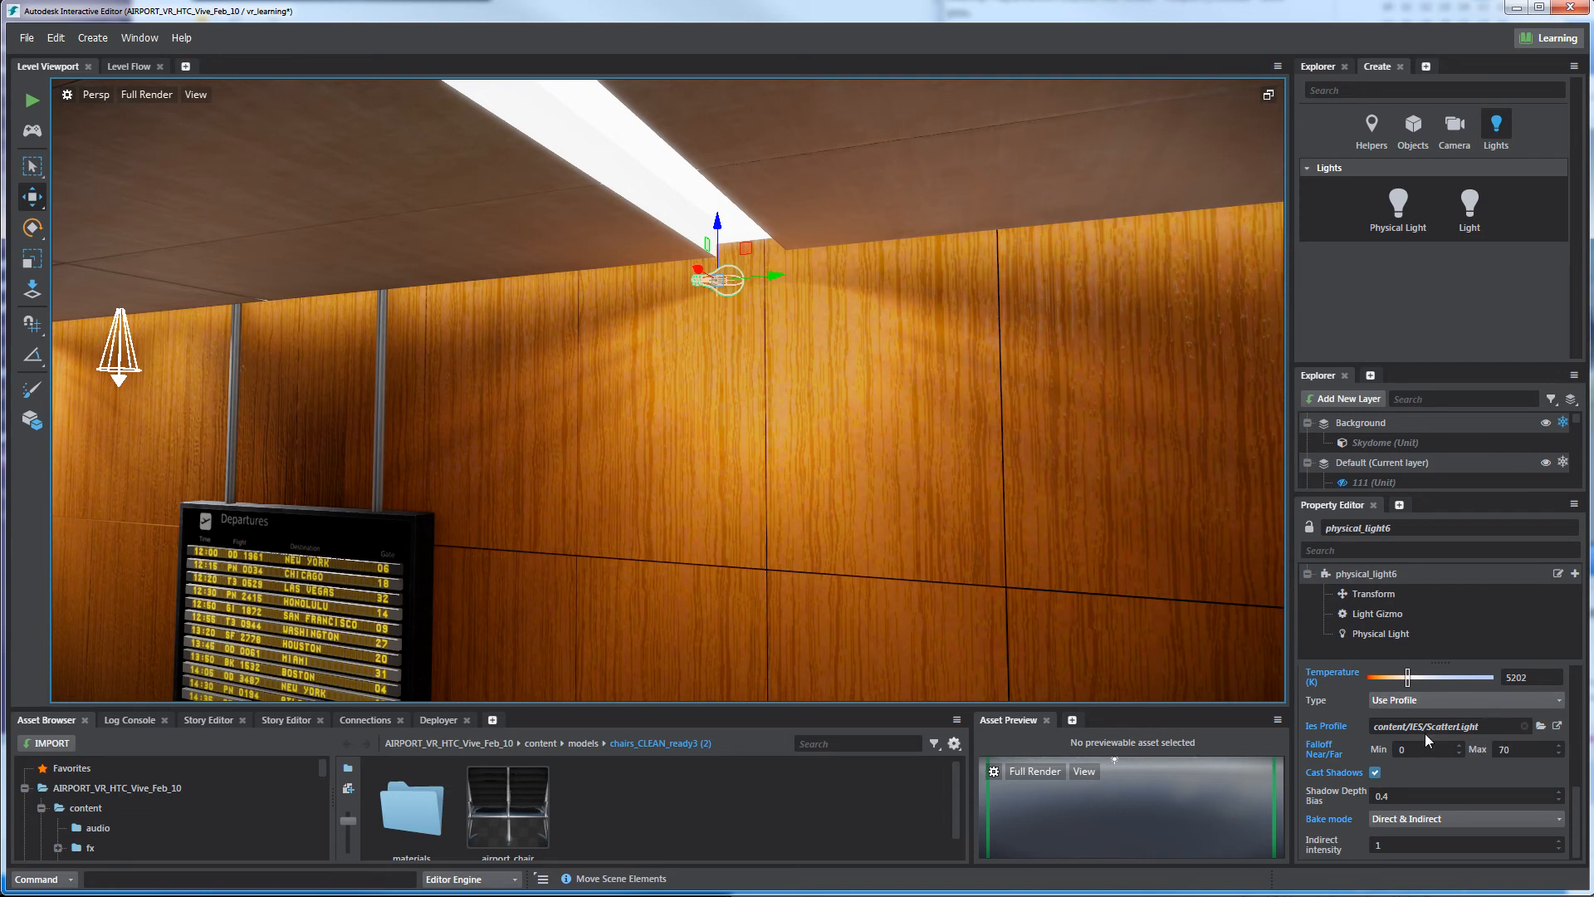
mouse_move(730, 370)
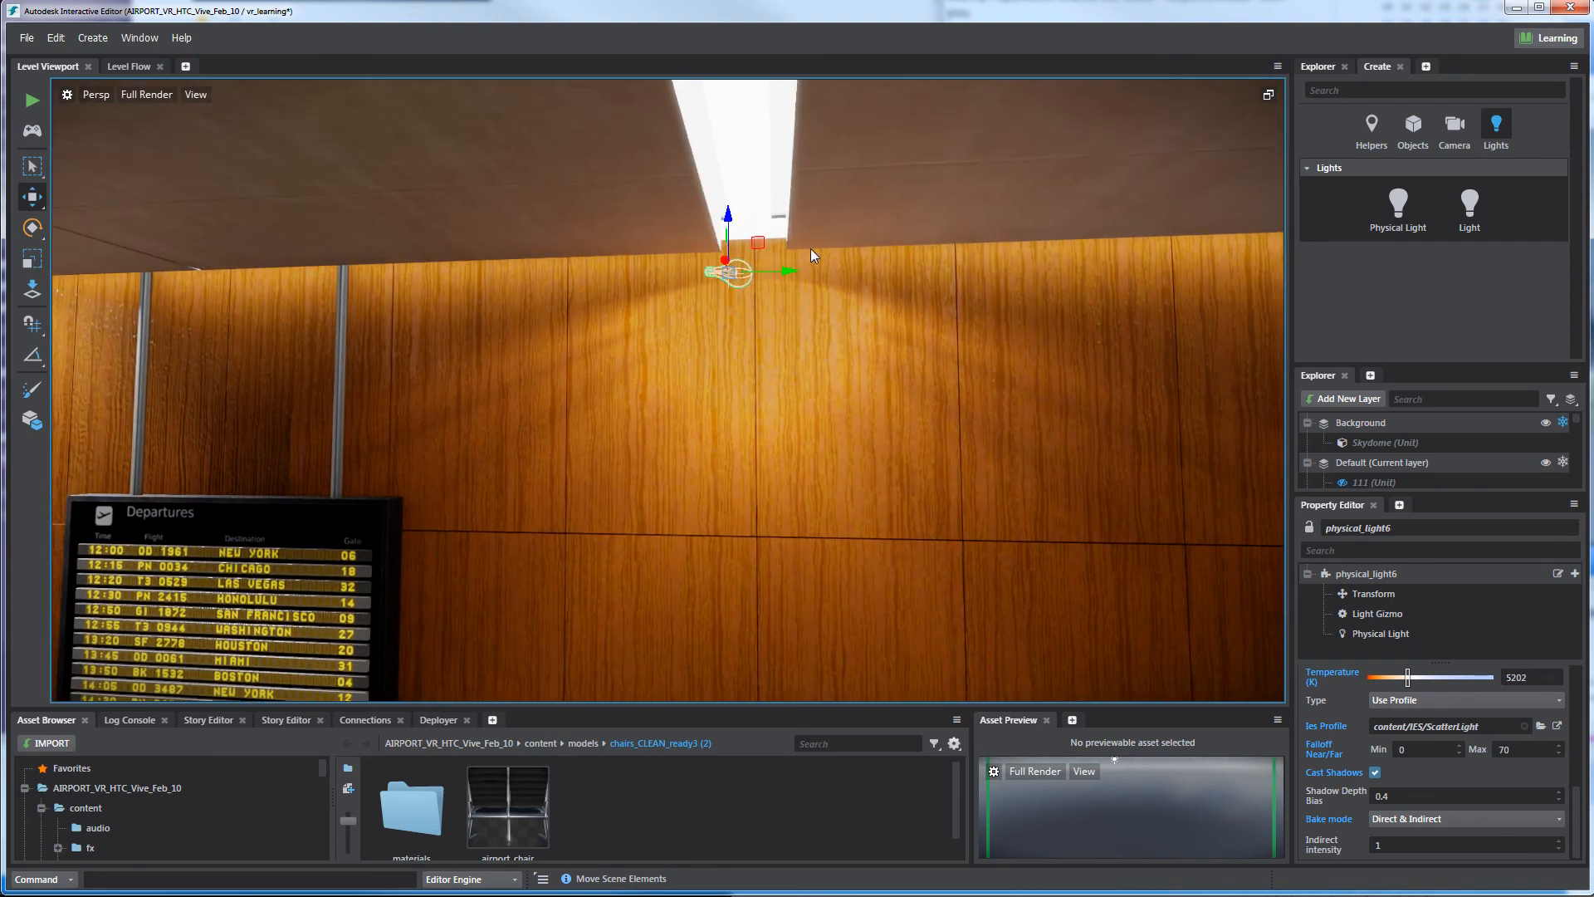
drag(814, 255, 706, 384)
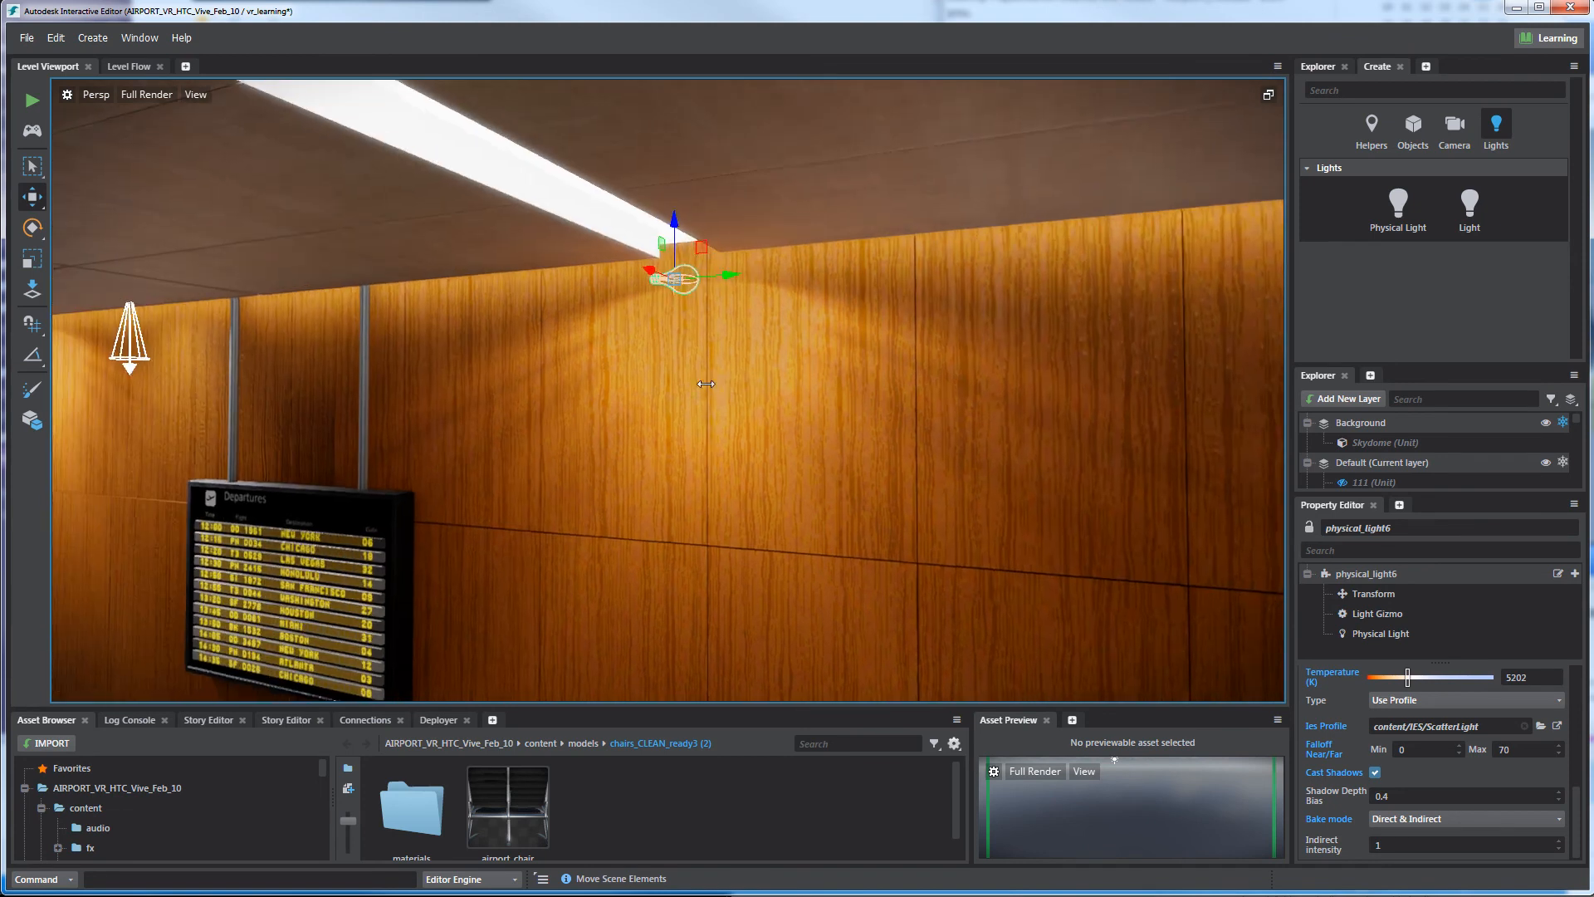
drag(706, 384, 798, 519)
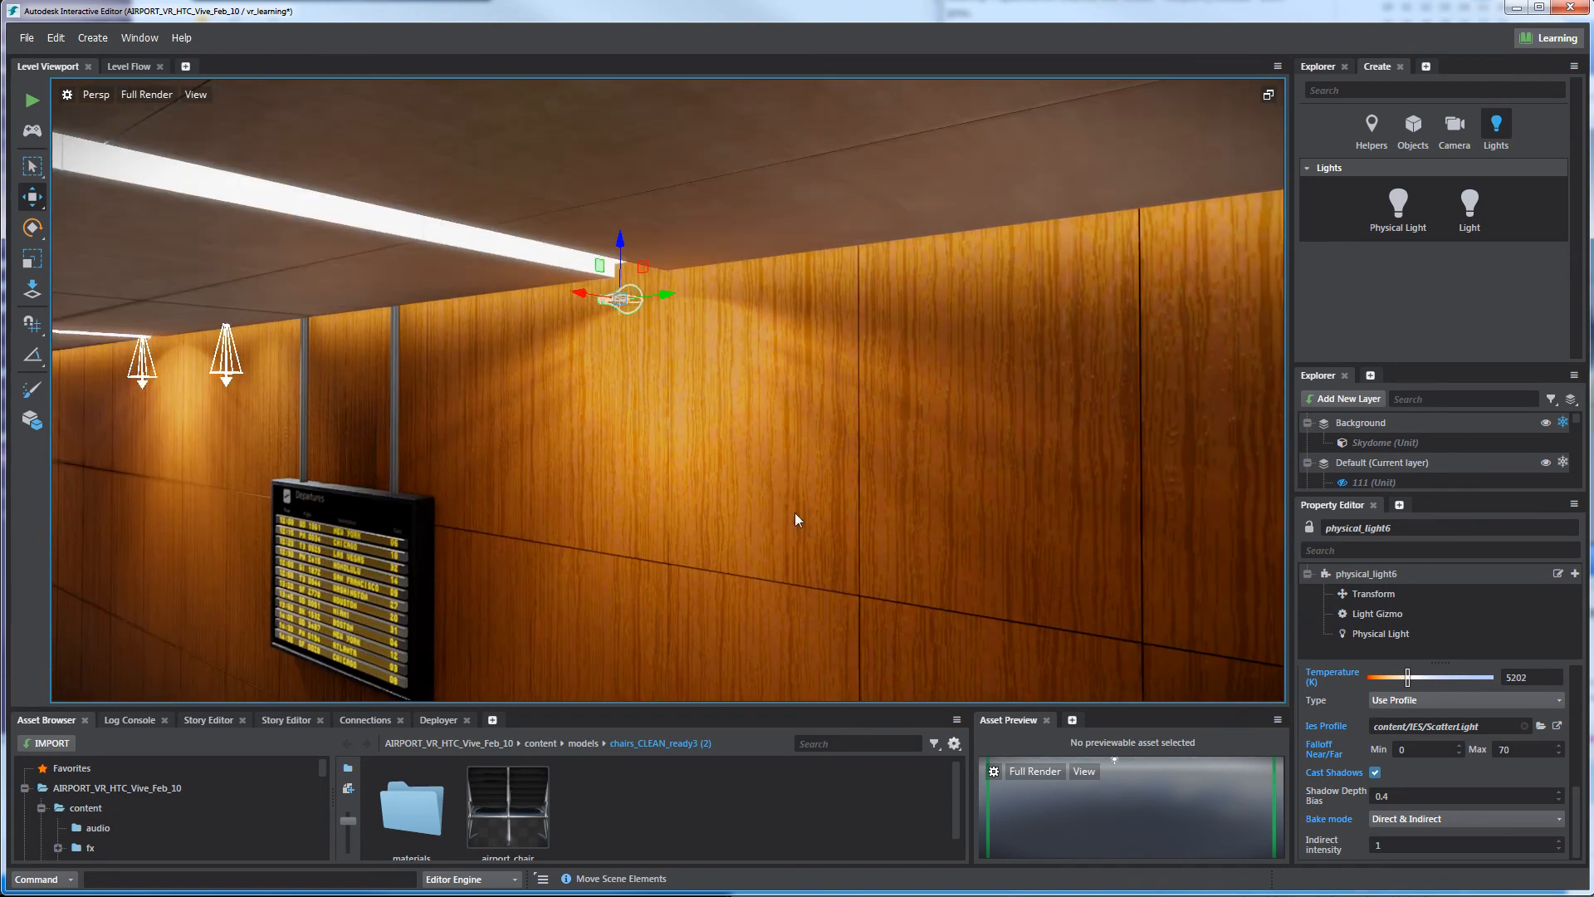
drag(796, 520, 726, 417)
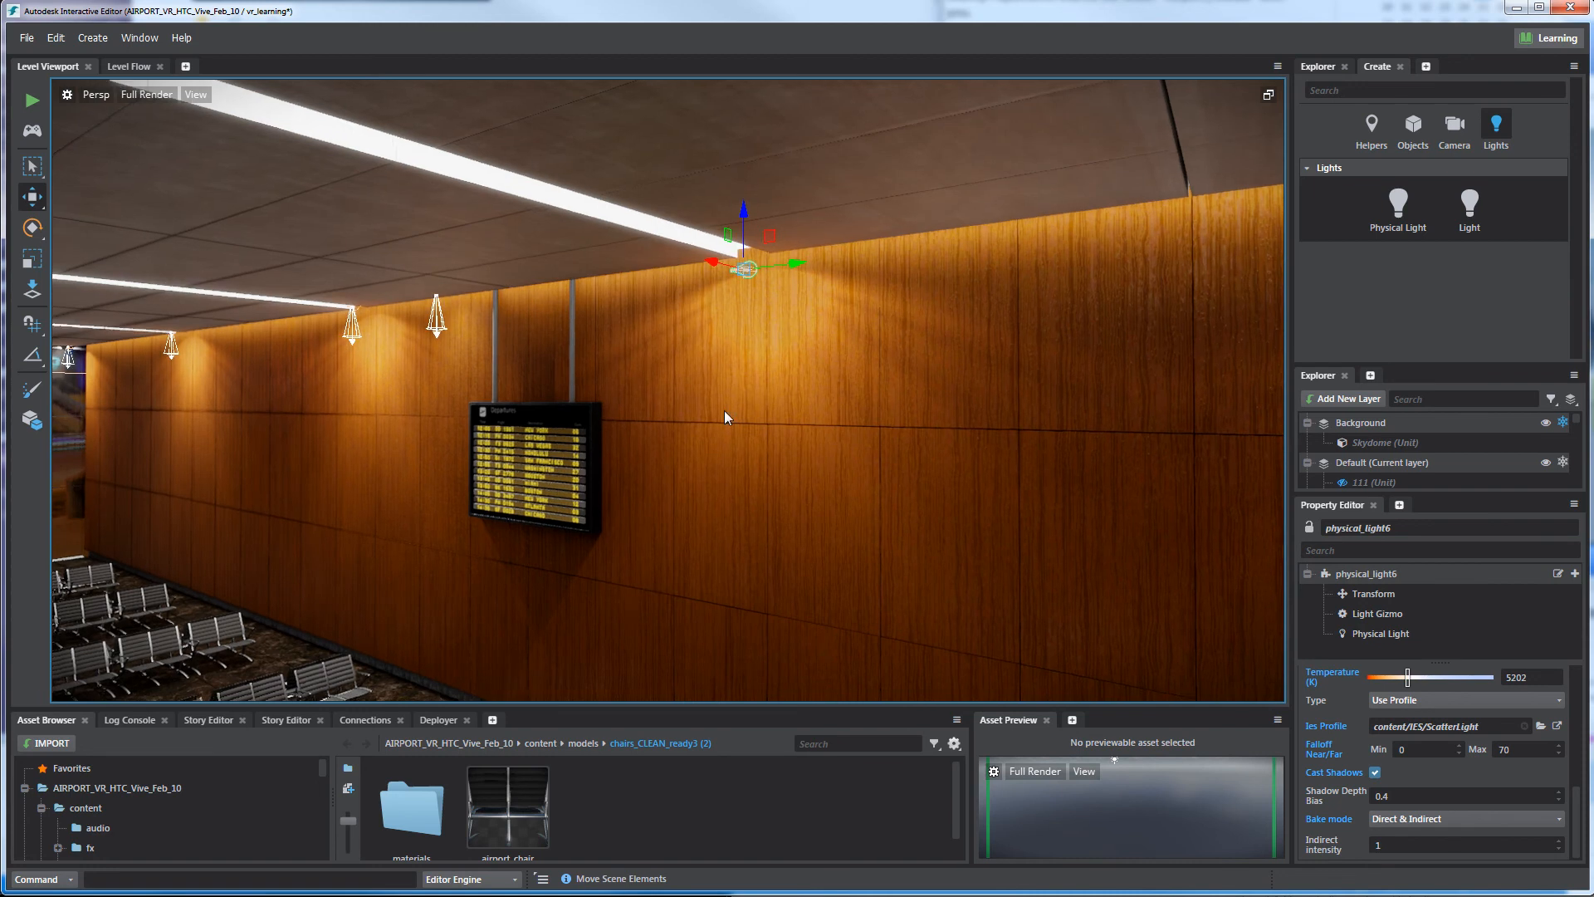
drag(727, 417, 848, 137)
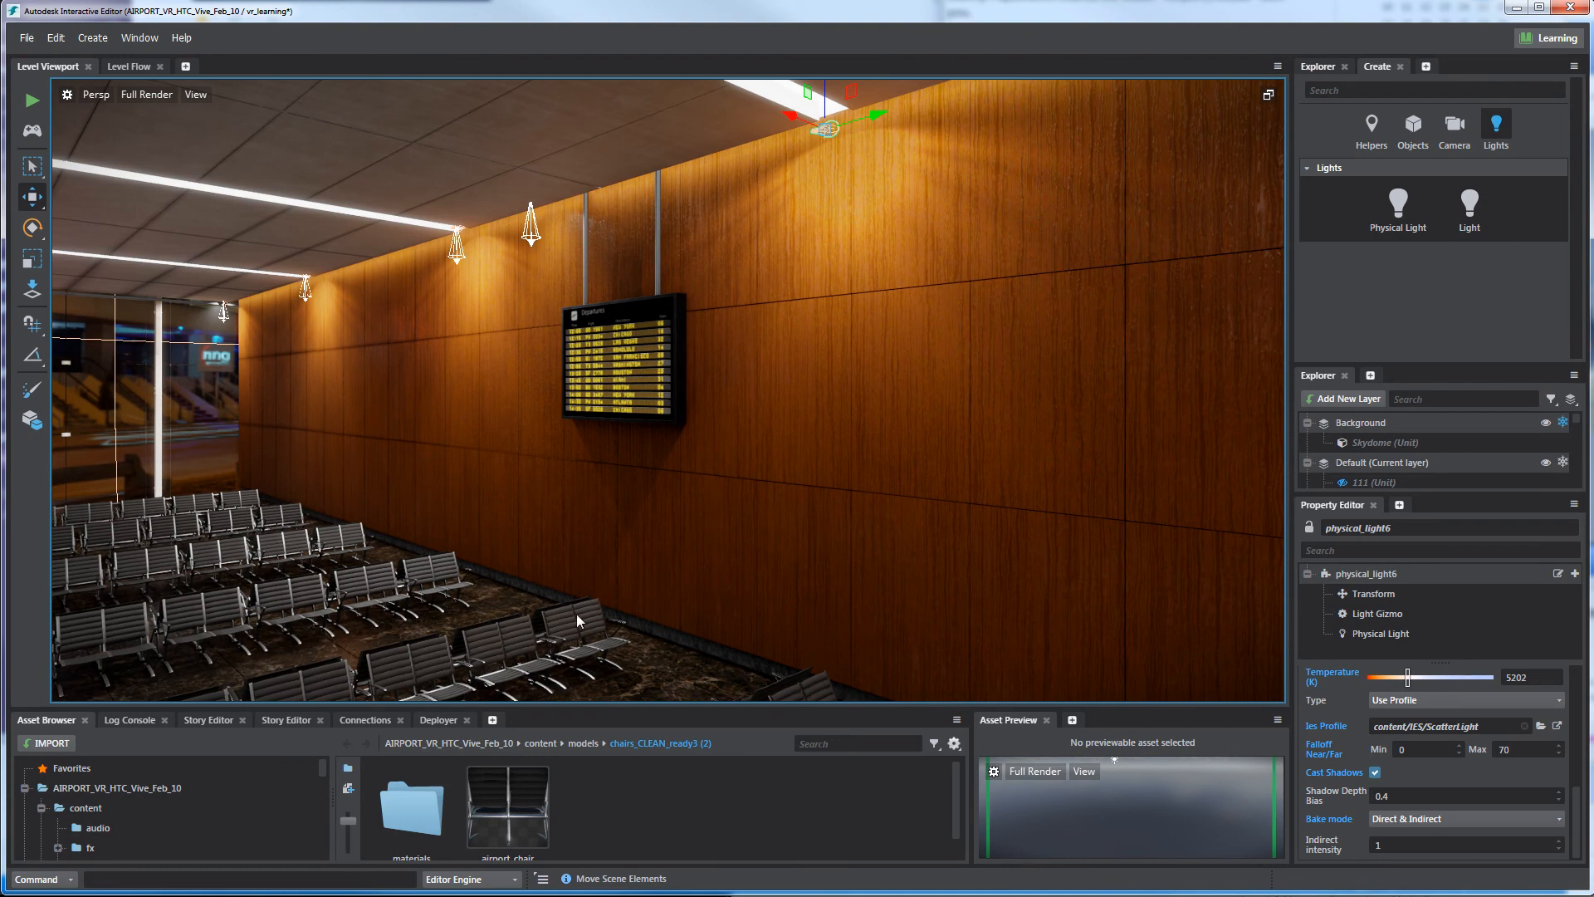
mouse_move(820, 205)
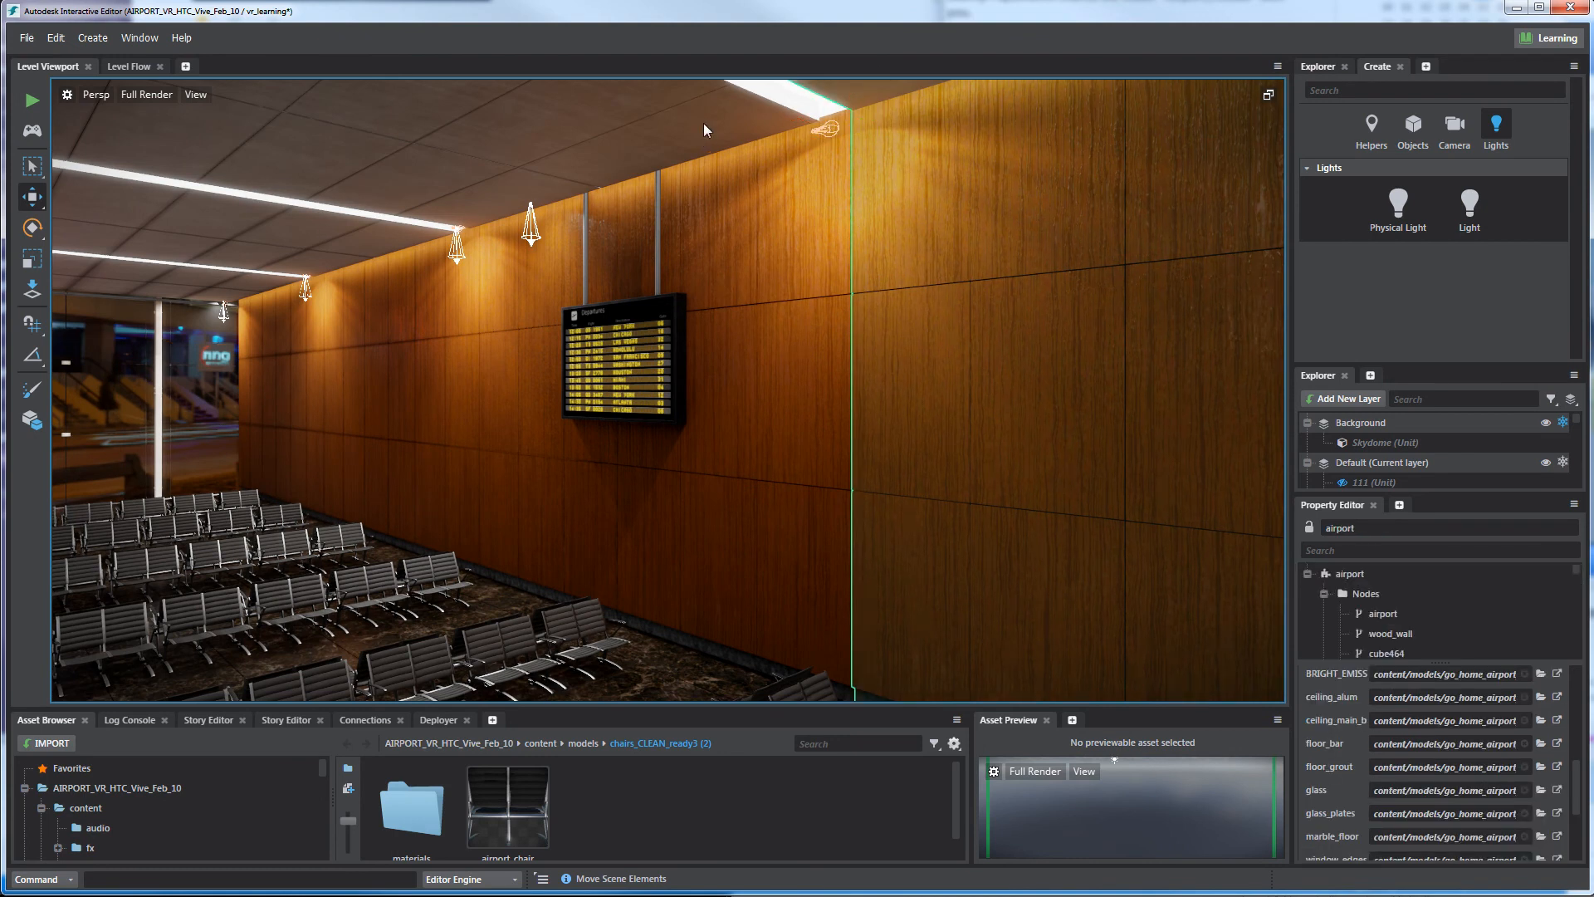
click(574, 621)
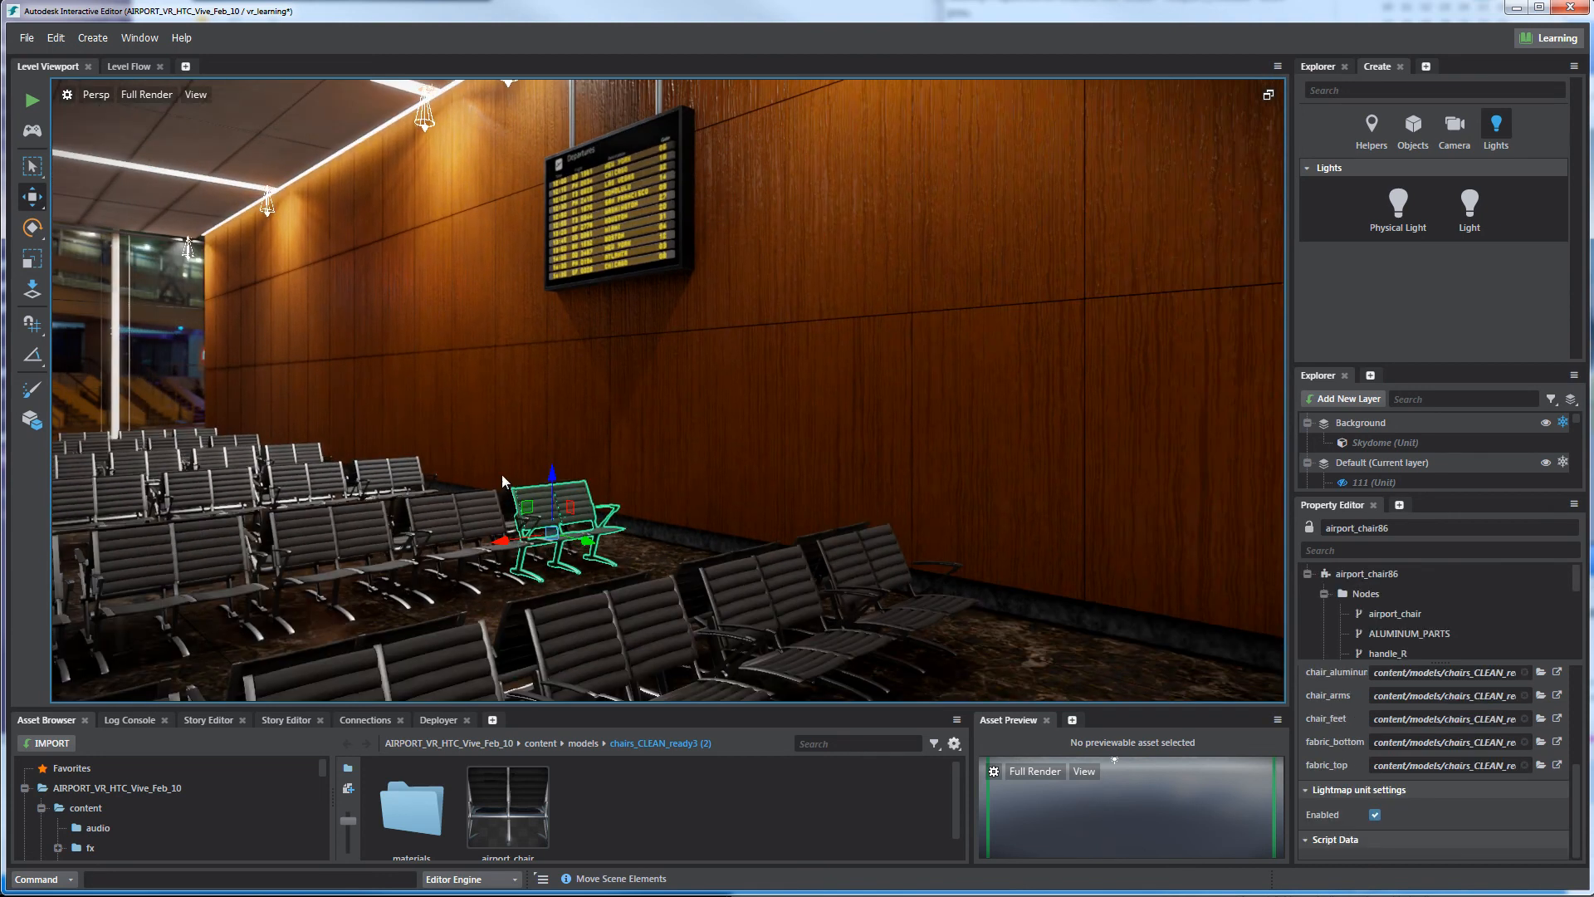
drag(503, 480, 668, 441)
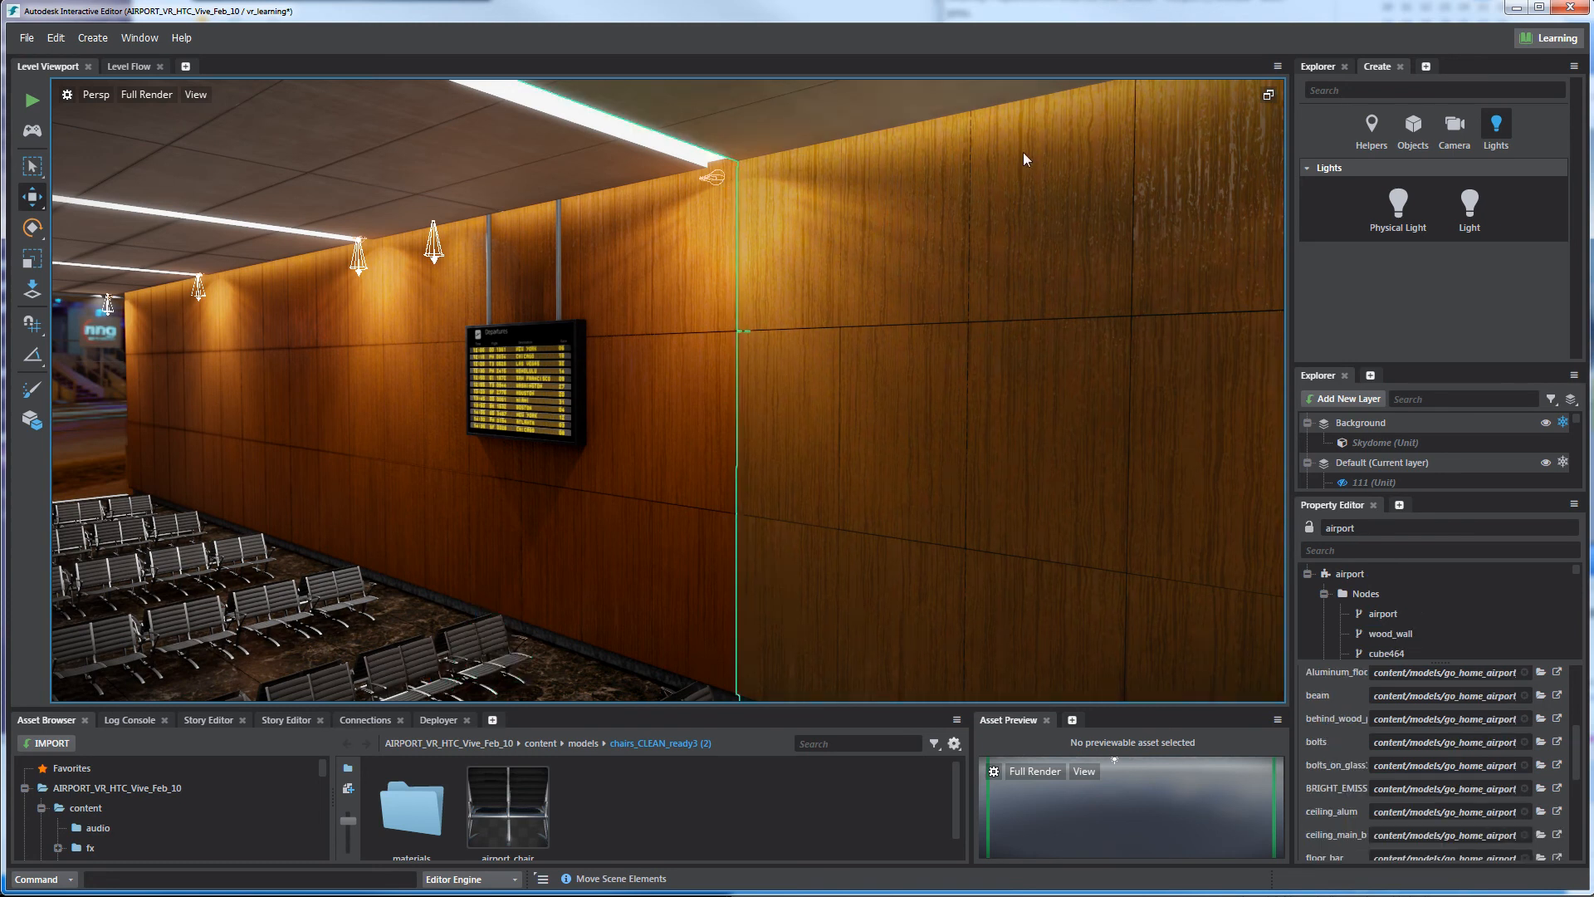
mouse_move(842, 226)
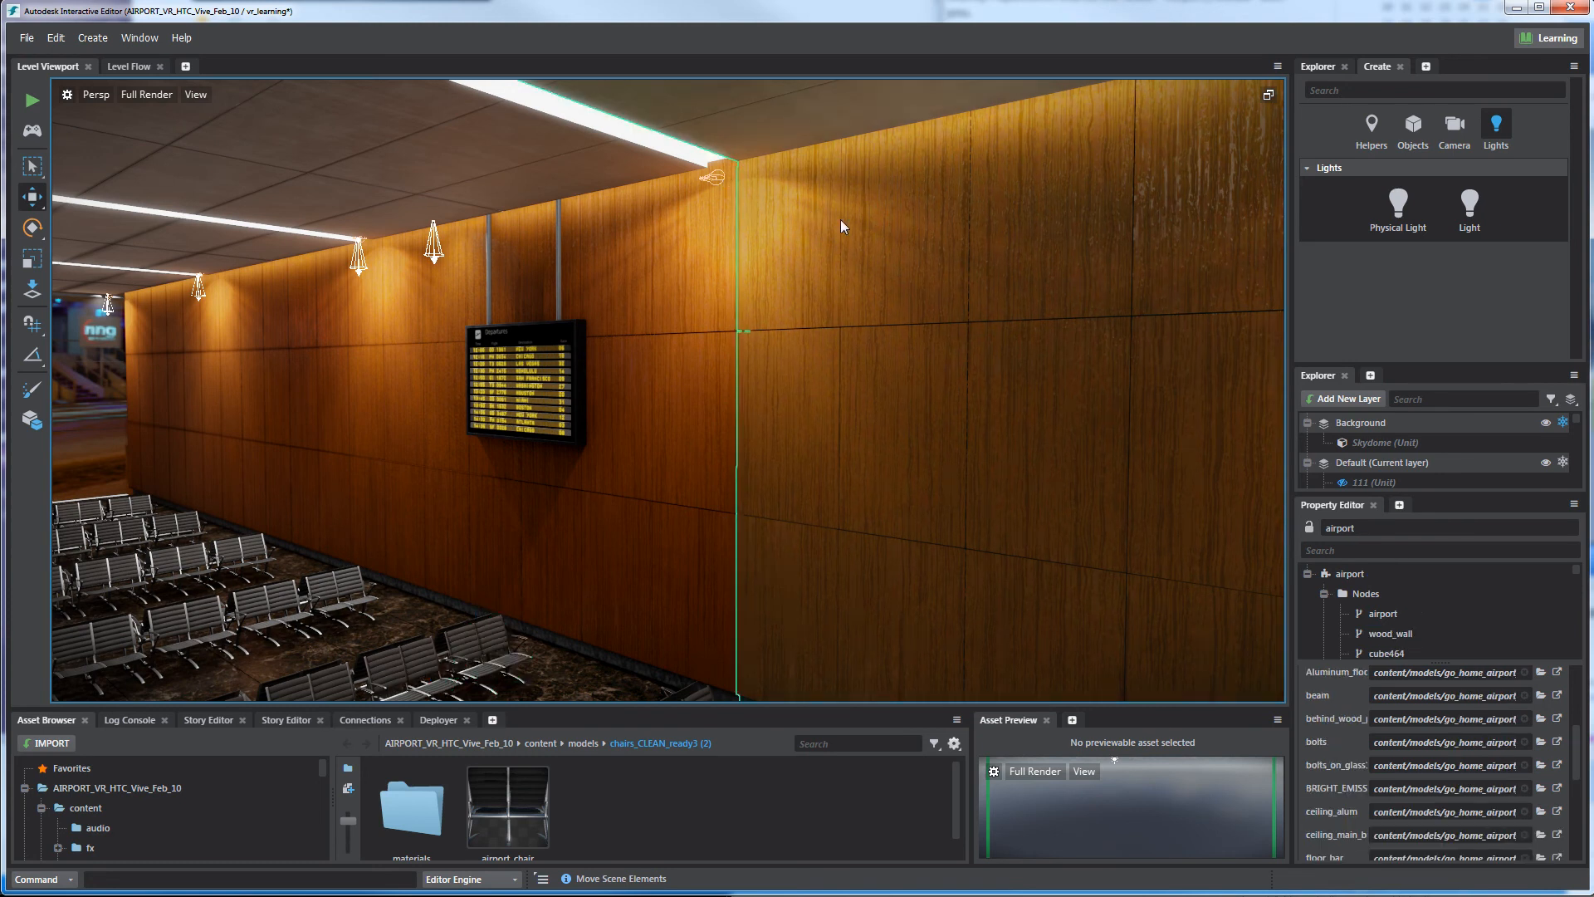
mouse_move(1014, 153)
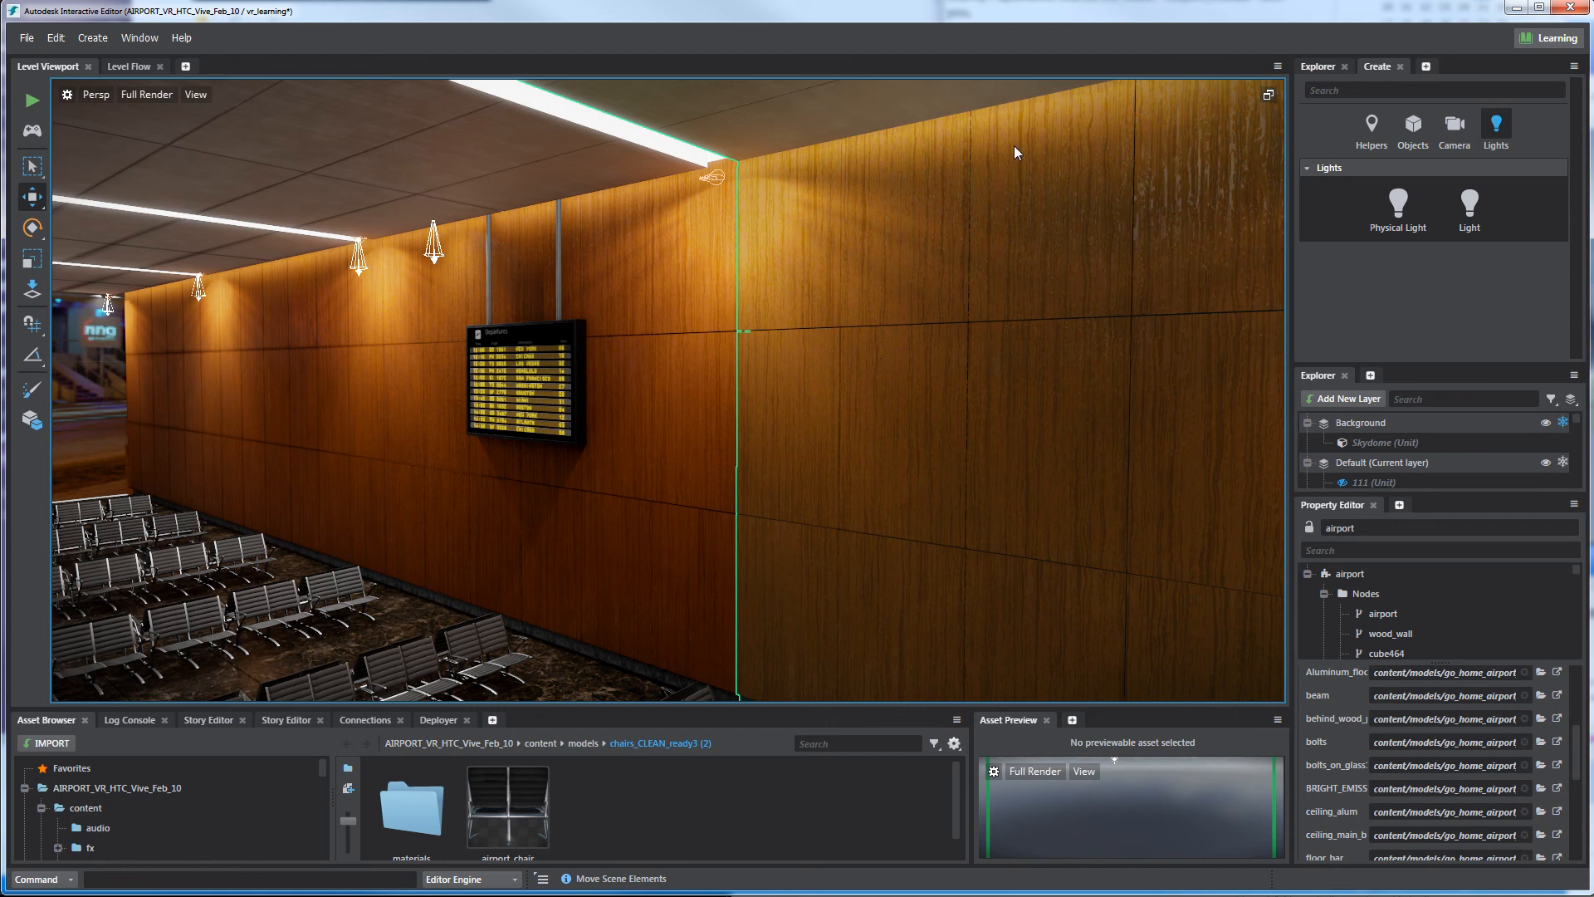
mouse_move(761, 211)
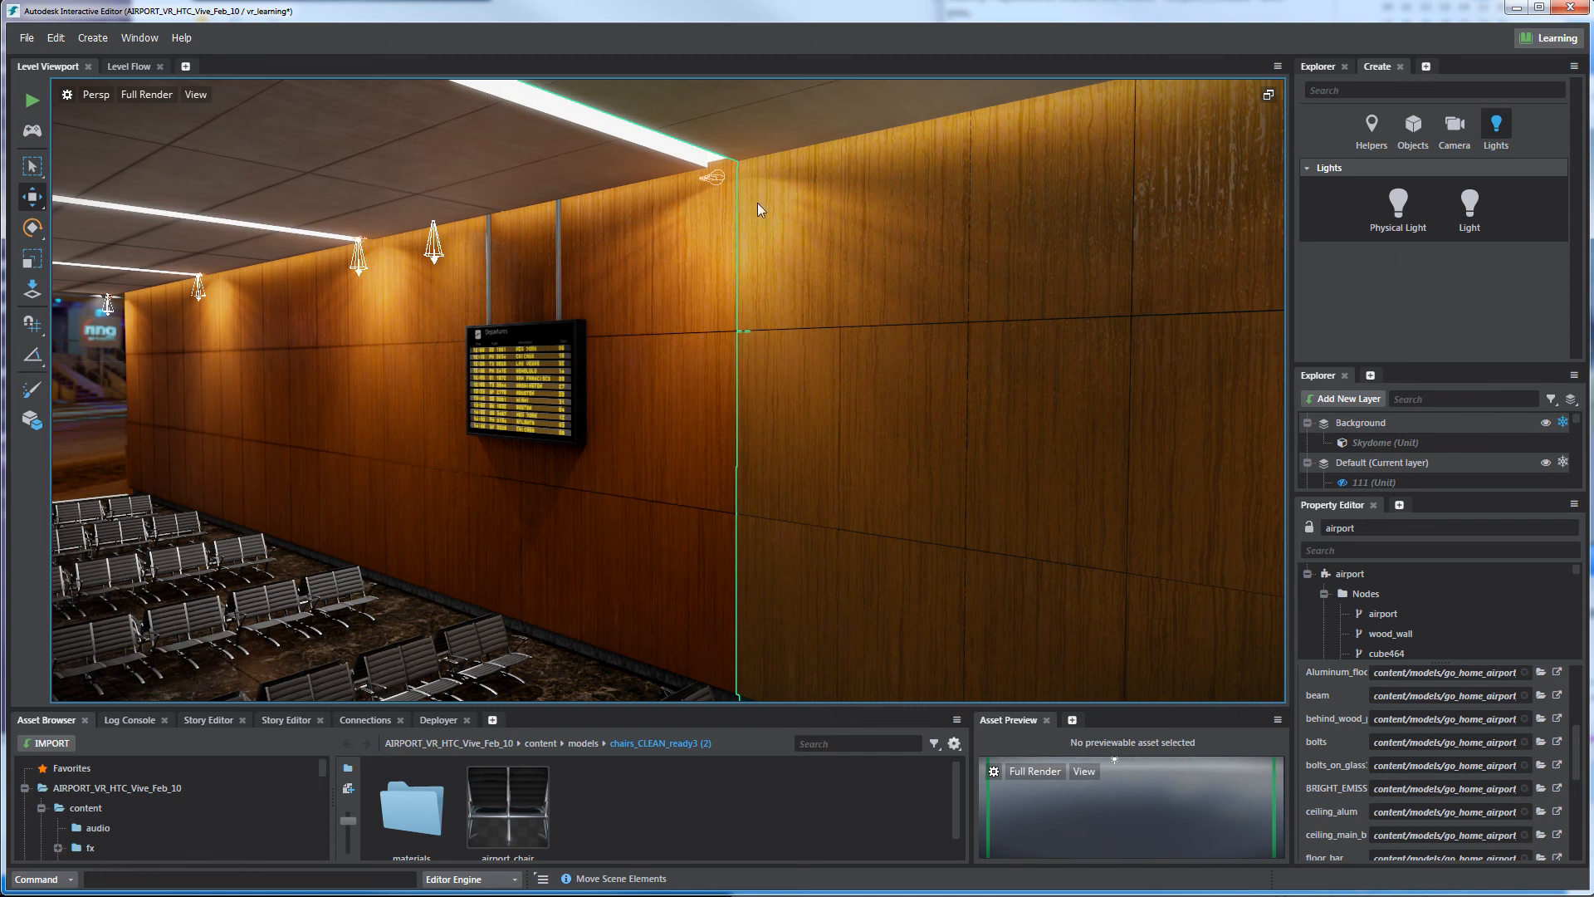
mouse_move(877, 389)
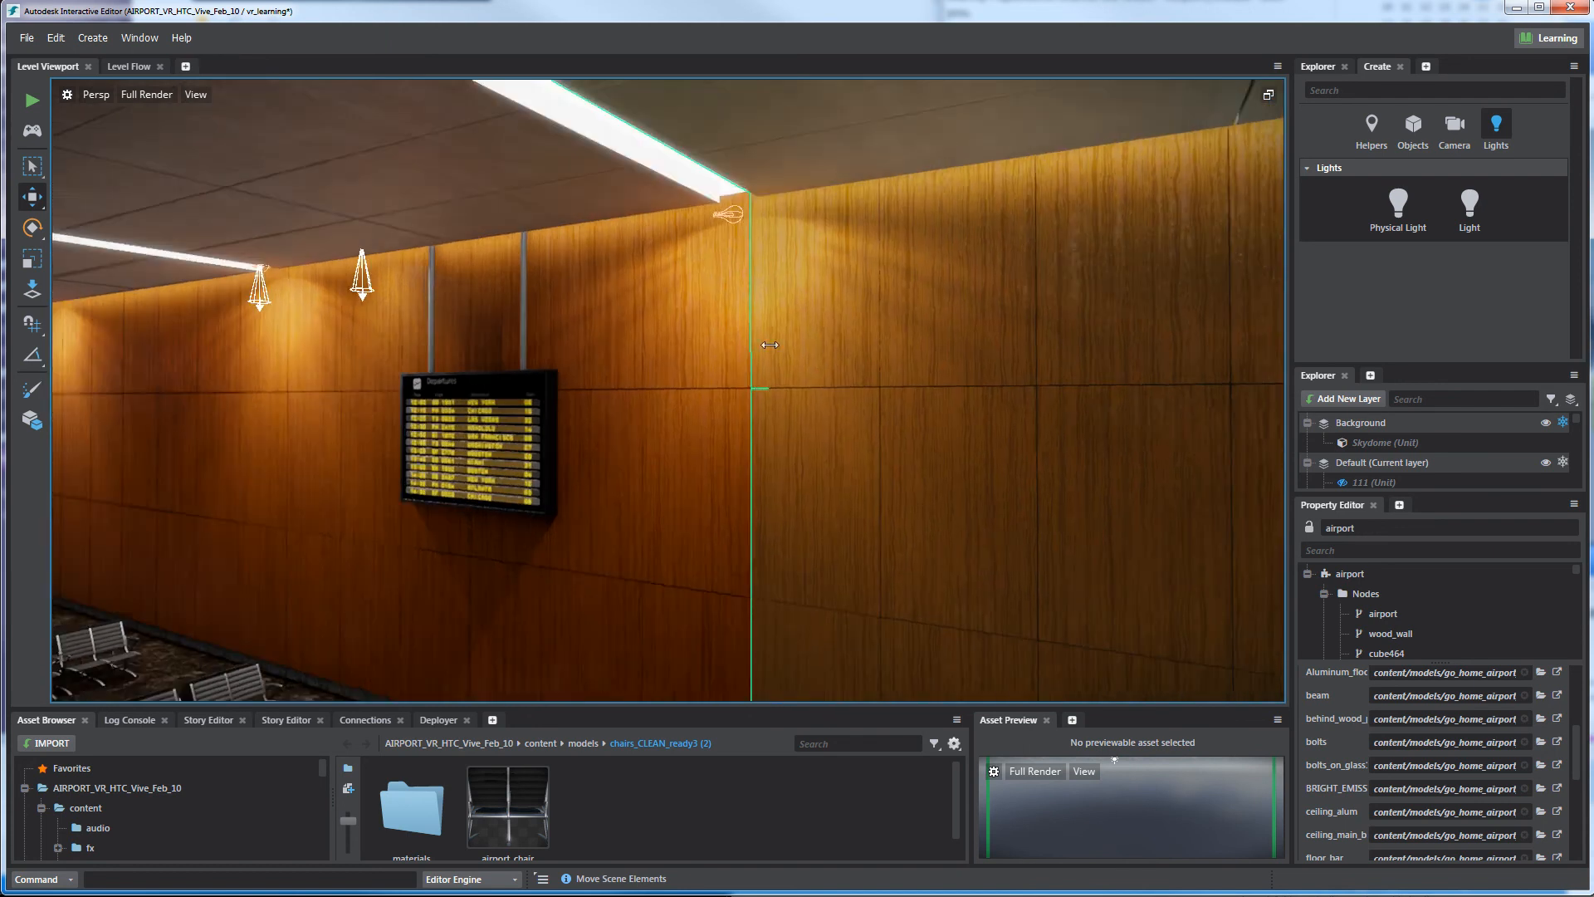
click(728, 212)
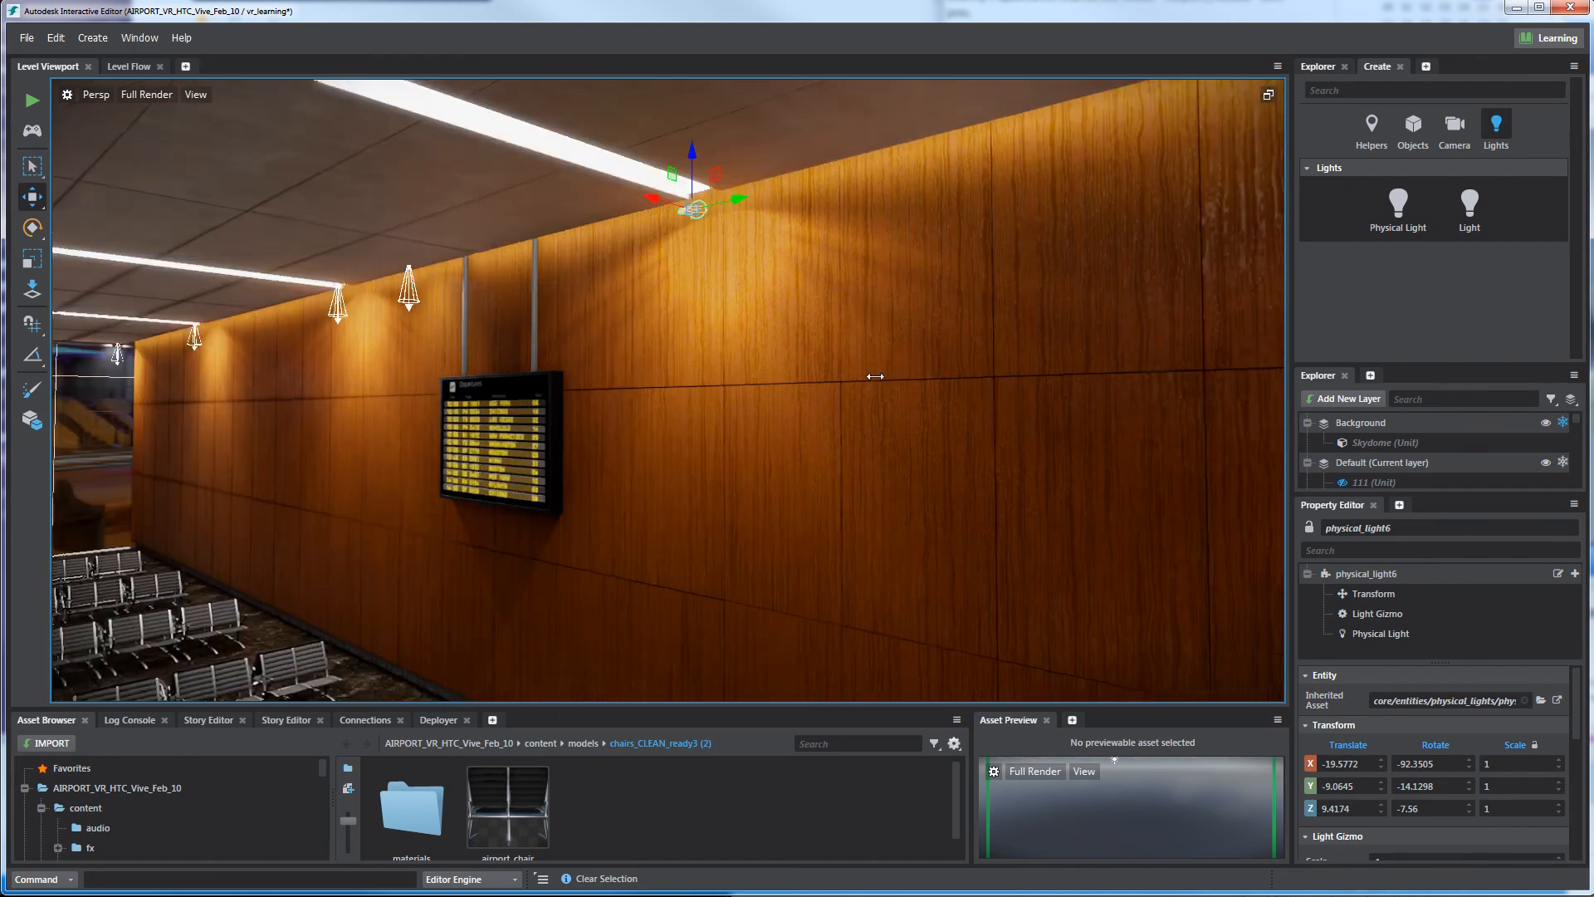
drag(877, 376, 856, 326)
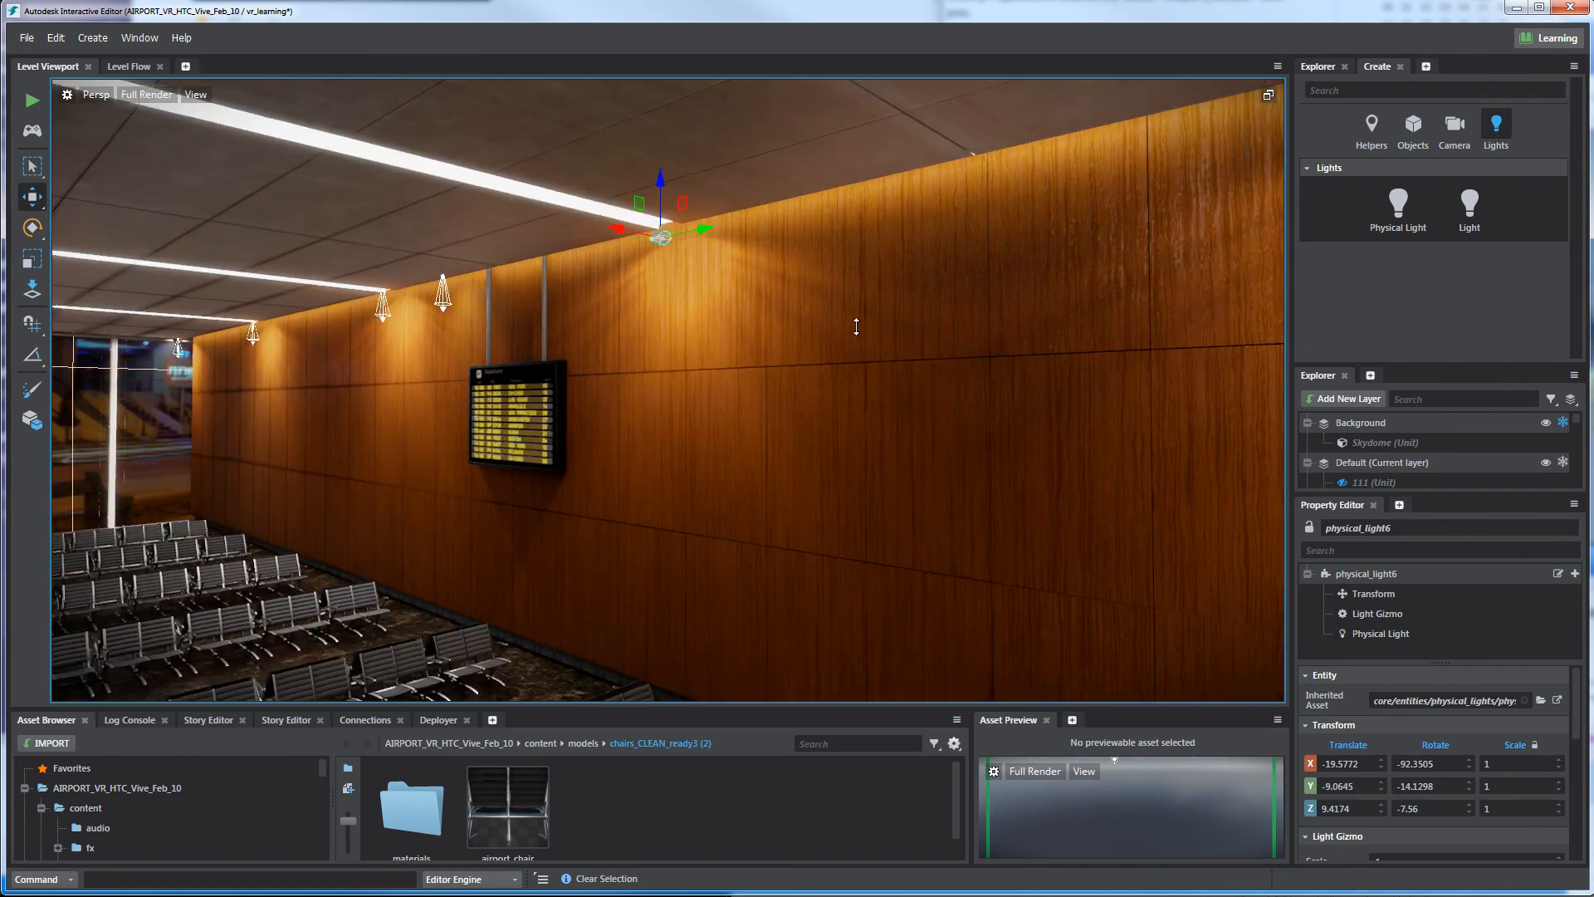
drag(856, 326, 720, 381)
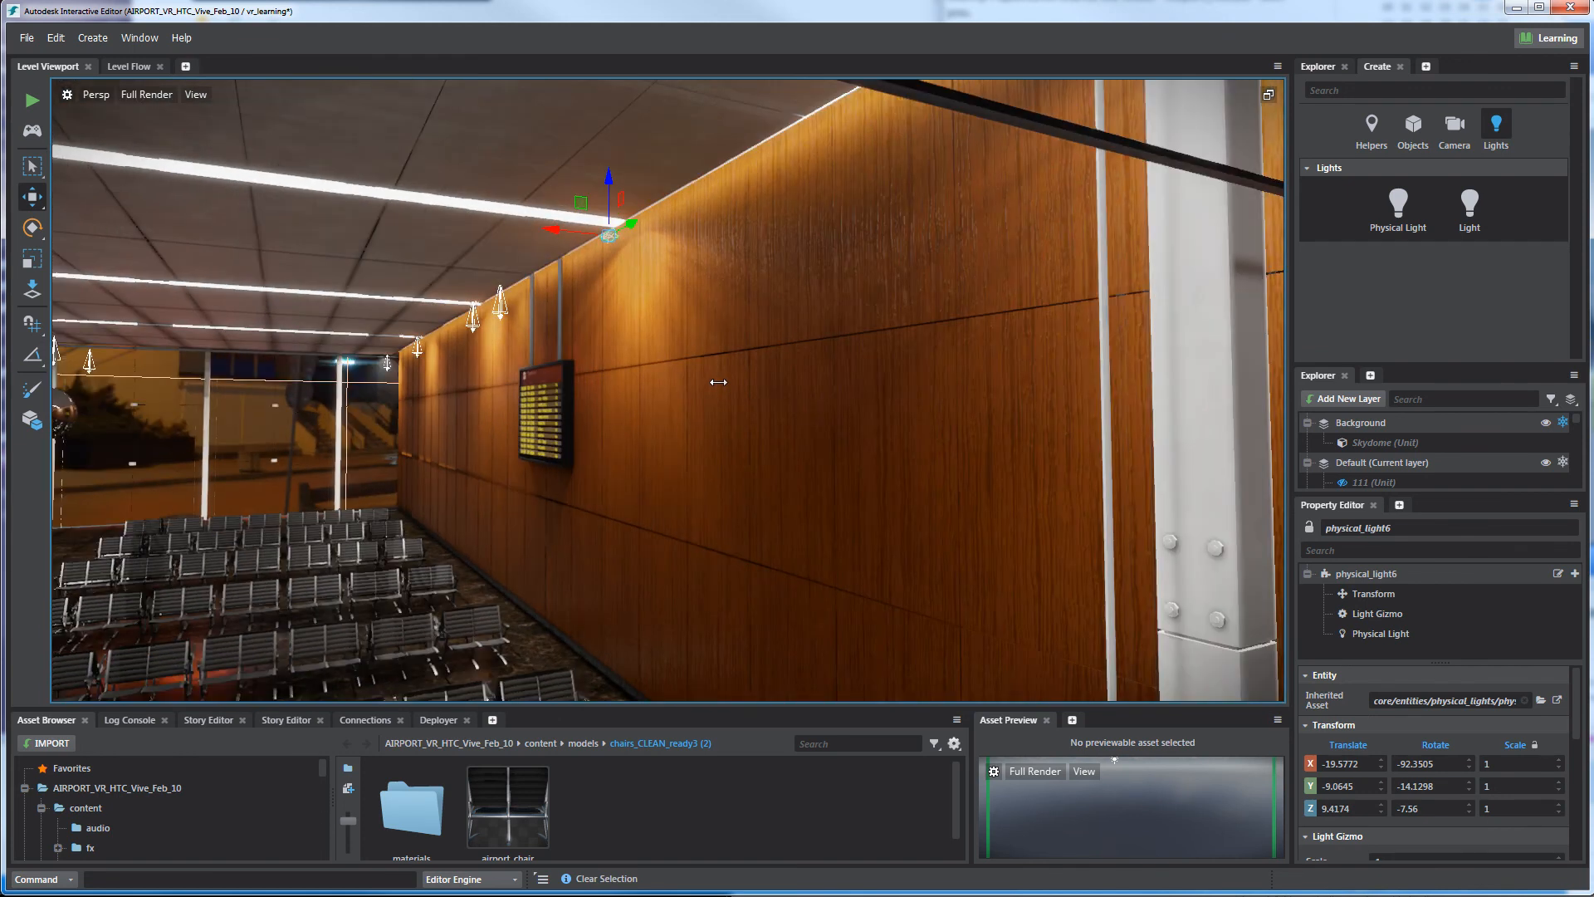